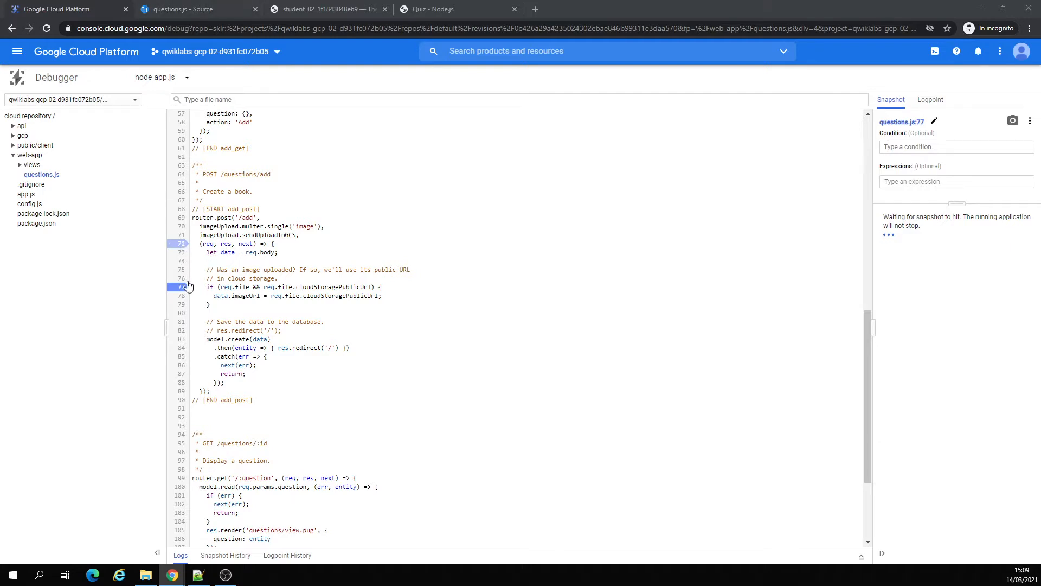
mouse_move(436, 9)
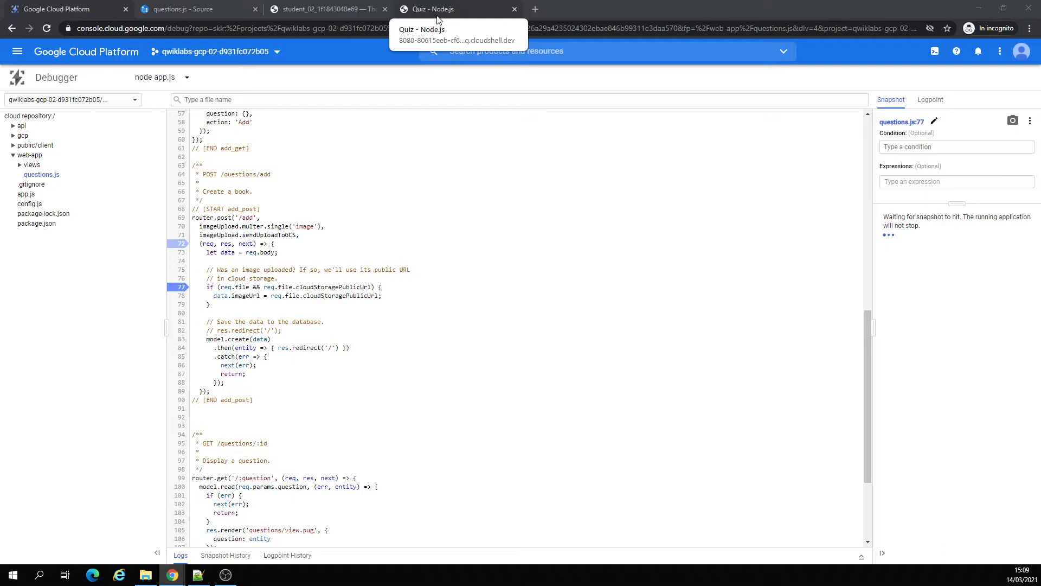
Step: Switch to the running Quiz app's welcome page while the line 77 snapshot waits
left_click(432, 8)
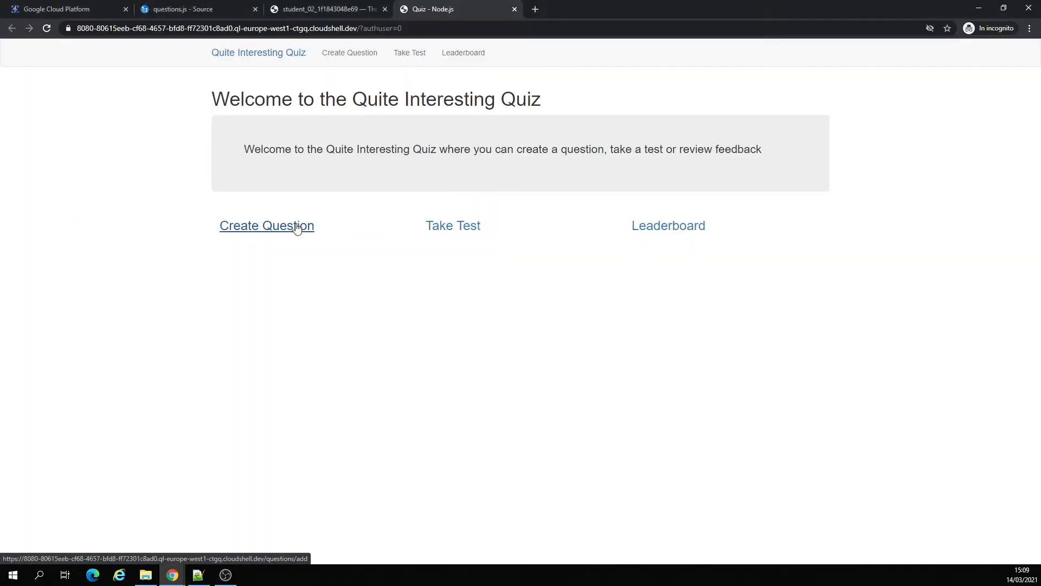
Step: Start a new question with author 'jame' in the Google Cloud Platform quiz
left_click(266, 225)
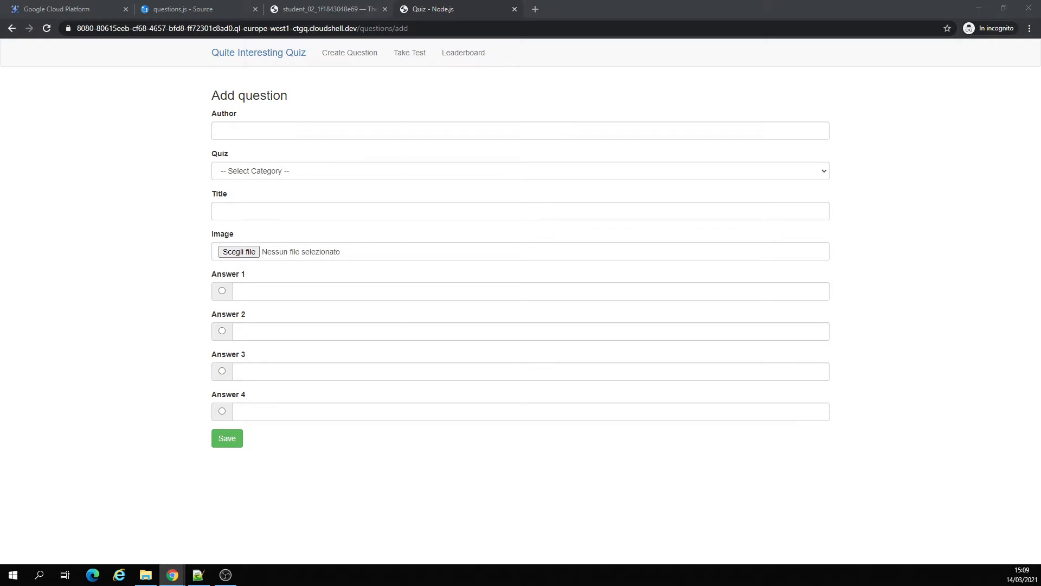
type("james medici")
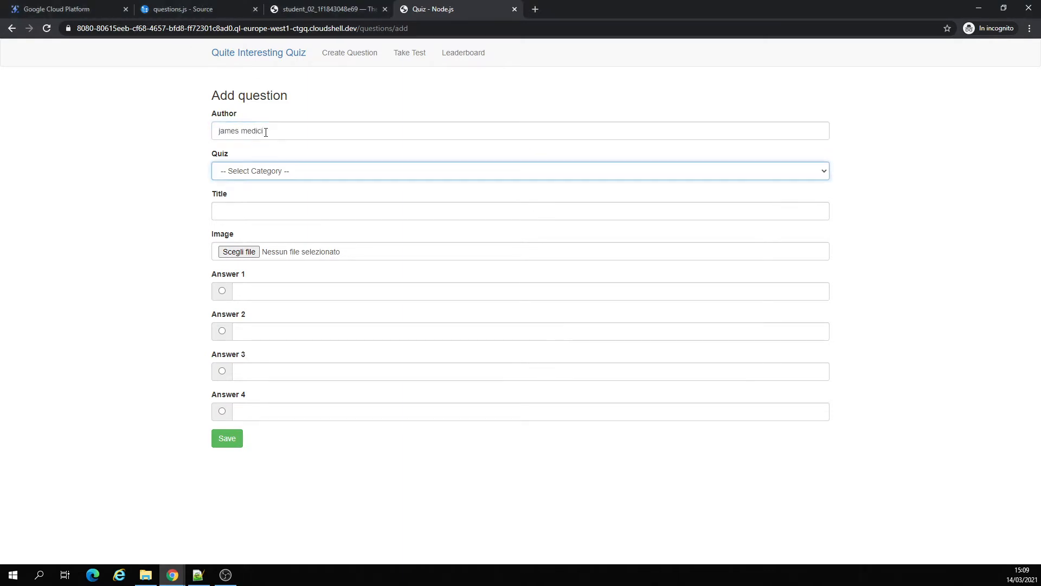
left_click(520, 171)
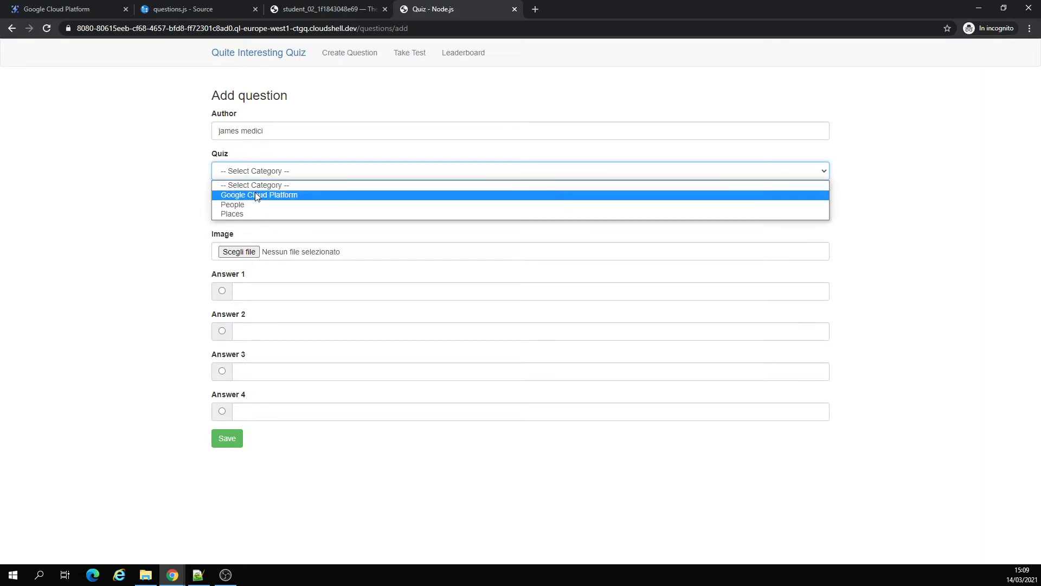
left_click(259, 195)
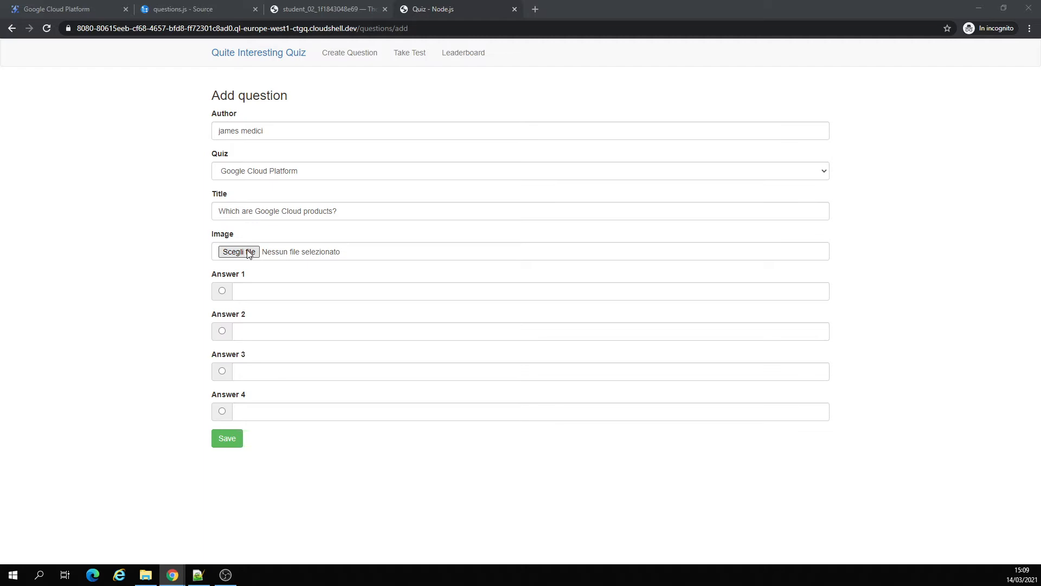
Step: Browse Downloads > PICS, previewing pictures, and attach johnIAEdUdQ.jpg as the question image
left_click(238, 251)
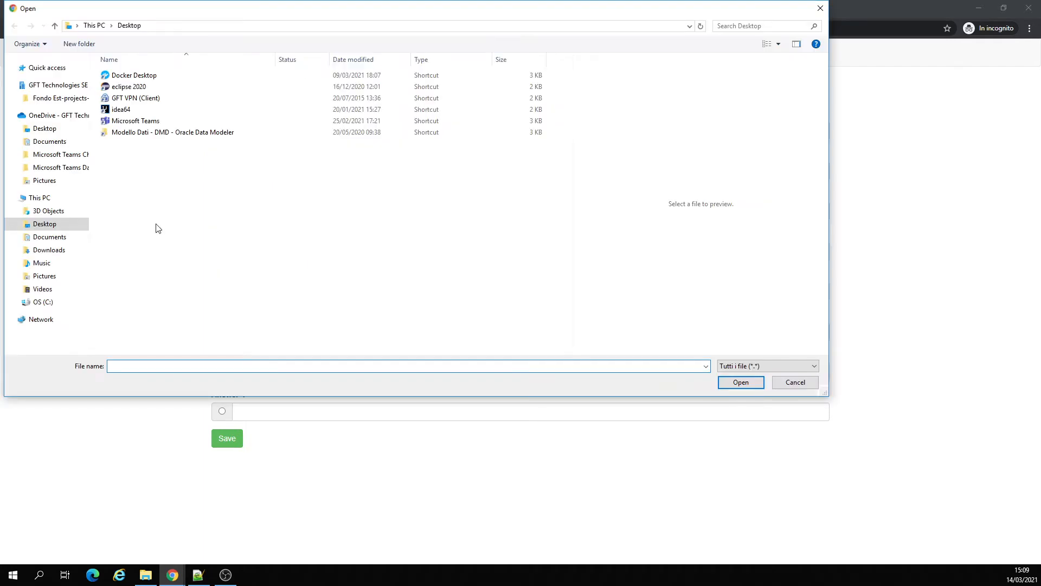
left_click(48, 249)
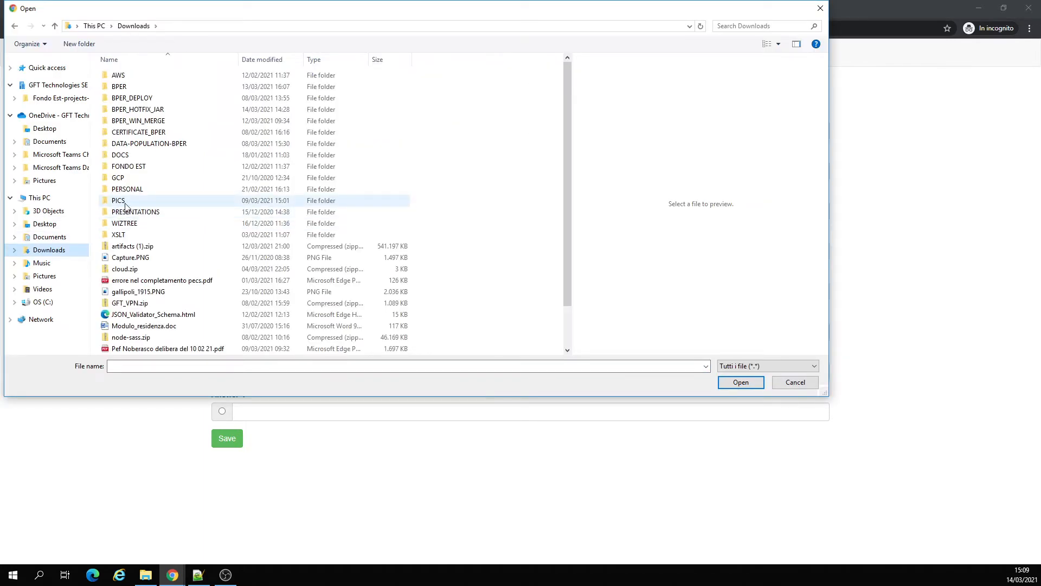
double_click(118, 200)
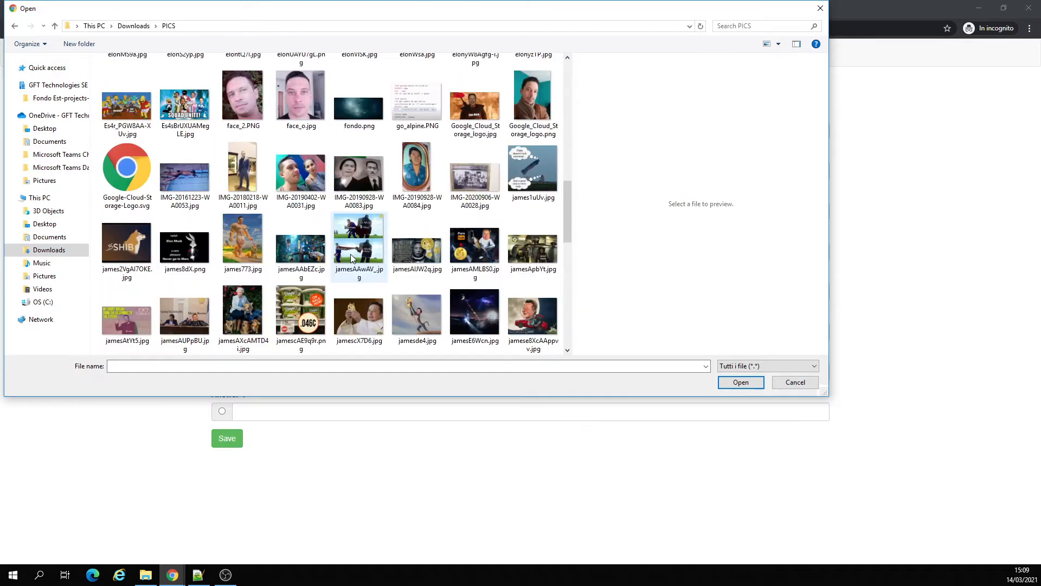
mouse_move(242, 239)
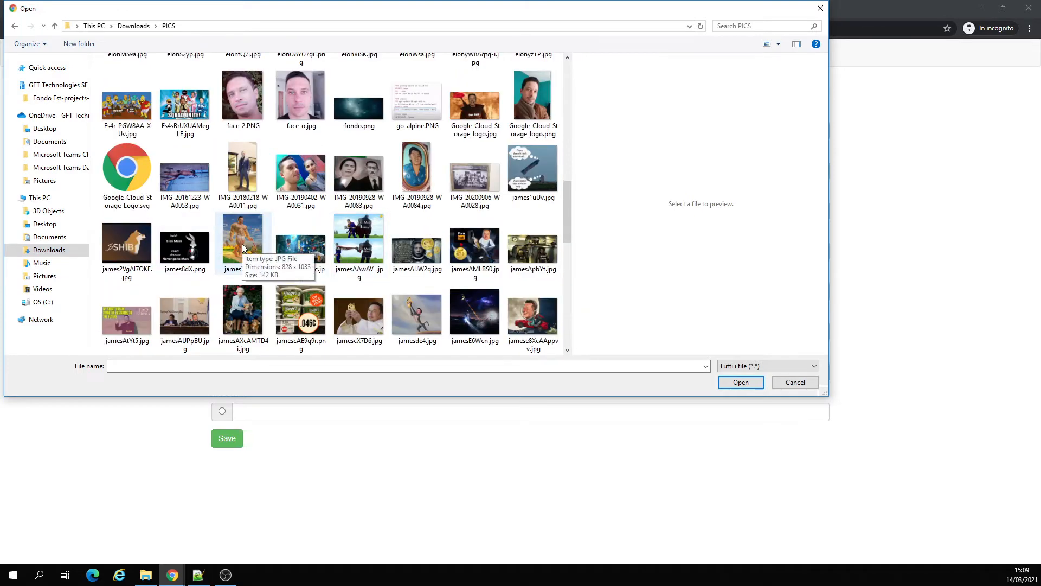
left_click(475, 245)
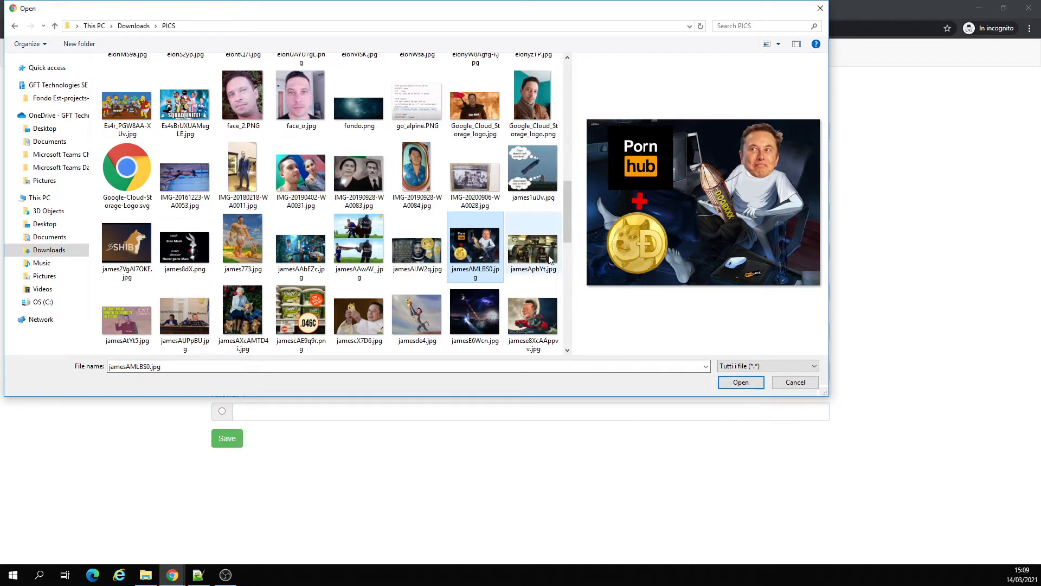
left_click(532, 244)
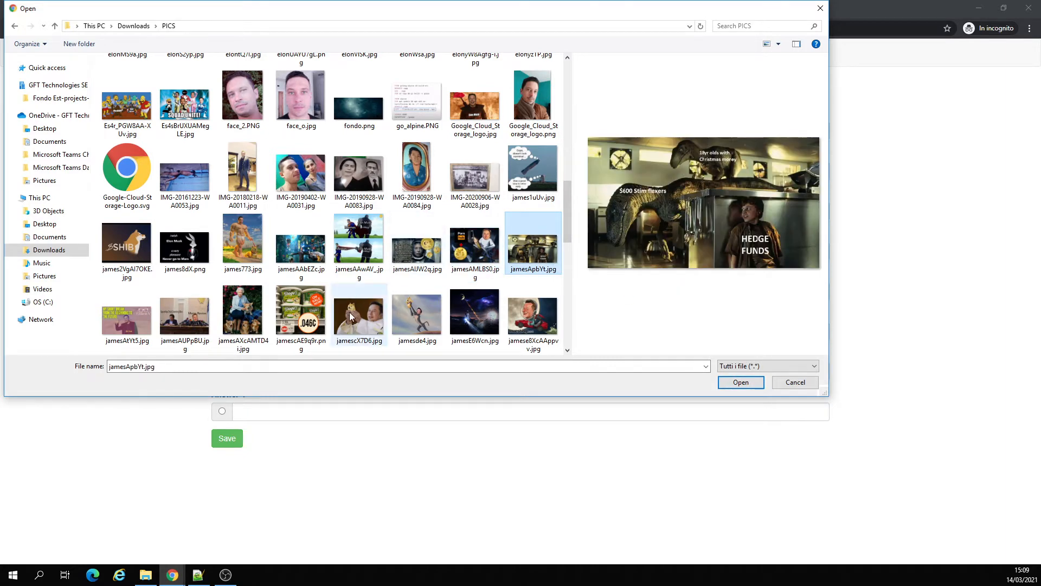
left_click(242, 305)
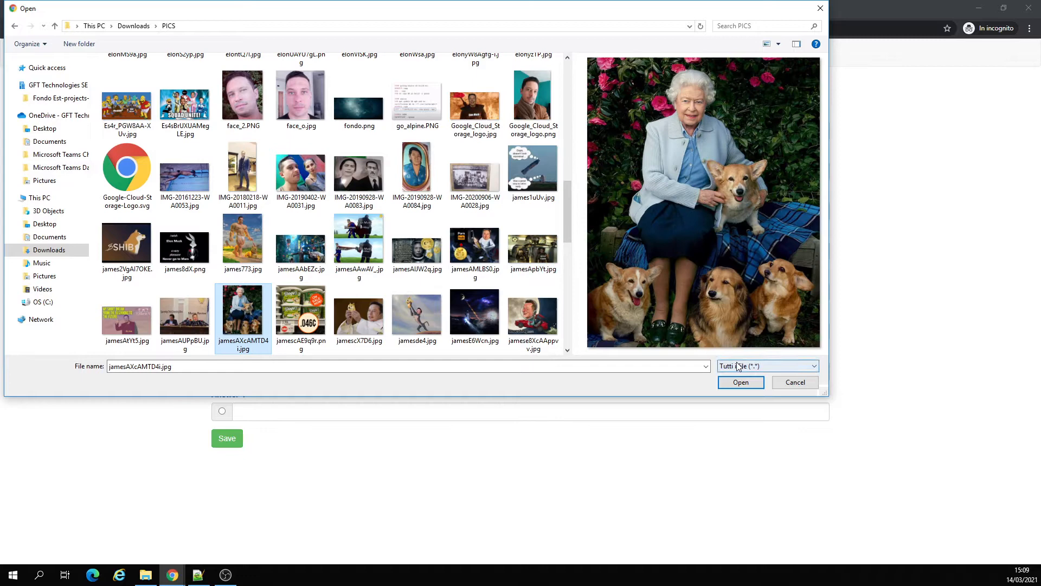
scroll("down", 3)
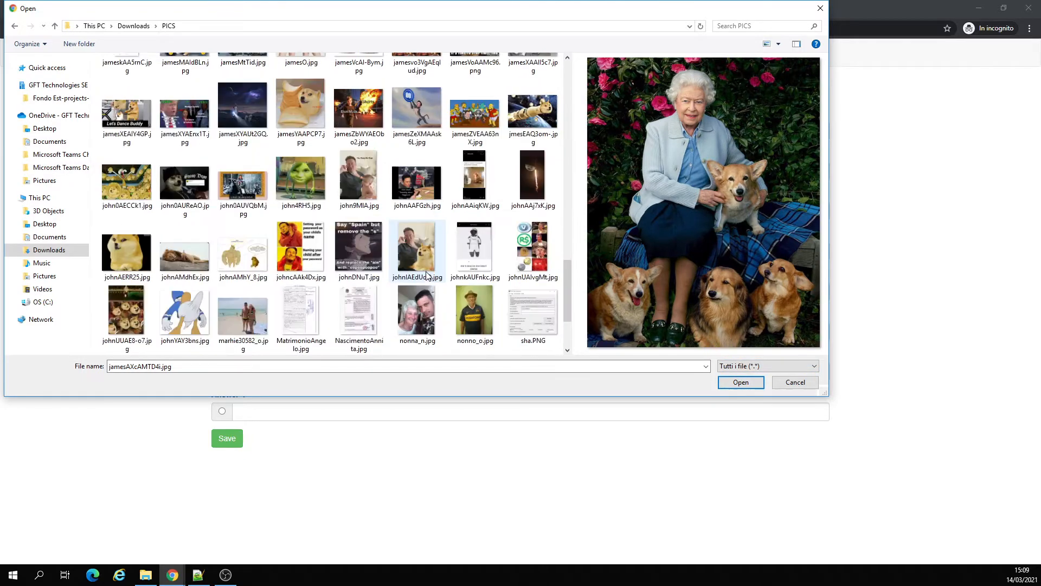
left_click(416, 249)
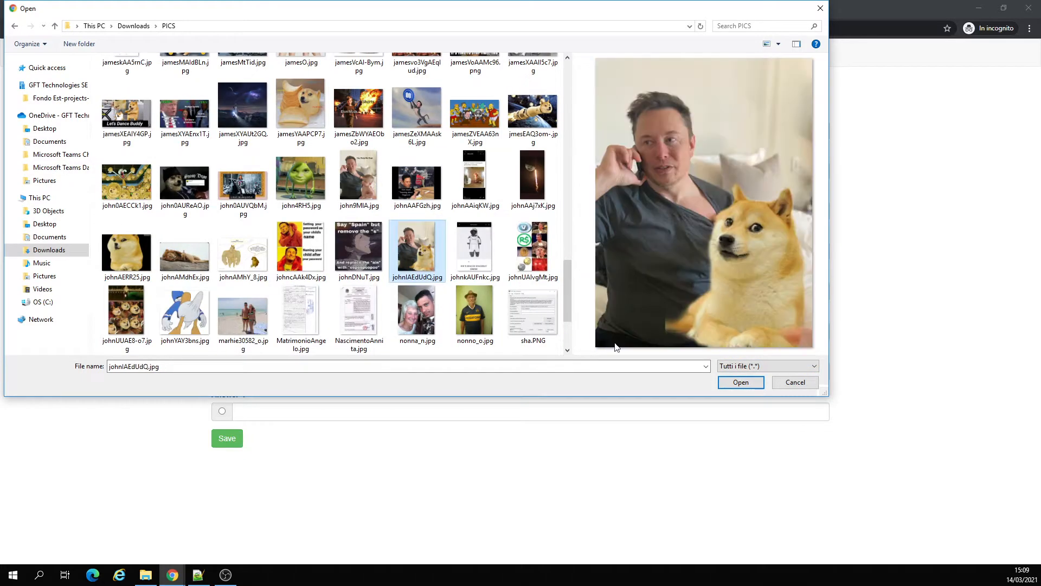
left_click(740, 381)
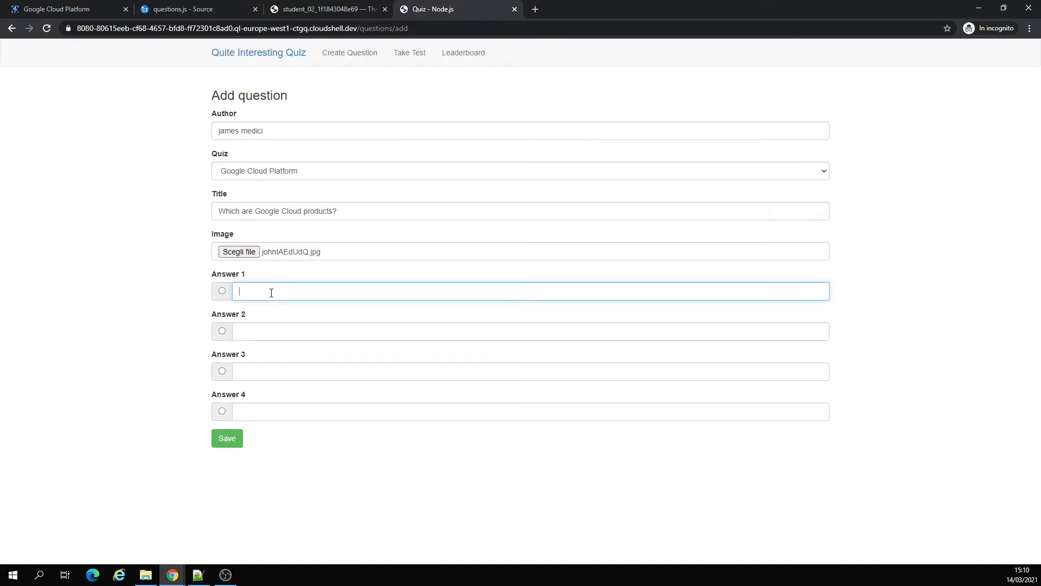
Step: Enter answers debug, error reporting, logging, all of the above; mark Answer 4 correct and save
type("debug")
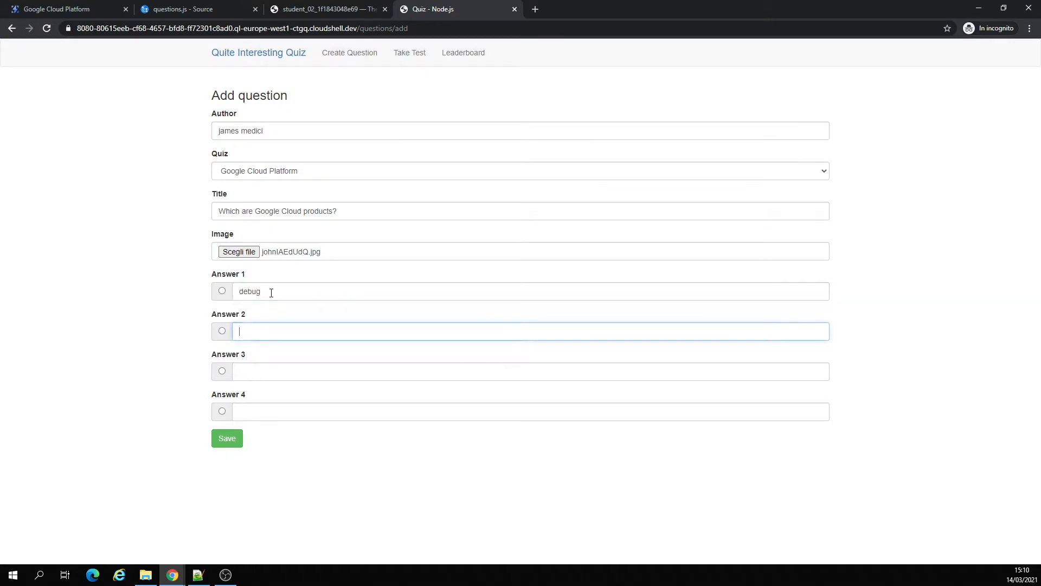
type("error")
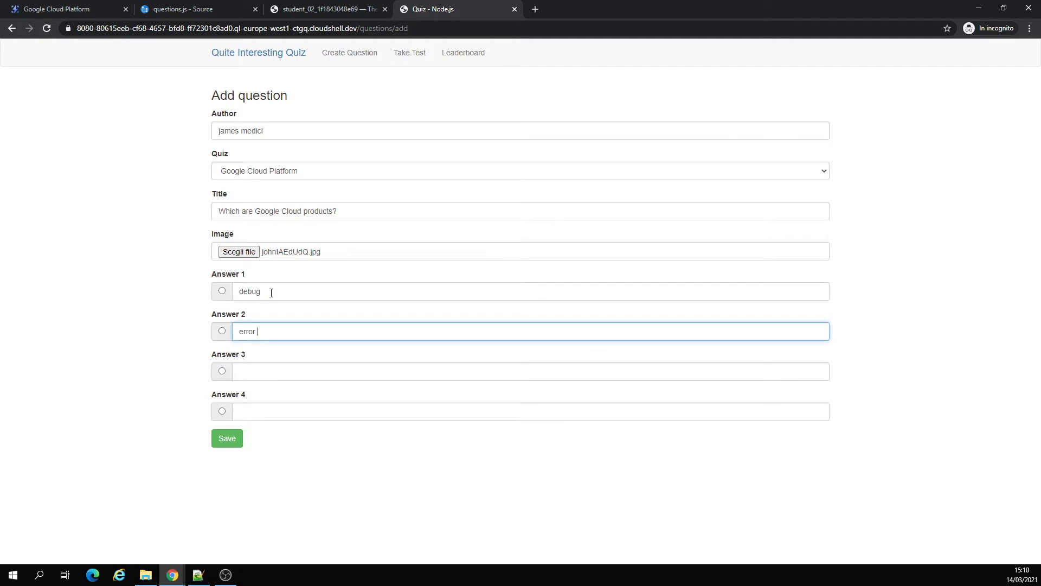
type("reporting")
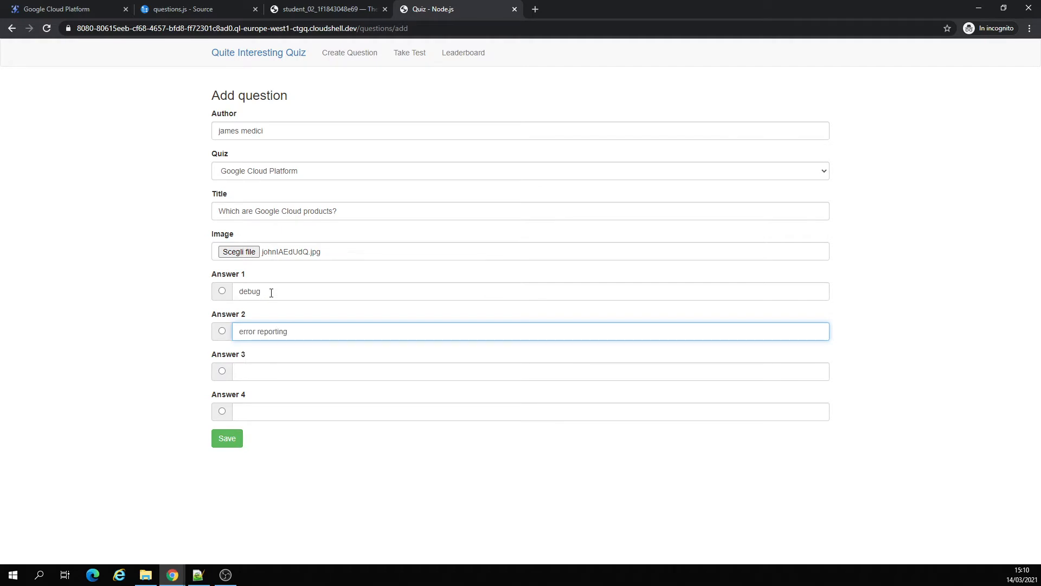
type("log")
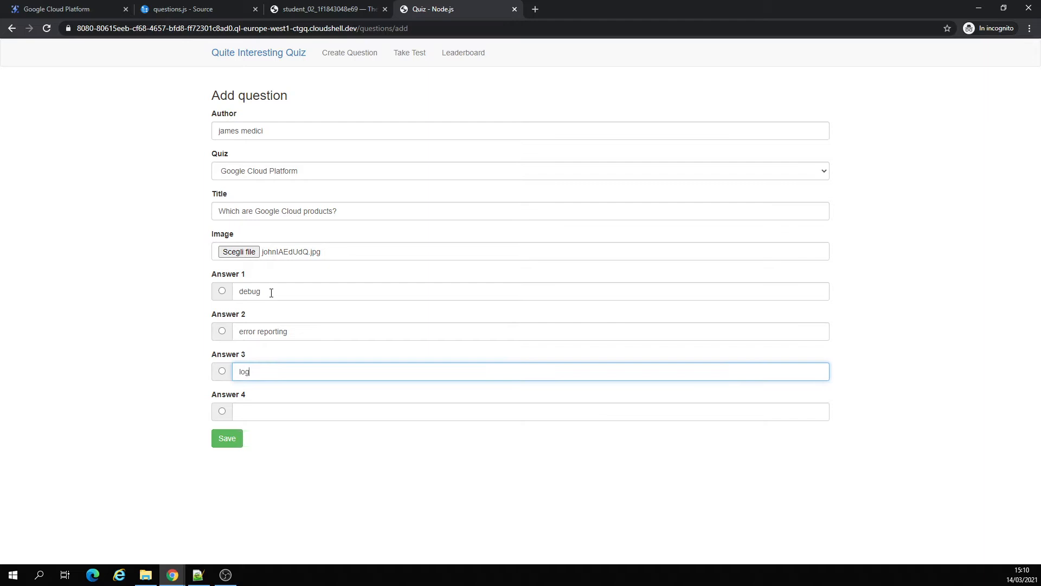
type("all")
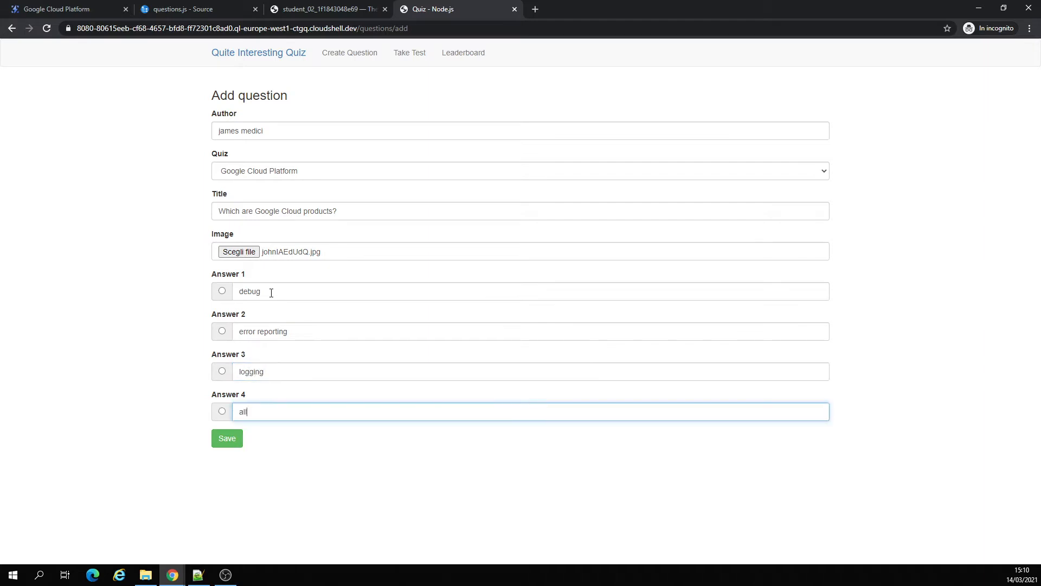
type("of the above")
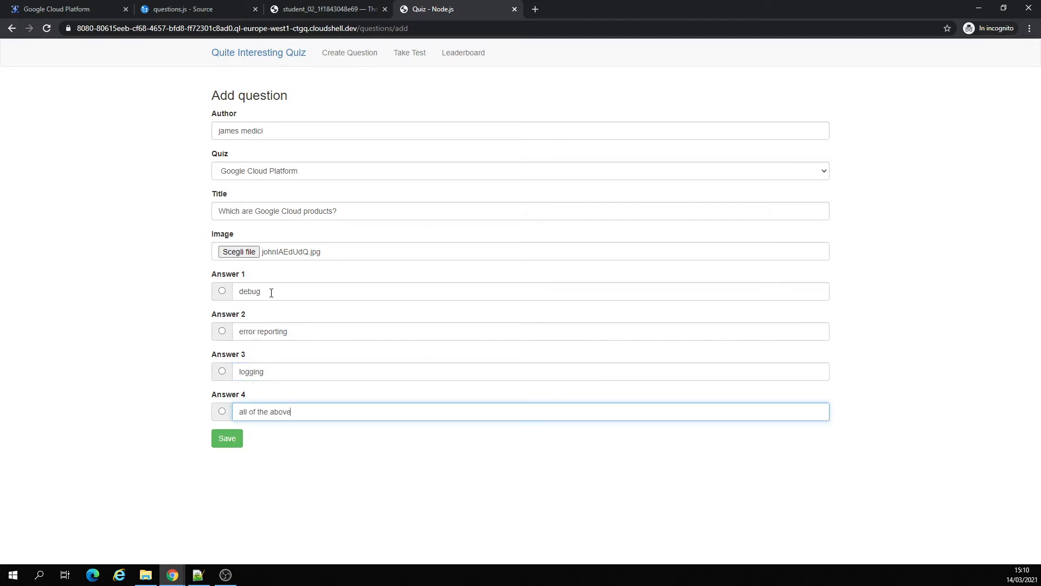
left_click(222, 411)
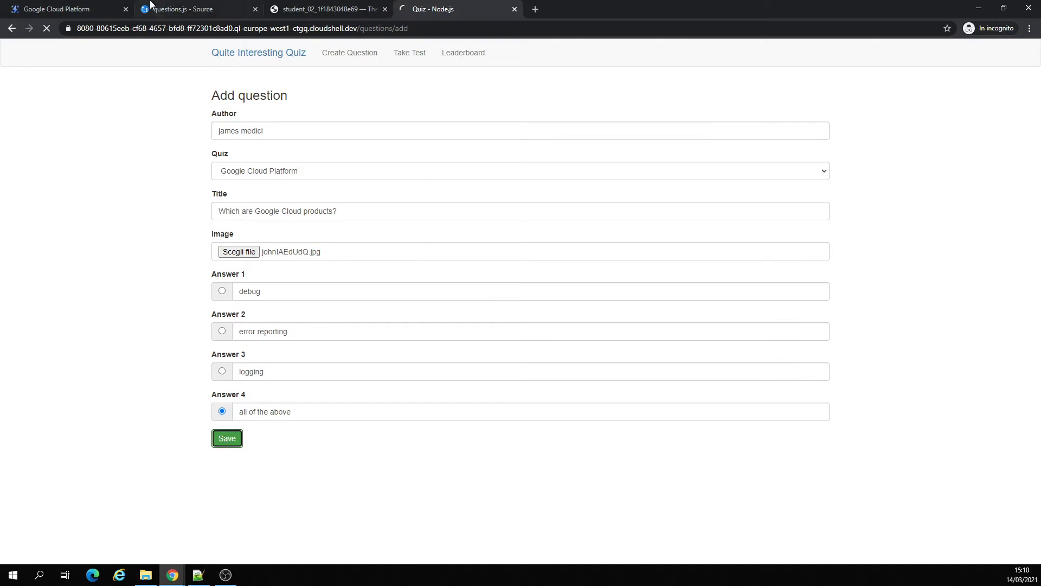
left_click(60, 9)
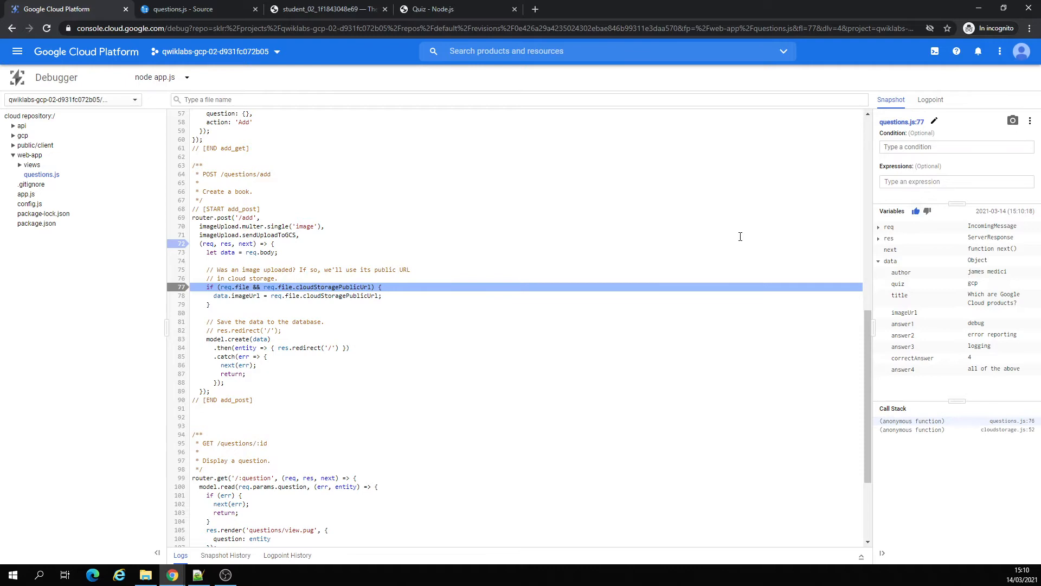
mouse_move(960, 401)
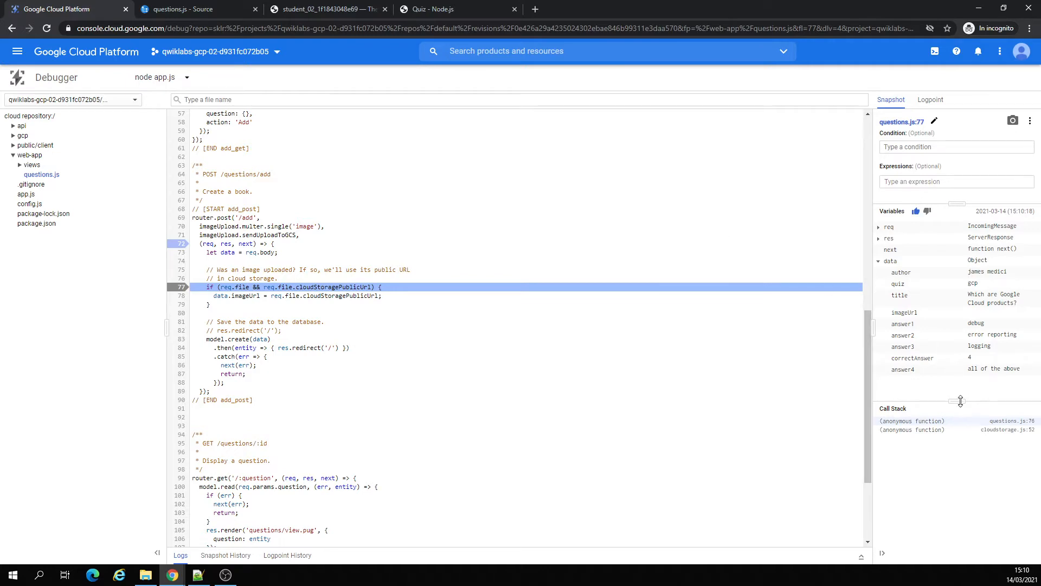
Step: Expand the snapshot's data variable to review quiz, title, answers and correct answer 4
left_click(982, 437)
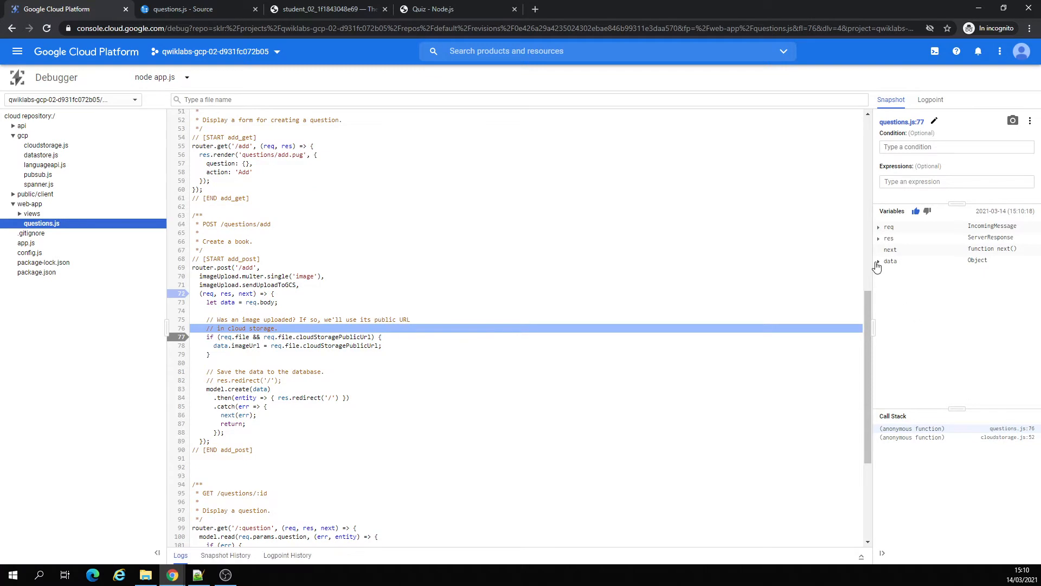
left_click(879, 259)
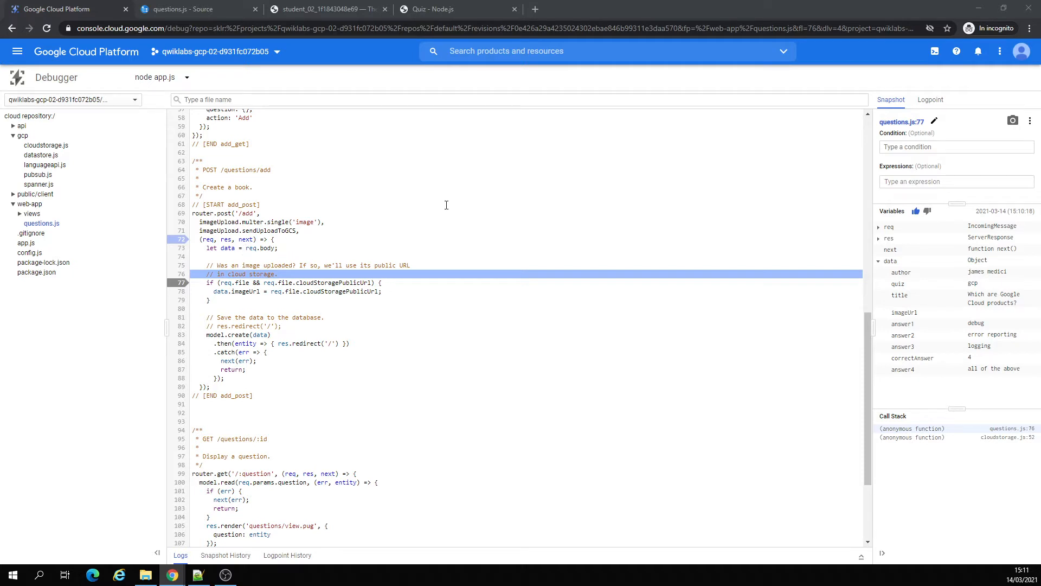
left_click(929, 99)
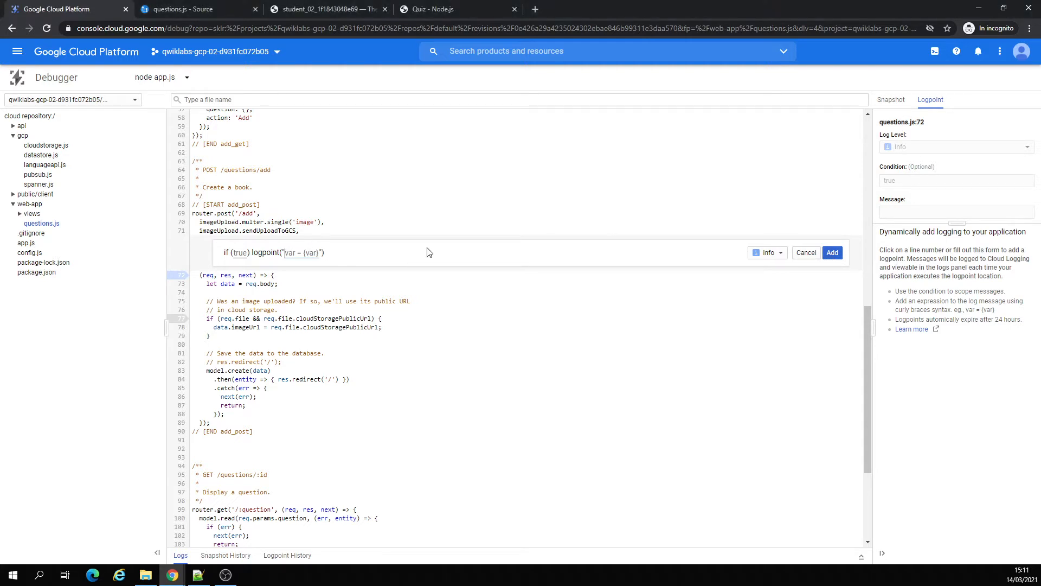
mouse_move(471, 226)
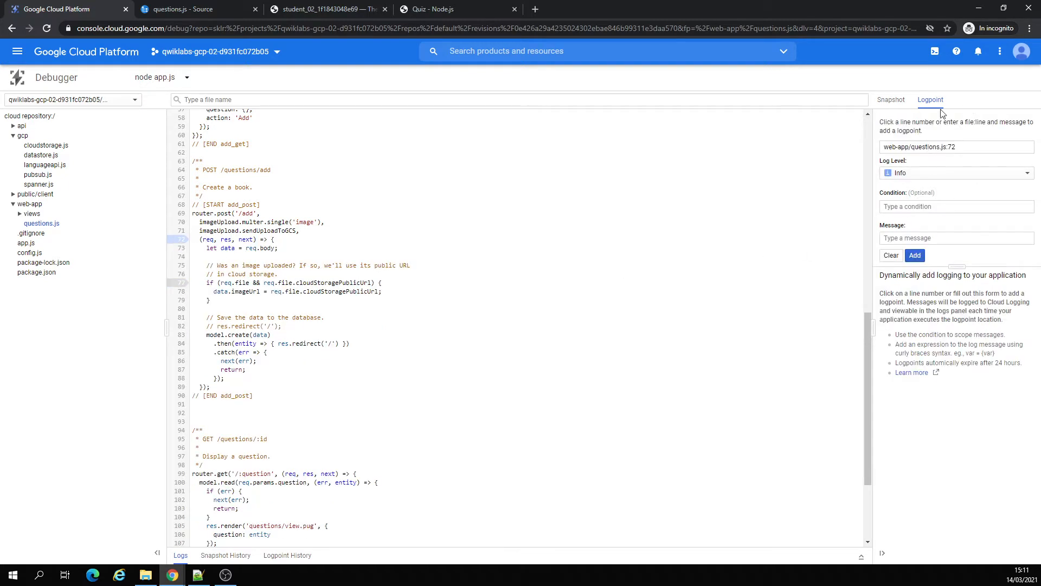
left_click(914, 254)
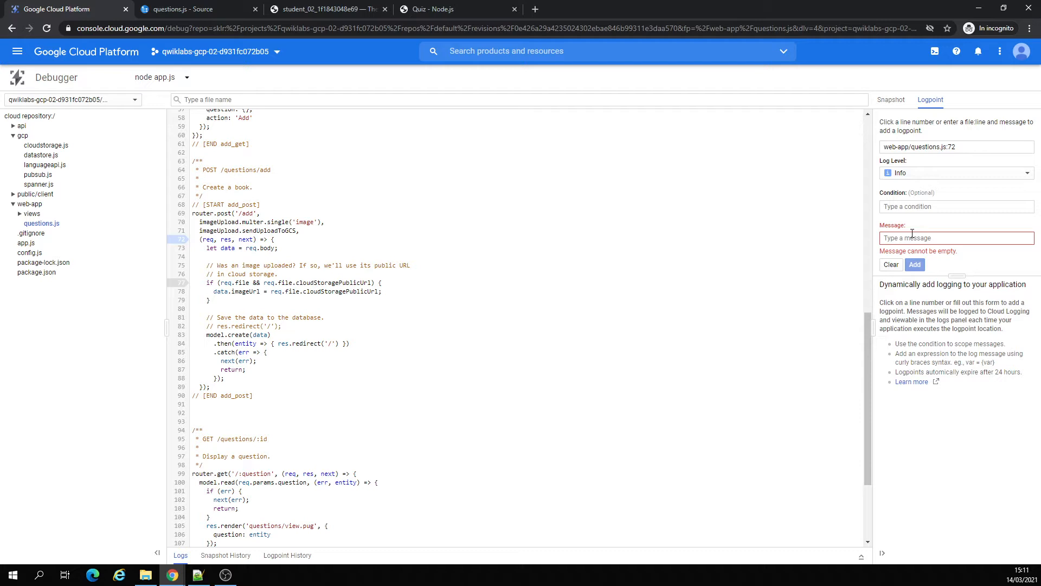
left_click(956, 173)
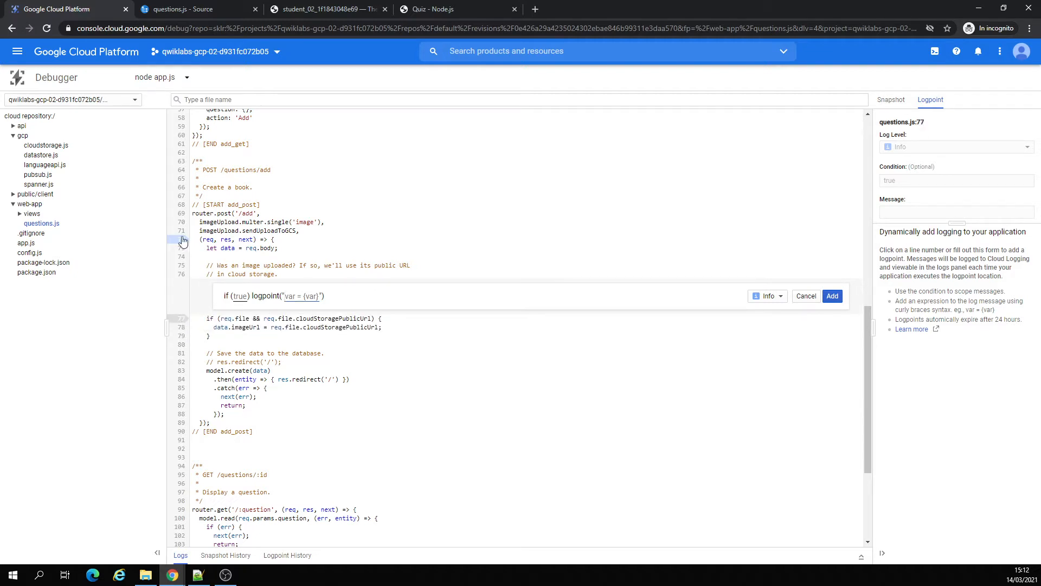
left_click(891, 100)
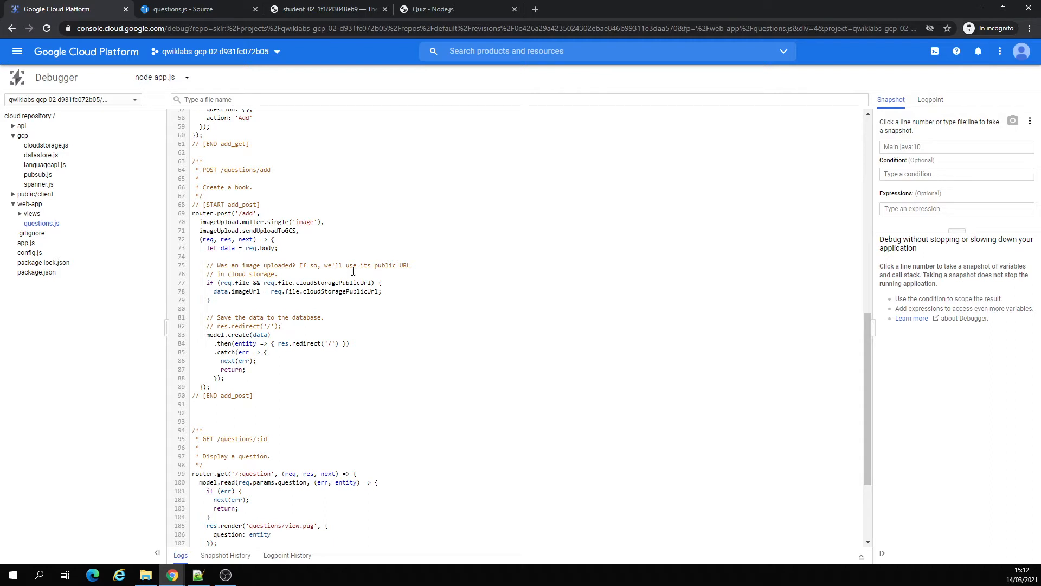
Step: Set a waiting snapshot at questions.js line 73 in the add-question handler
left_click(179, 248)
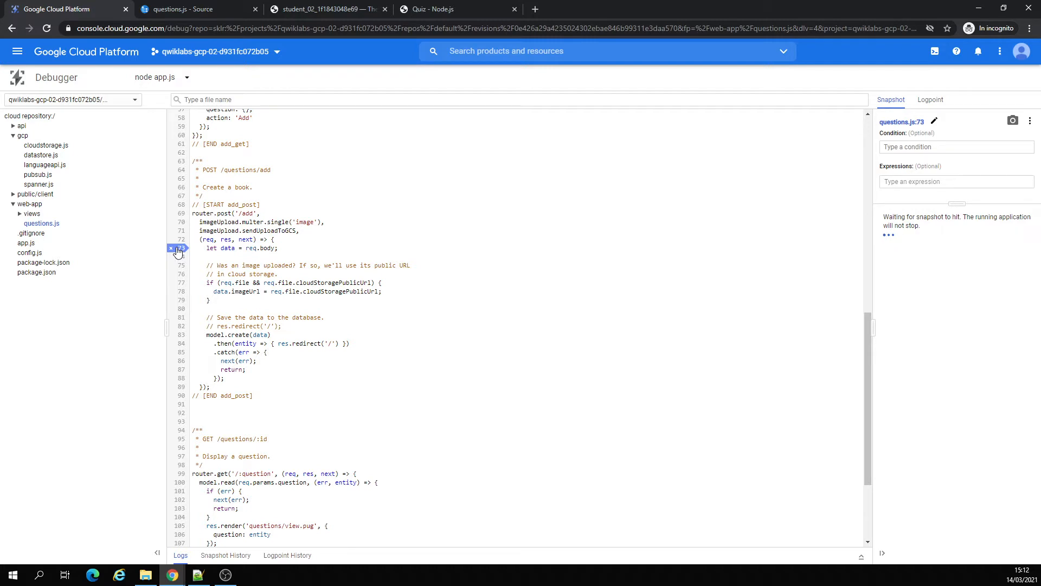
left_click(177, 248)
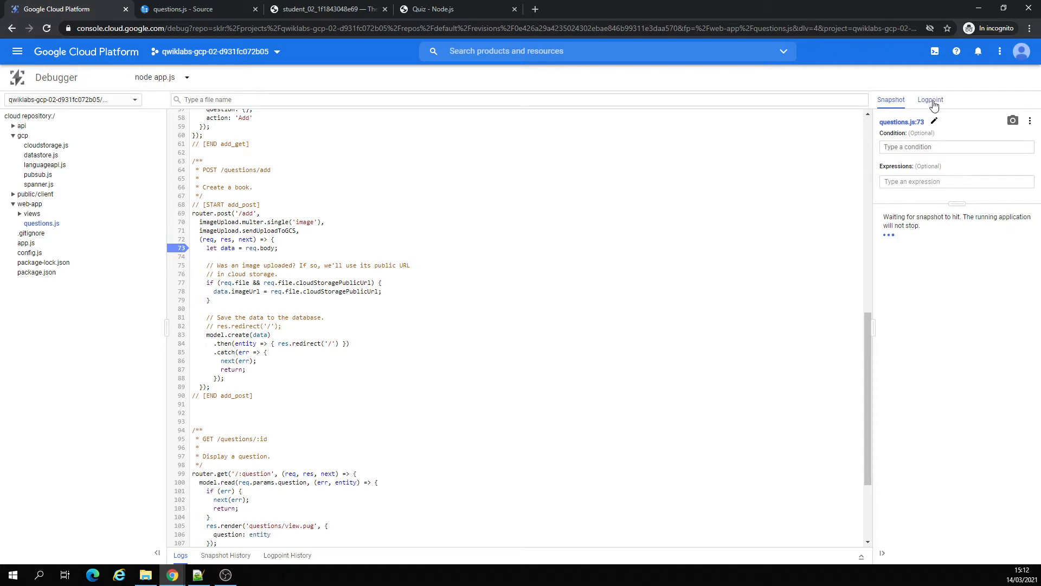
Step: Add a line 72 logpoint with message if (true) logpoint("Quiz = {data.quiz}"), then return to the quiz app
left_click(929, 100)
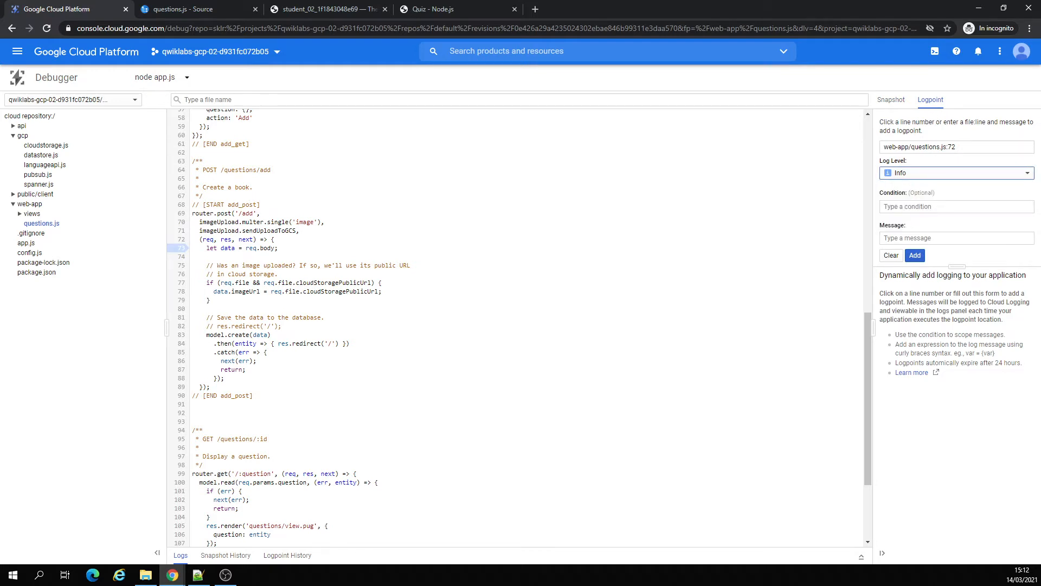
left_click(915, 264)
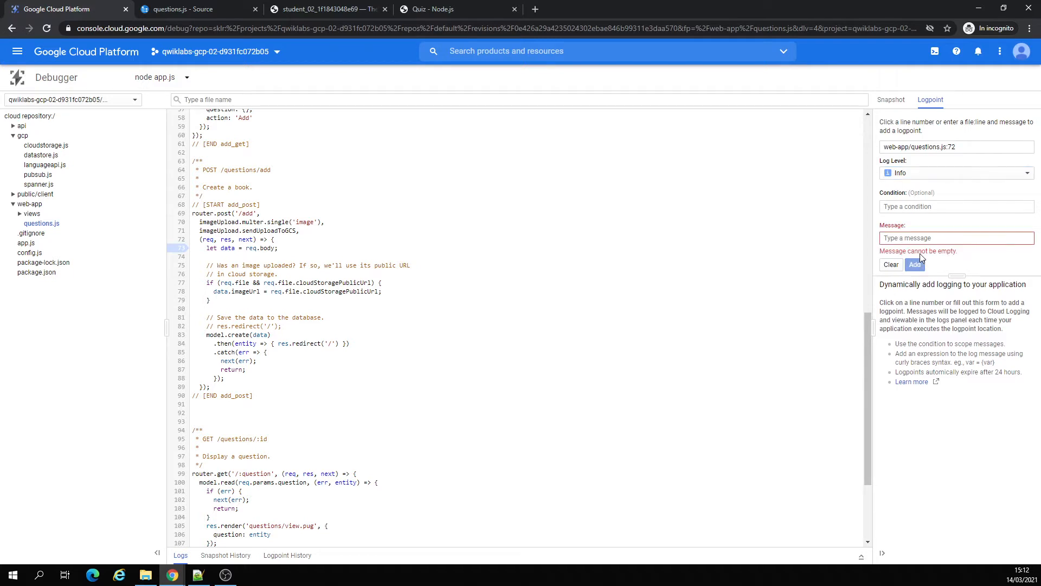
left_click(956, 238)
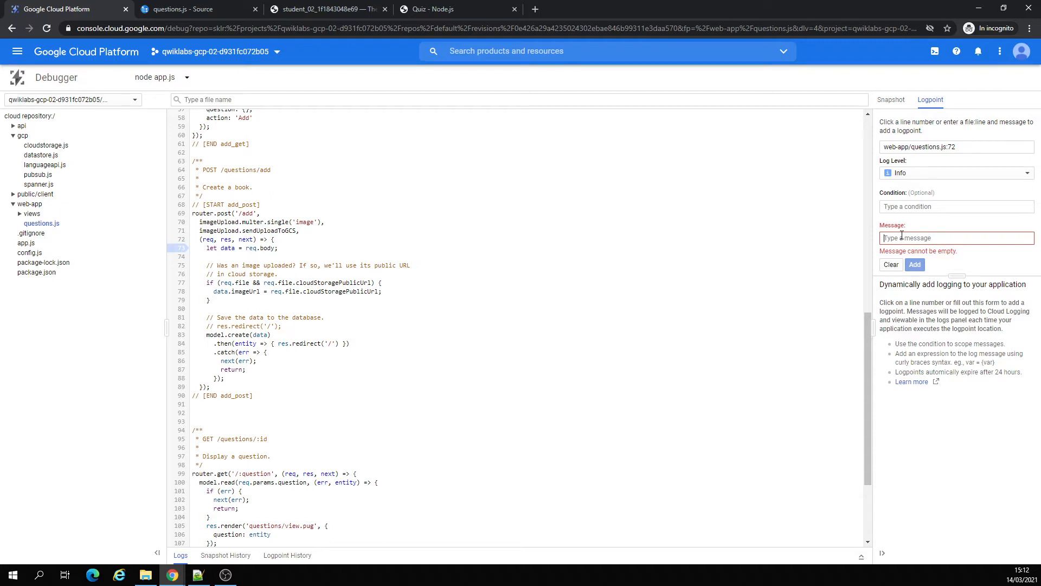
type("if (true) logpoint(\"Quiz = {data.quiz}\")")
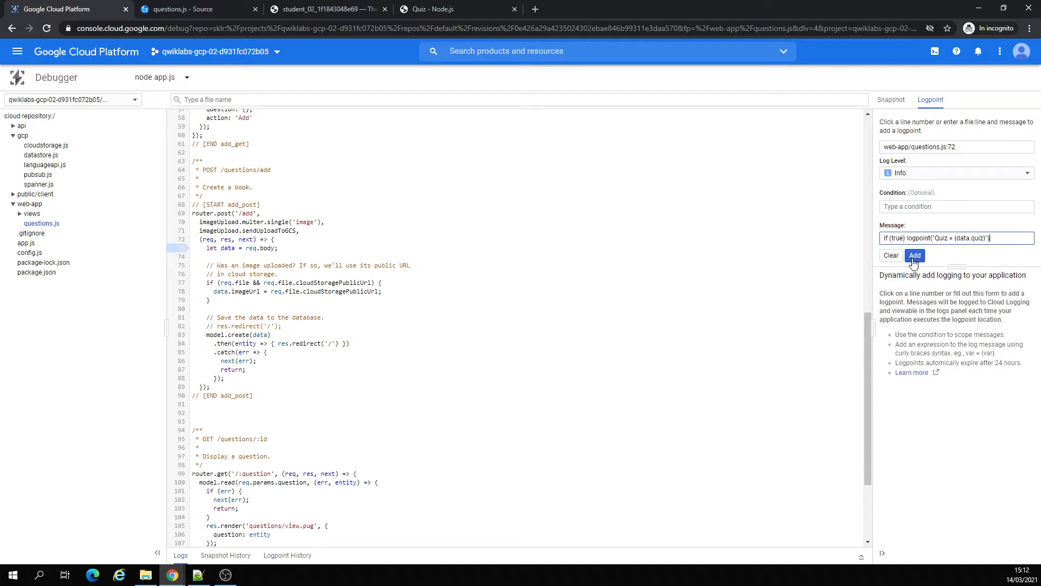
left_click(915, 255)
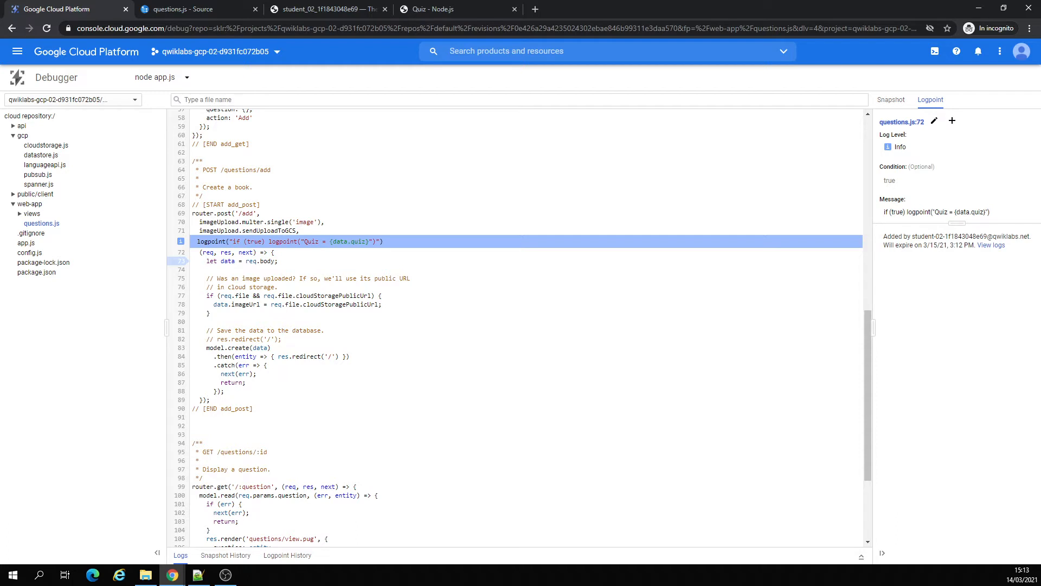
left_click(432, 8)
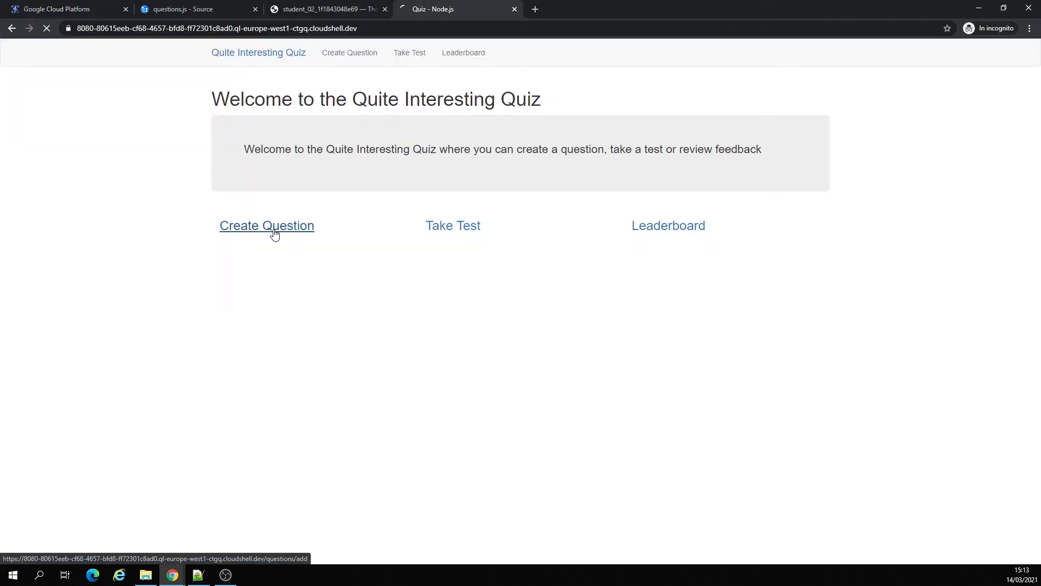
Step: Fill a Google Cloud Platform question with image dog93M.jpg, answers, and answer 4 correct
left_click(266, 225)
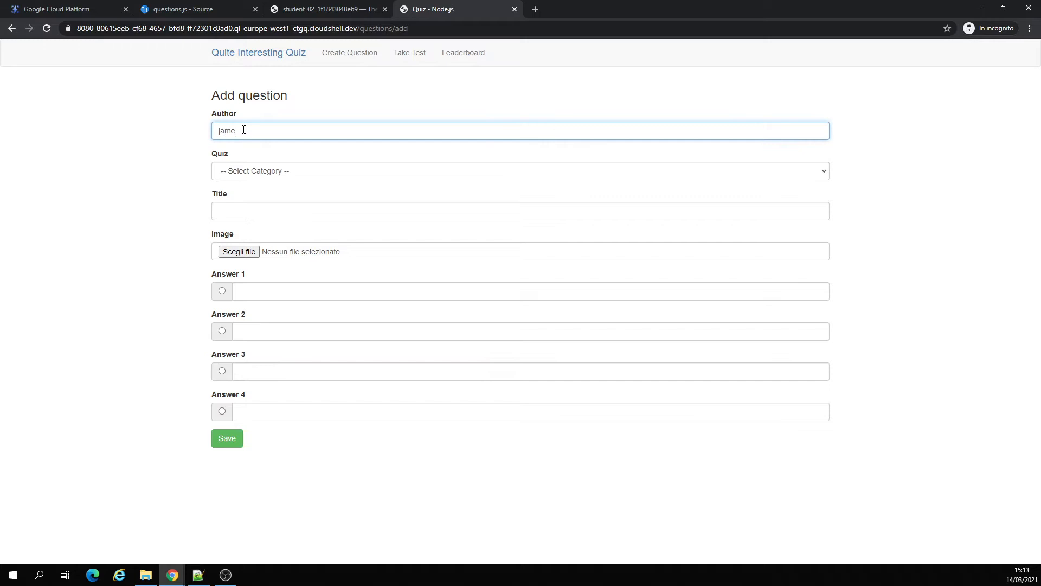
left_click(520, 171)
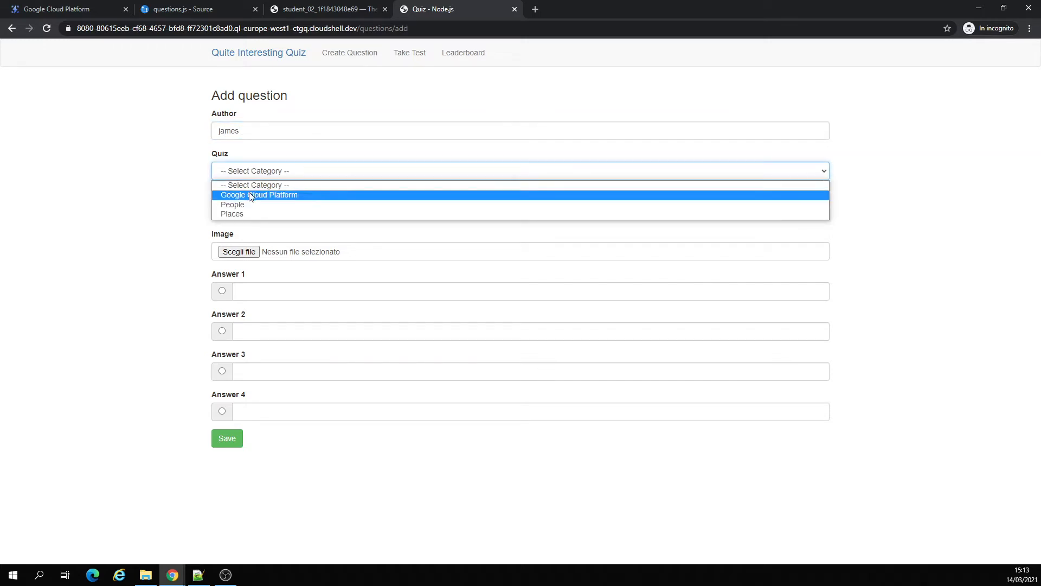
left_click(259, 194)
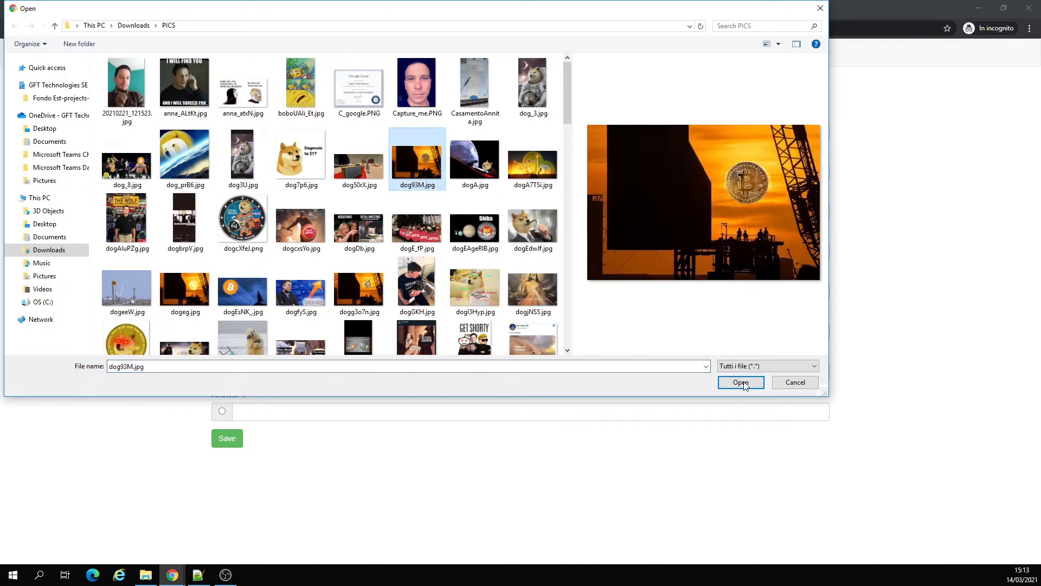
left_click(740, 382)
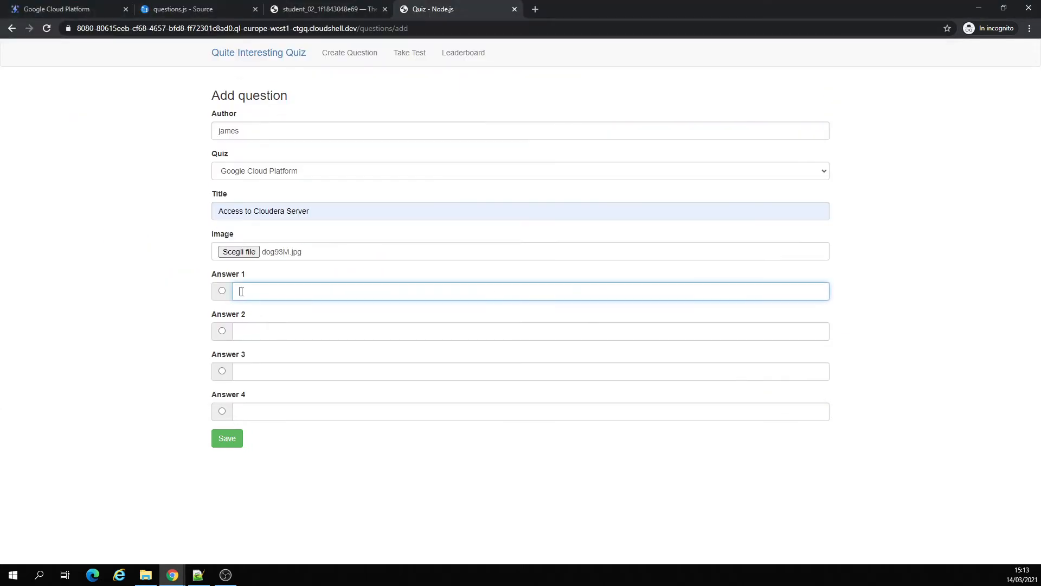
type("wwwwwwwwww")
left_click(531, 371)
type("qaaaaaaaaaaaaa")
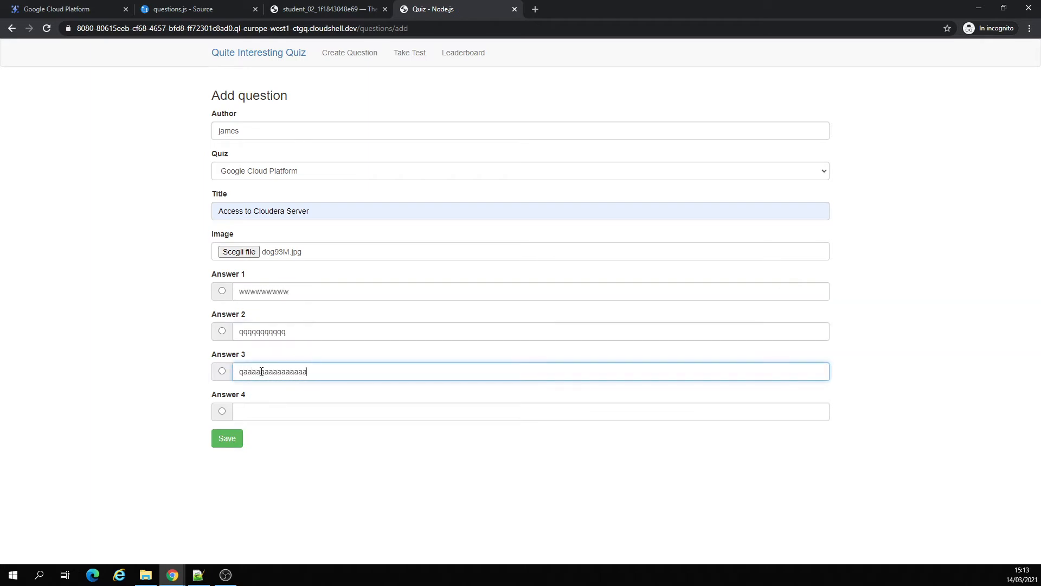
type("ccccccccccc")
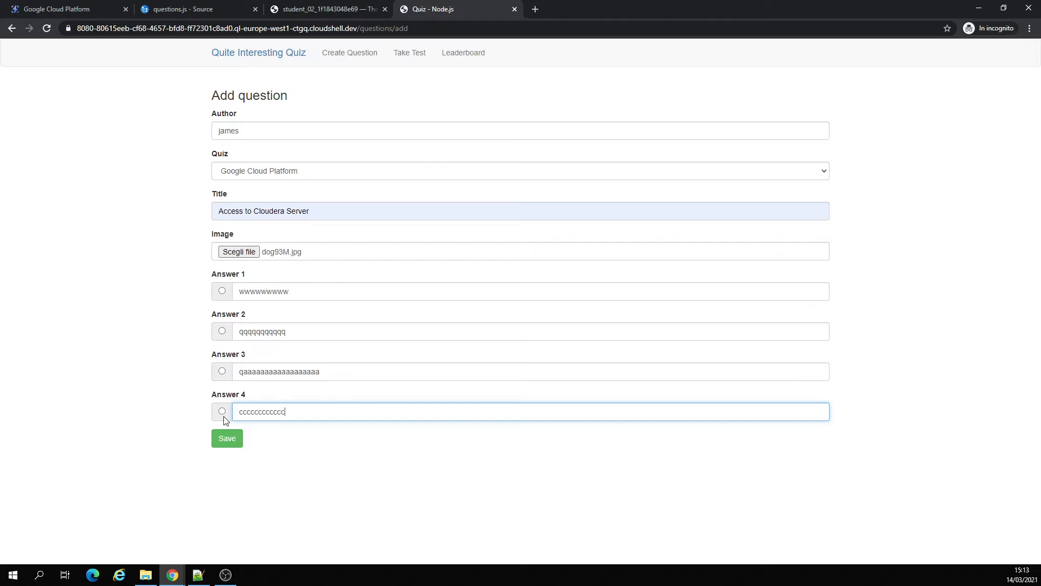
left_click(222, 411)
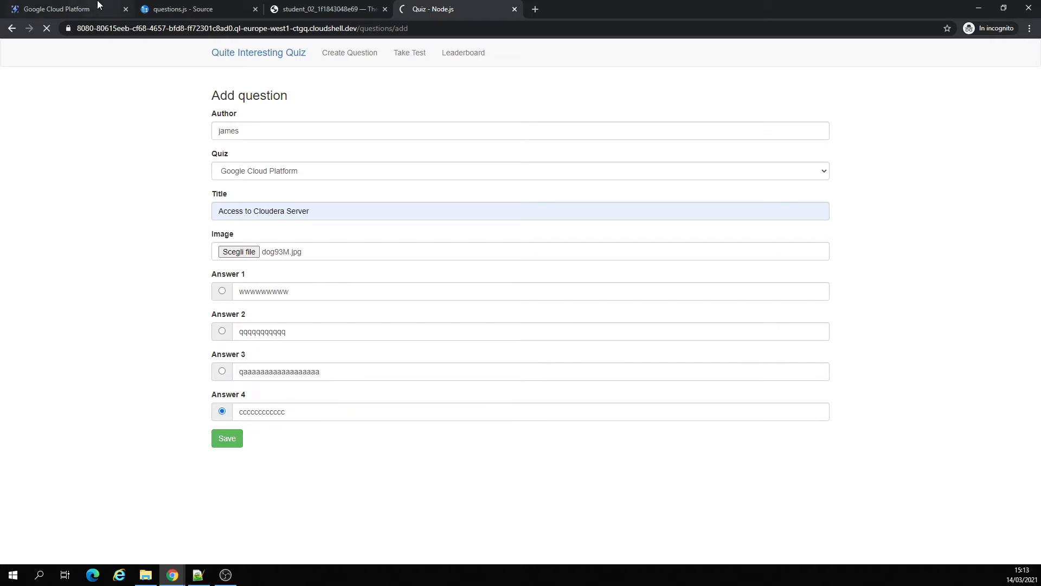
Step: Check the logpoint's empty logs and the line 73 snapshot's res variable, then open Snapshot History
left_click(53, 9)
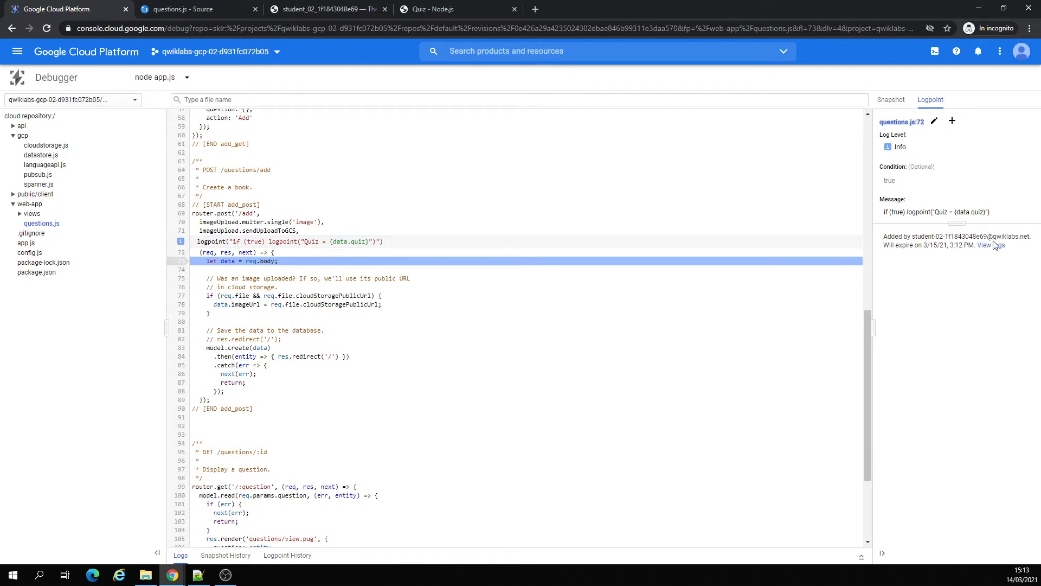
left_click(990, 245)
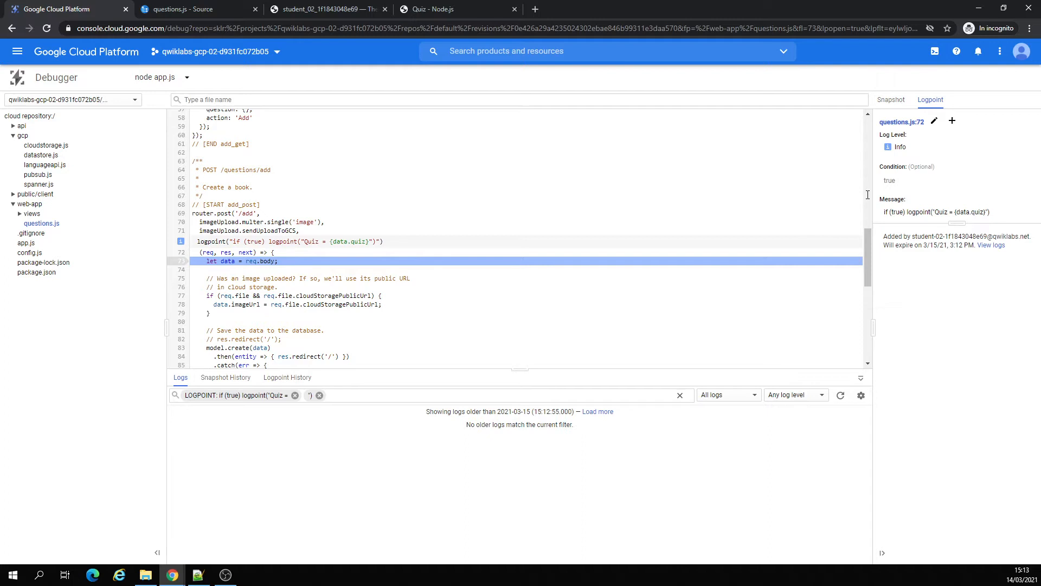
left_click(890, 100)
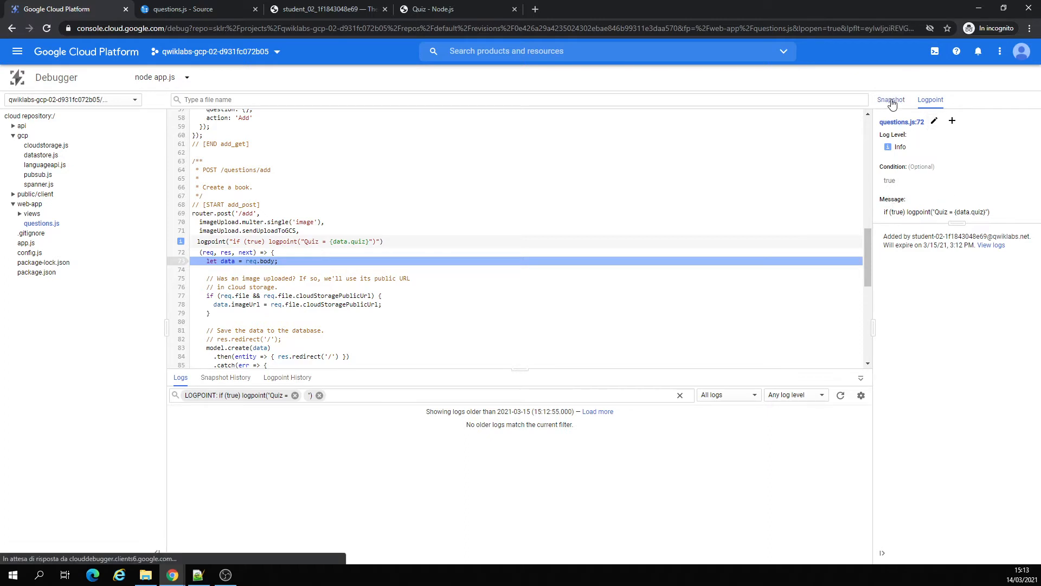
left_click(891, 99)
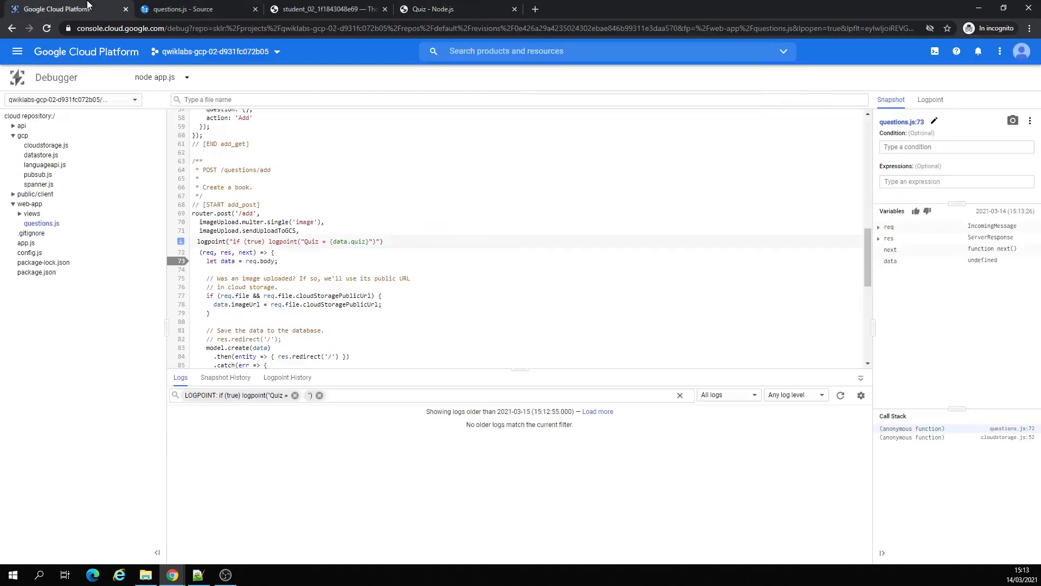
left_click(879, 238)
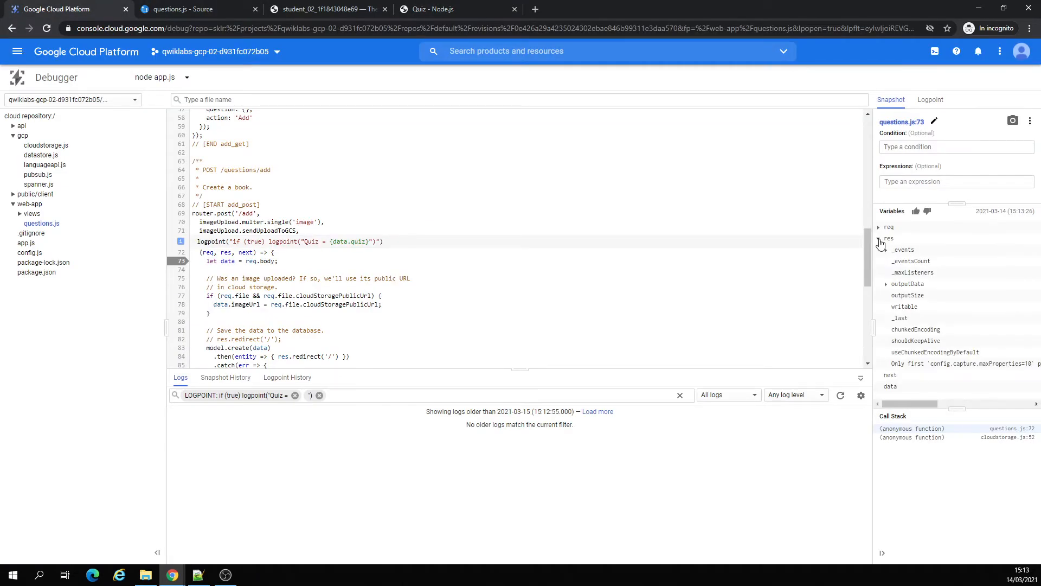
left_click(879, 238)
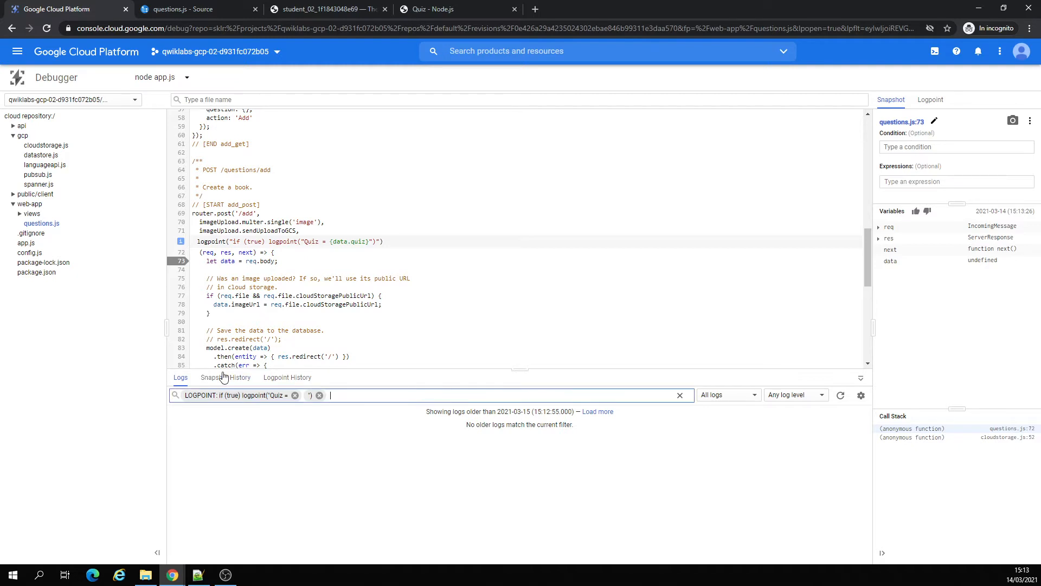
left_click(225, 377)
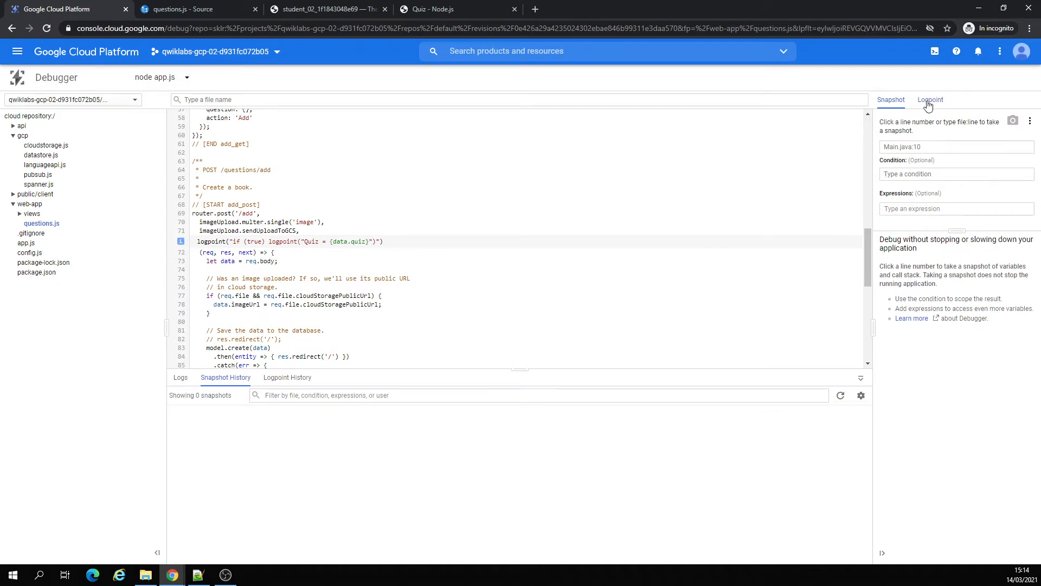
Step: Delete the line 72 logpoint and cancel the unfinished logpoint draft
left_click(929, 100)
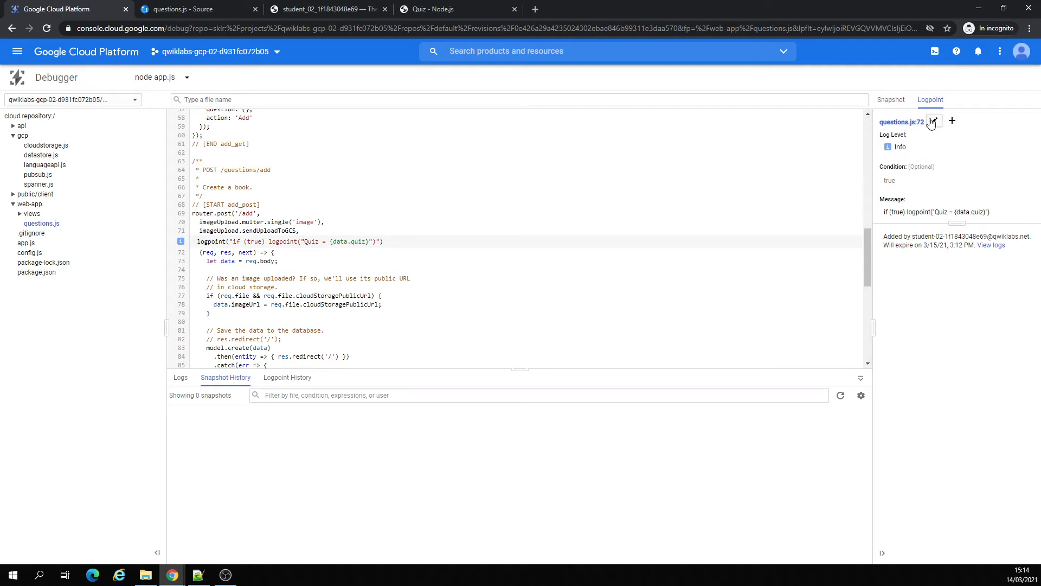
left_click(932, 121)
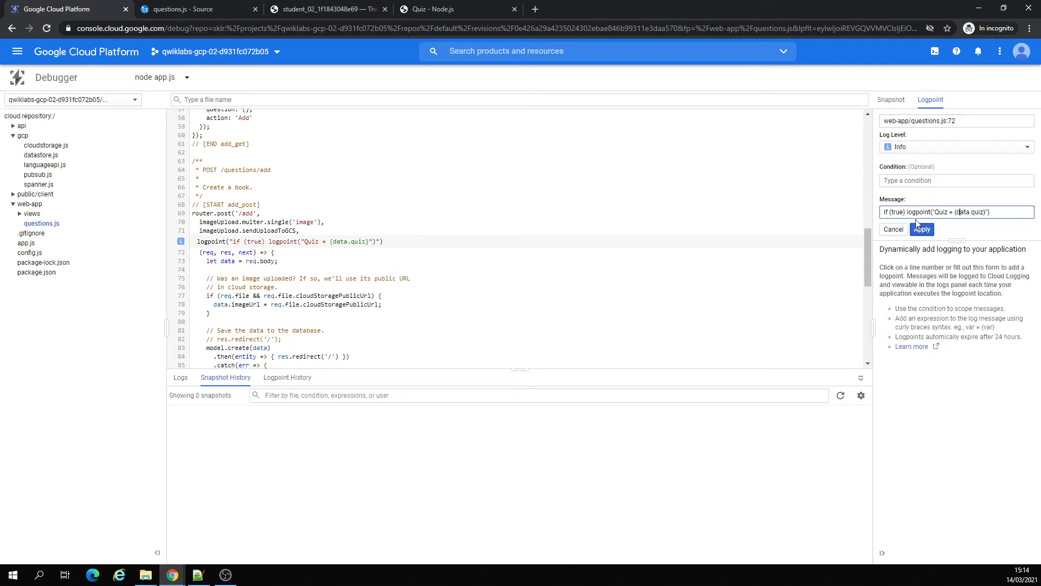
left_click(921, 229)
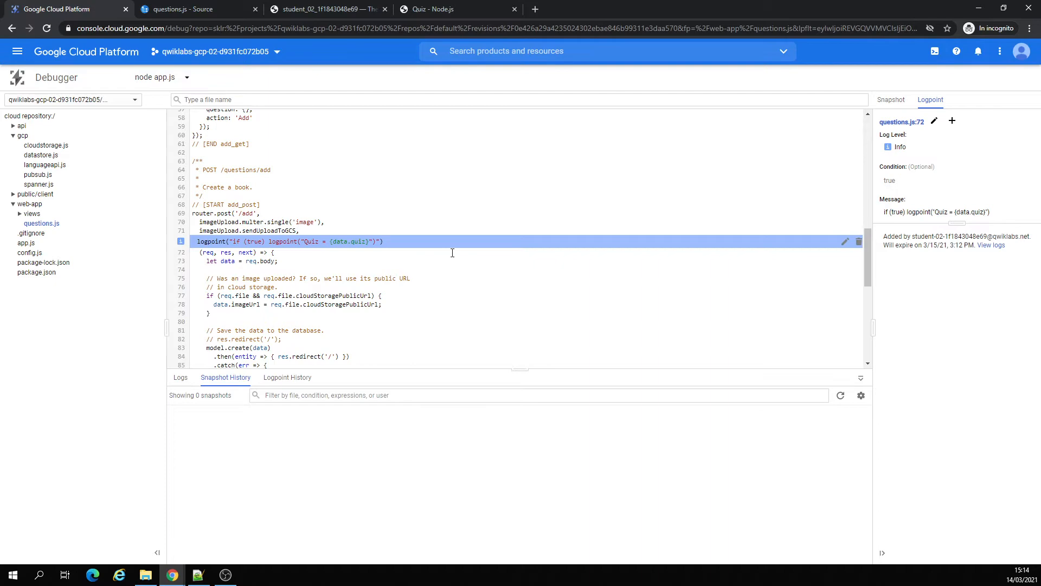
left_click(858, 241)
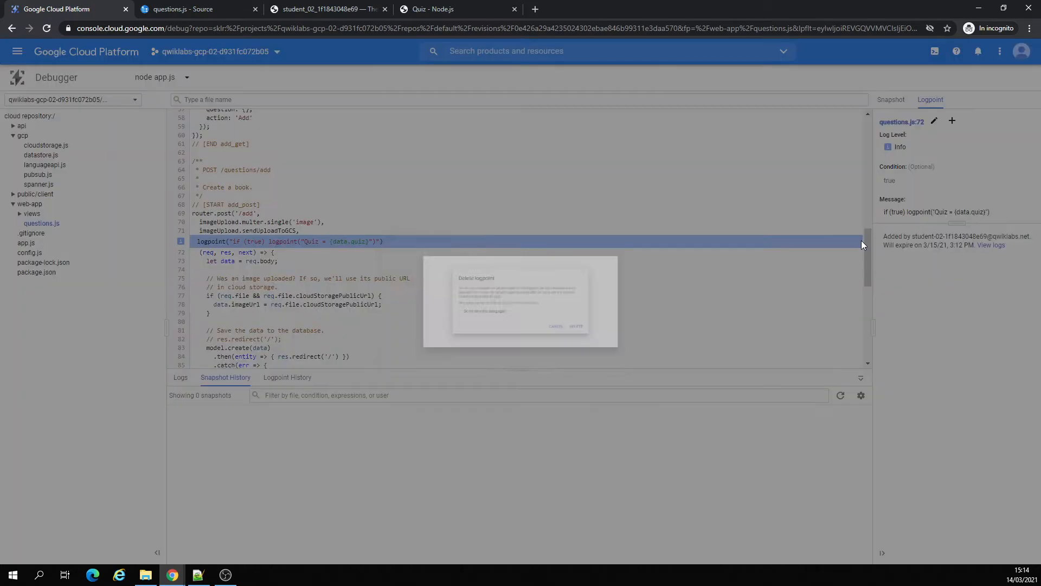
left_click(575, 325)
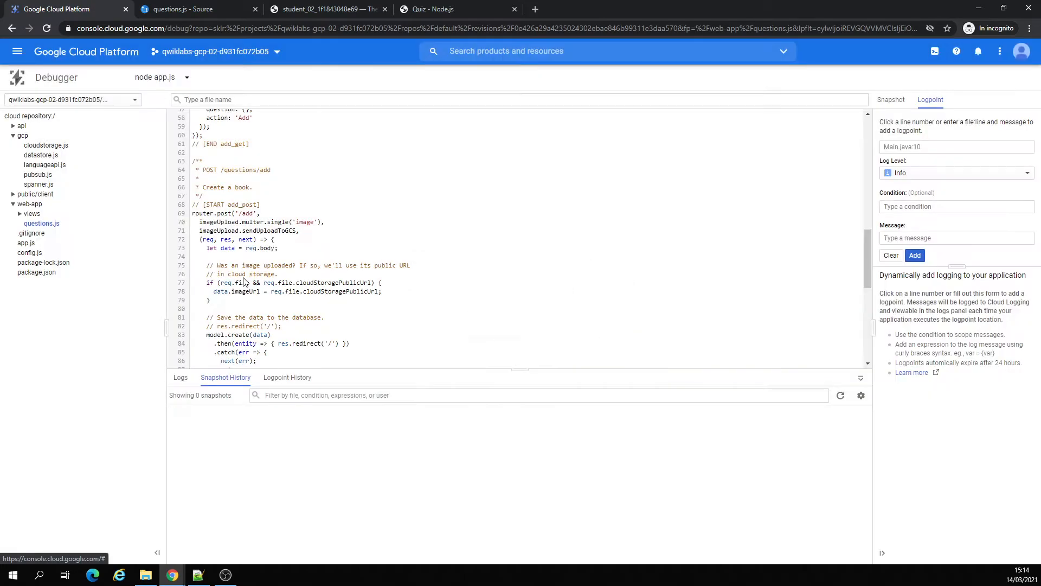
left_click(181, 239)
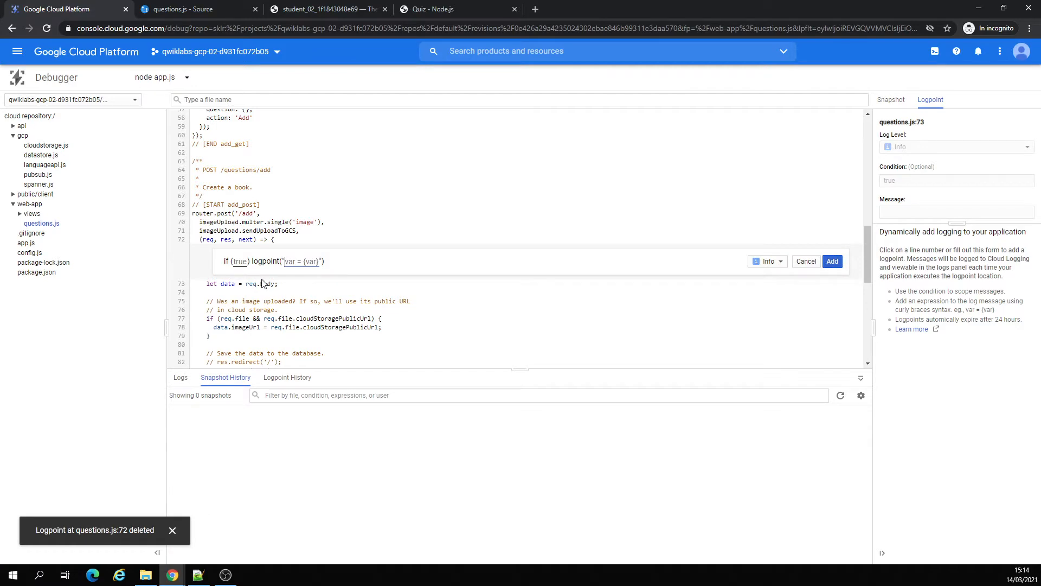
left_click(805, 261)
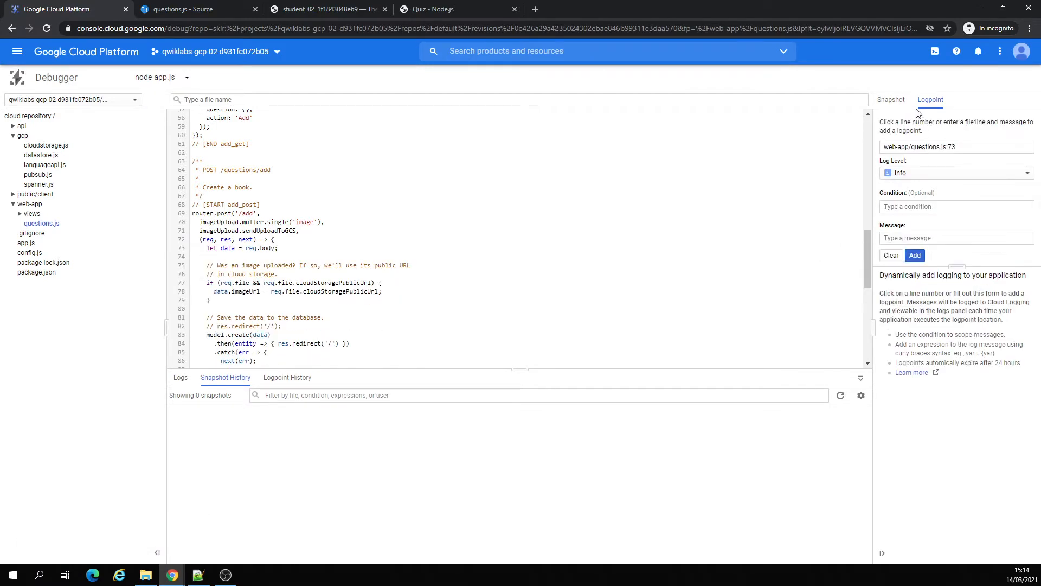
Step: Set a snapshot at line 73 and add a logpoint there logging Quiz = {data.quiz}
left_click(891, 100)
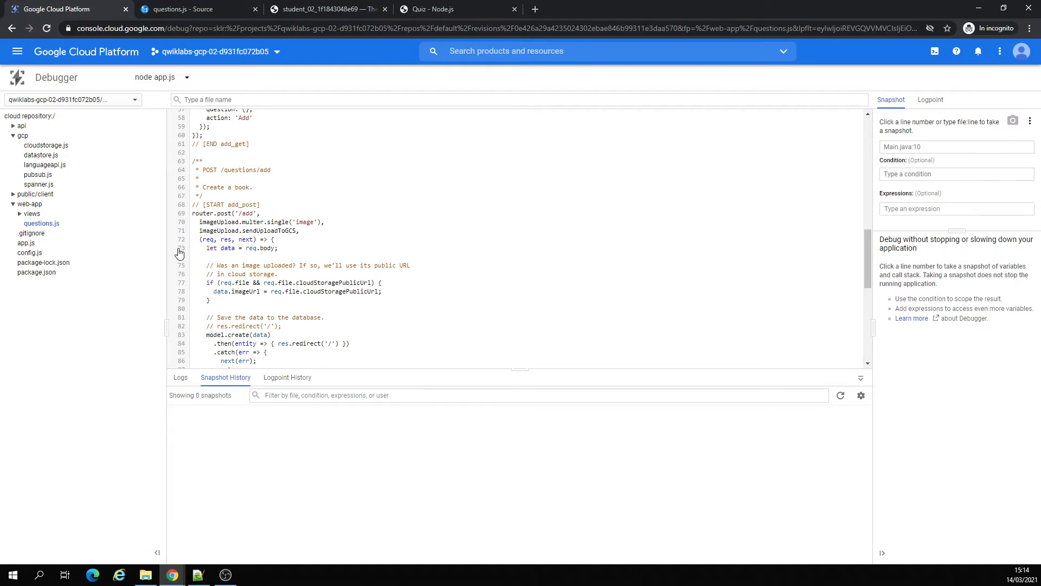
left_click(180, 247)
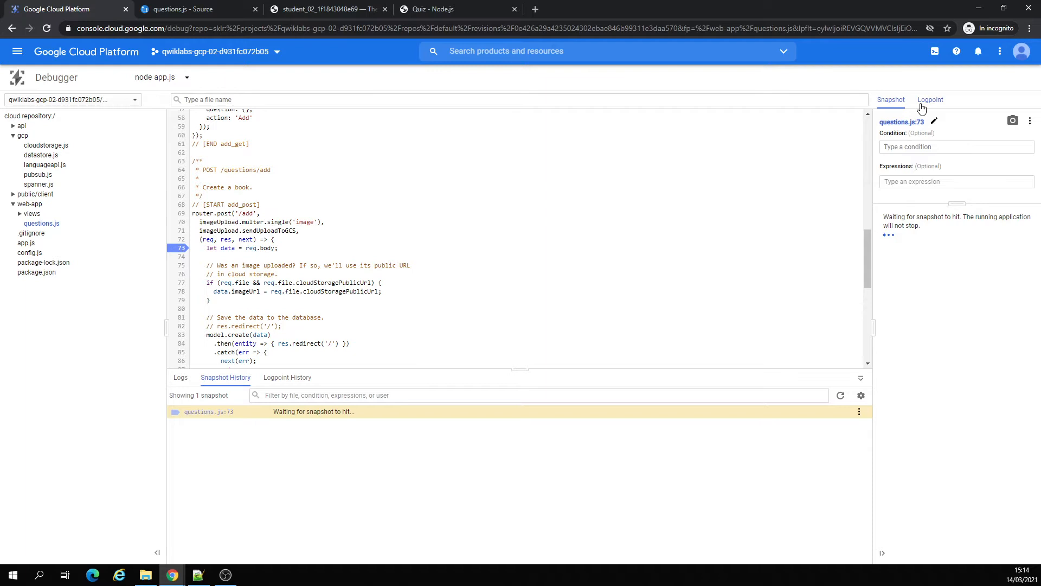
left_click(929, 100)
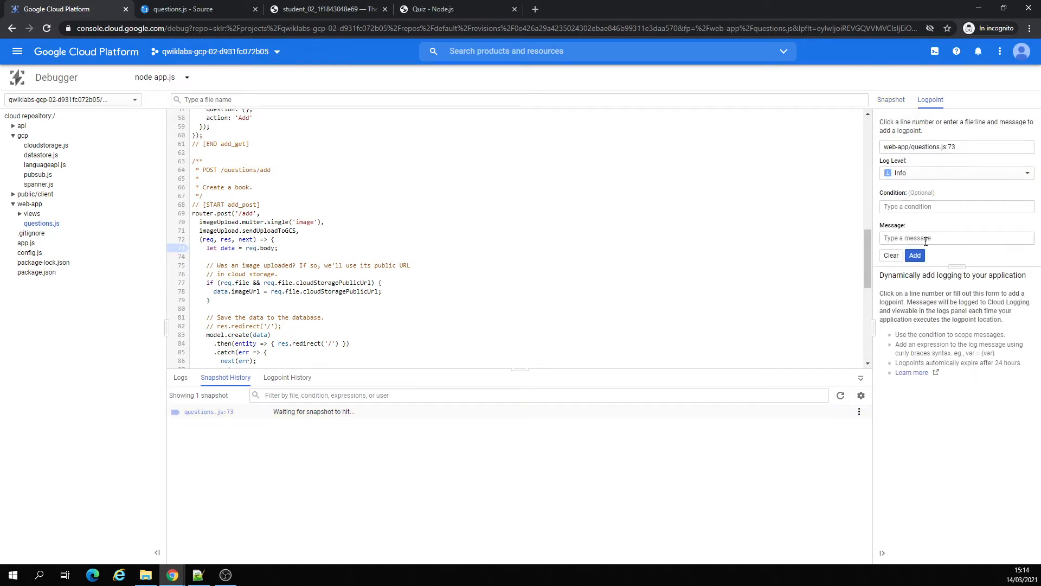
left_click(914, 255)
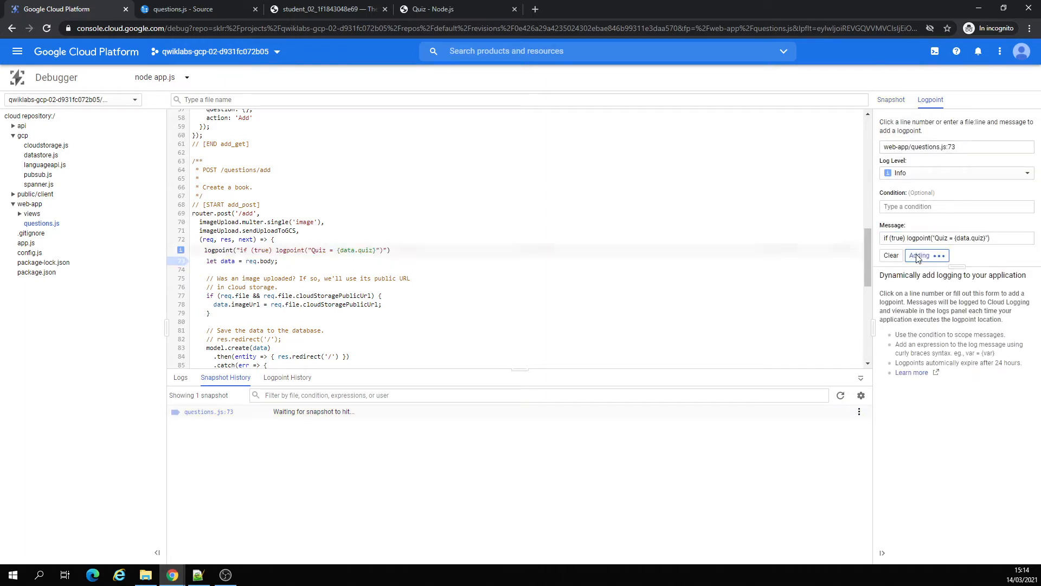
left_click(918, 255)
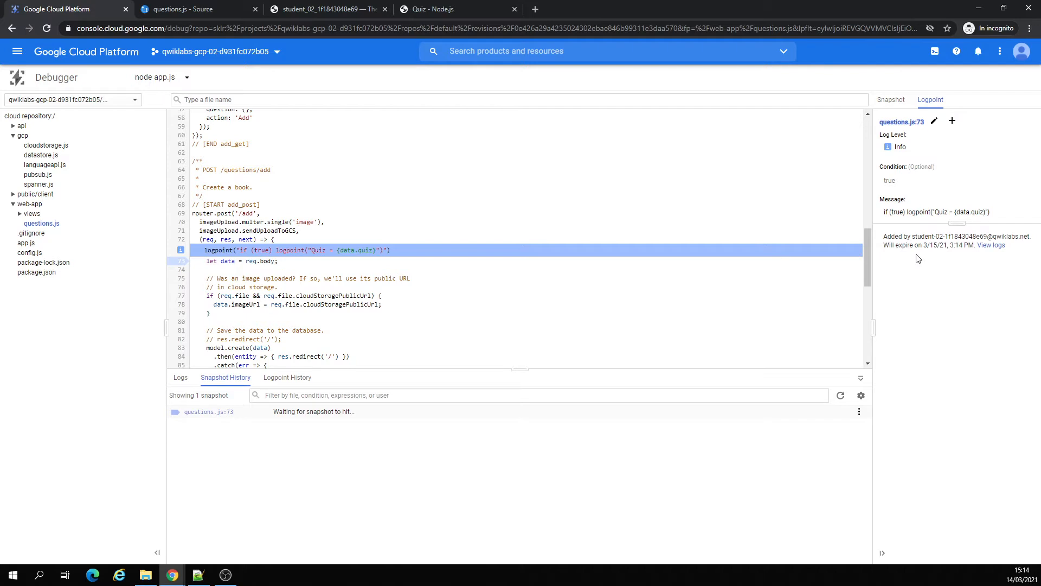
Step: Submit a new quiz question with image dogEsNK_.jpg and the fourth answer marked correct
left_click(432, 9)
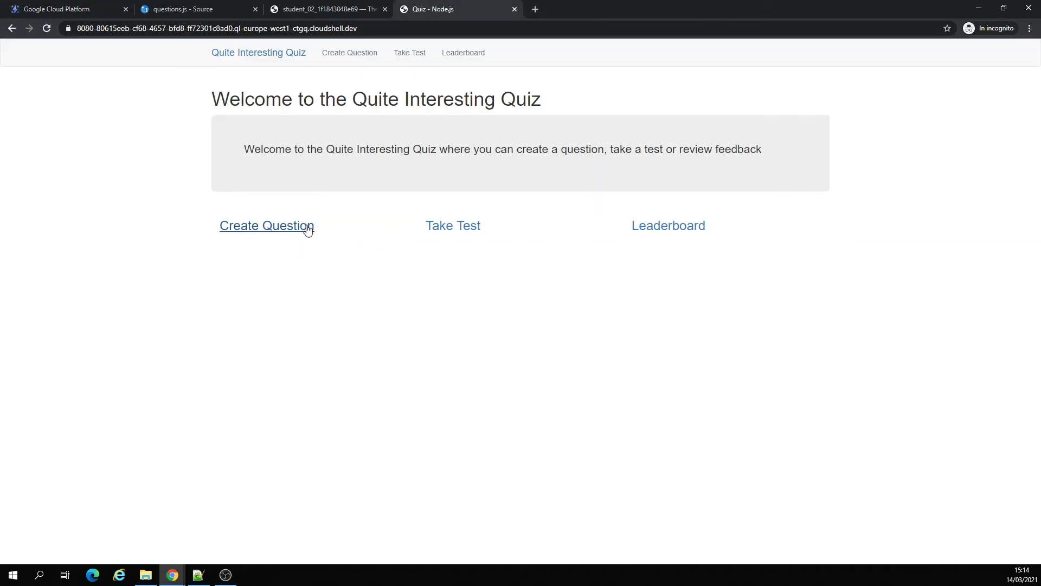
left_click(266, 225)
type("qqqqqqqqqqqqq")
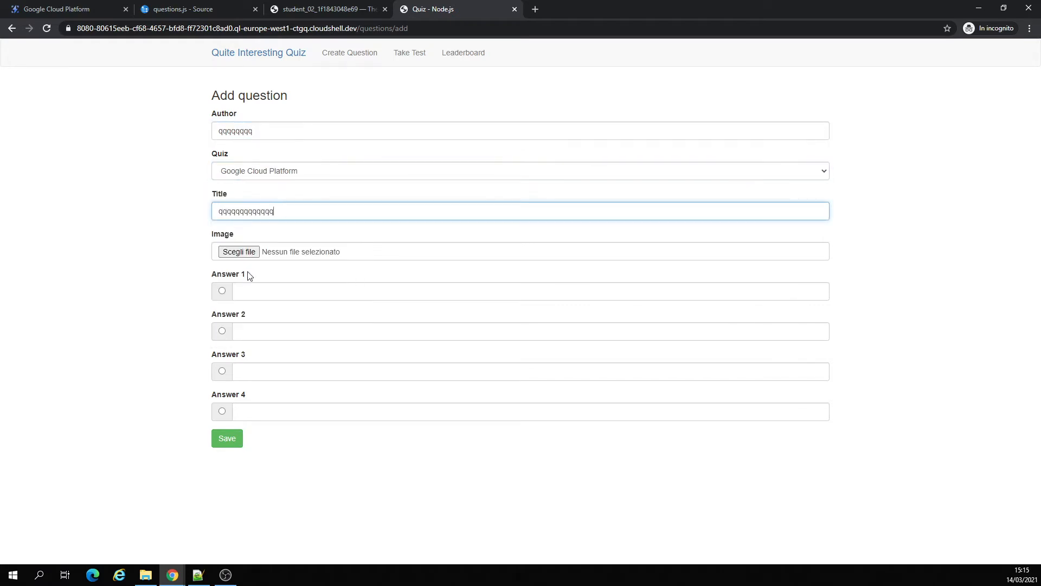
left_click(238, 251)
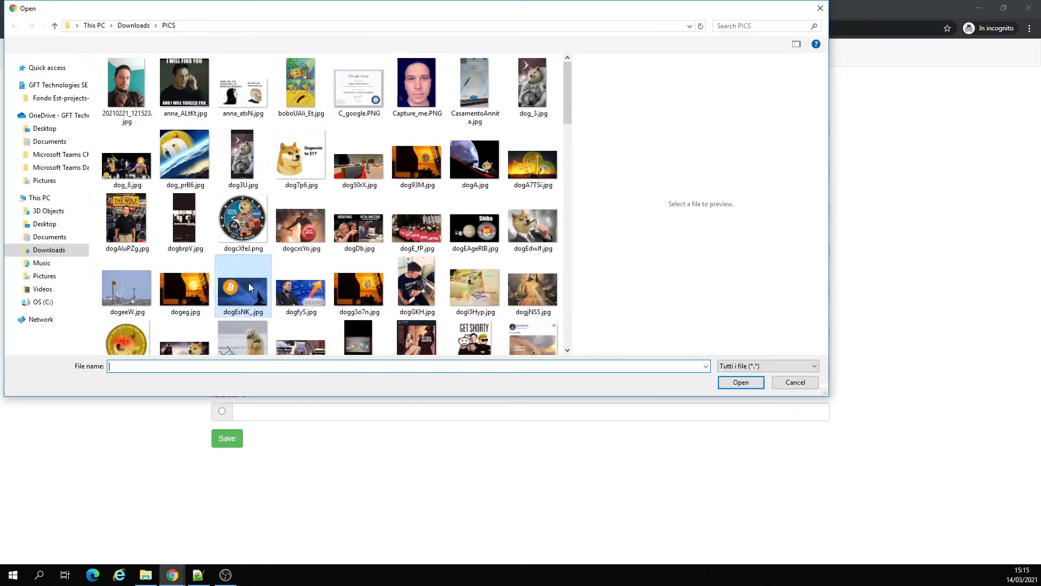
left_click(740, 382)
type("ghhhhhh")
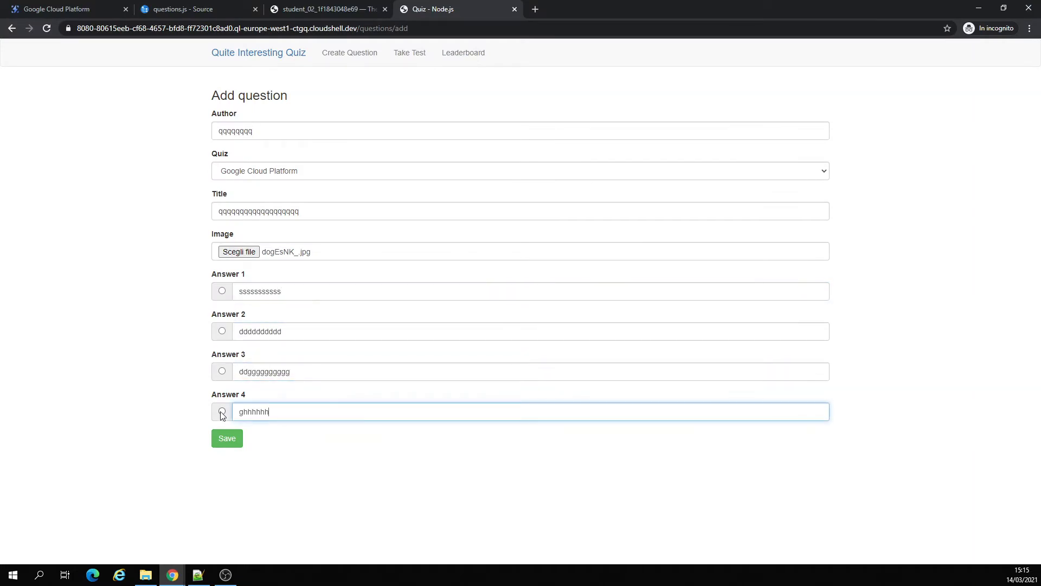
left_click(59, 9)
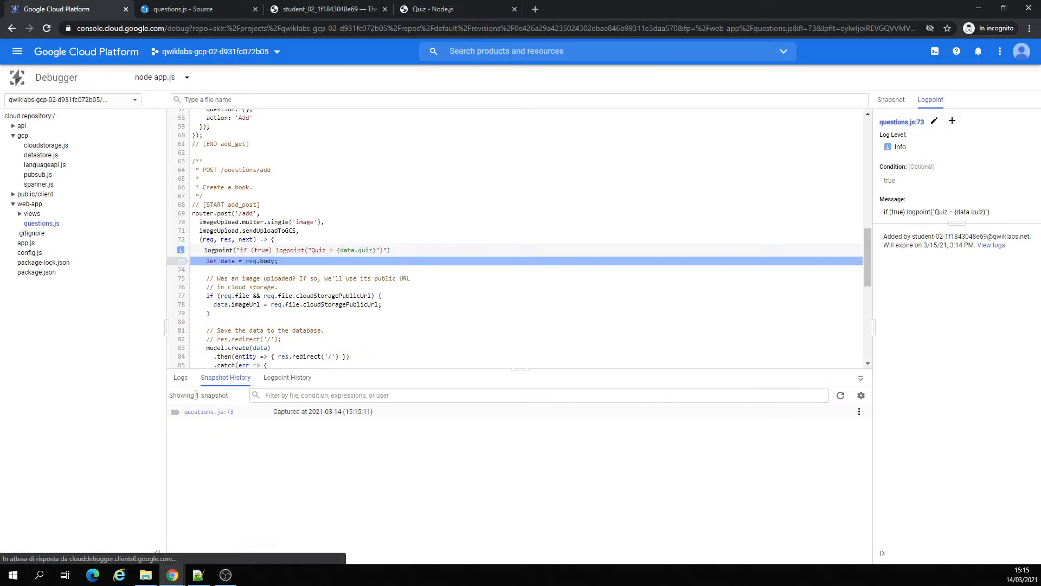
Step: Check logs and logpoint history, then inspect the line-73 snapshot showing data undefined
left_click(180, 378)
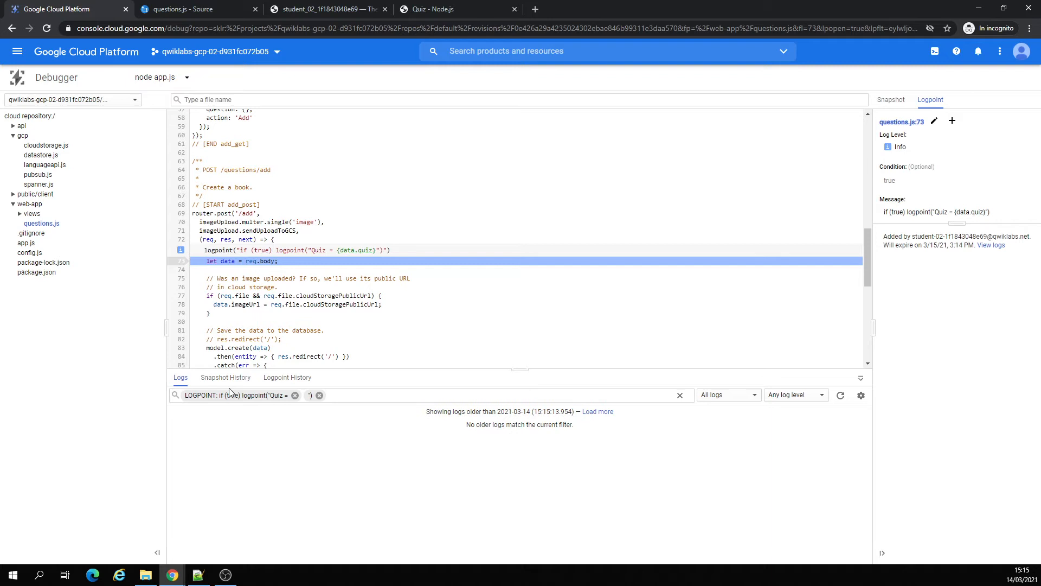
left_click(287, 378)
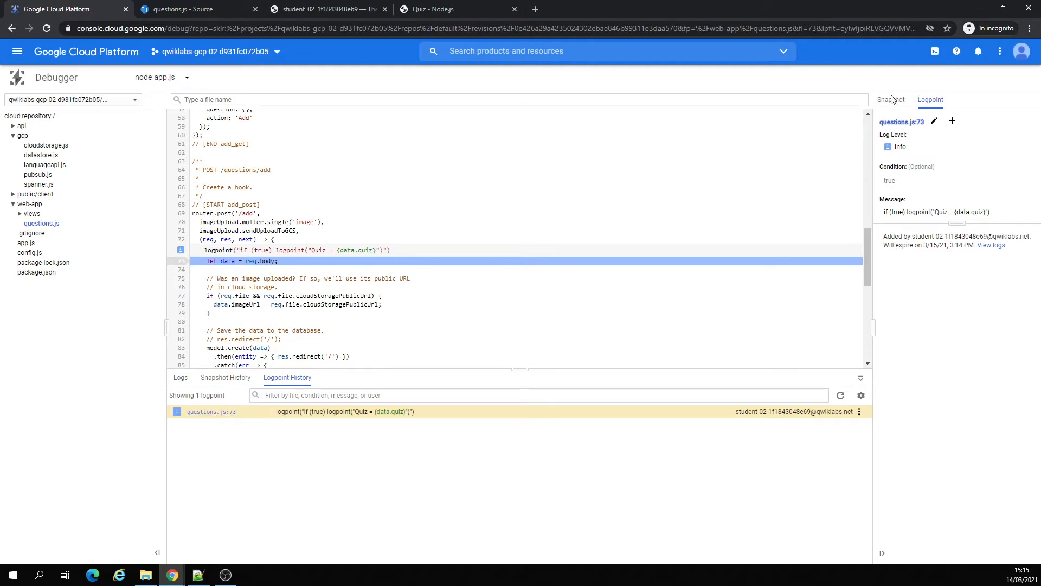
left_click(890, 99)
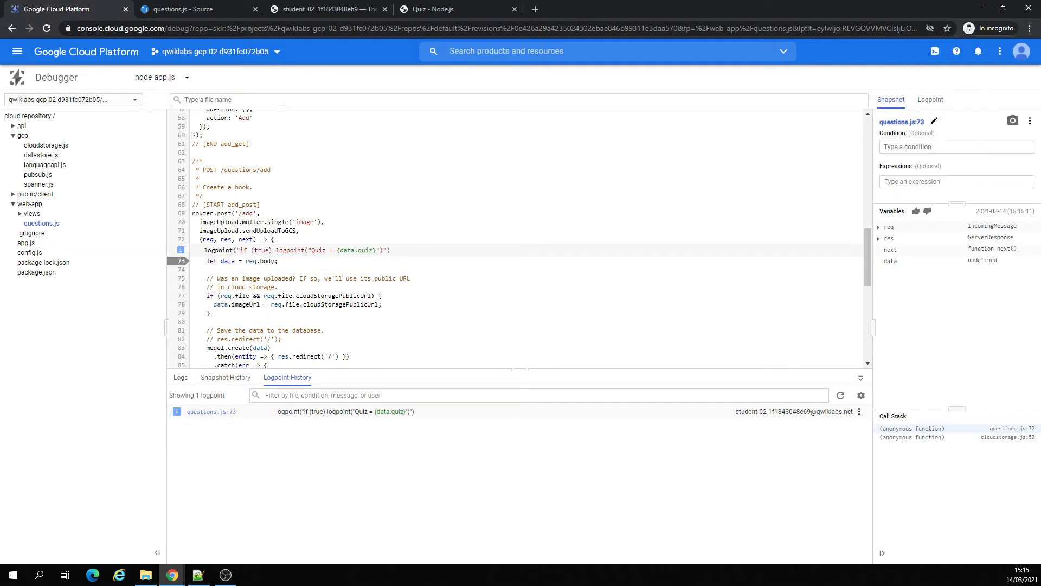
mouse_move(106, 130)
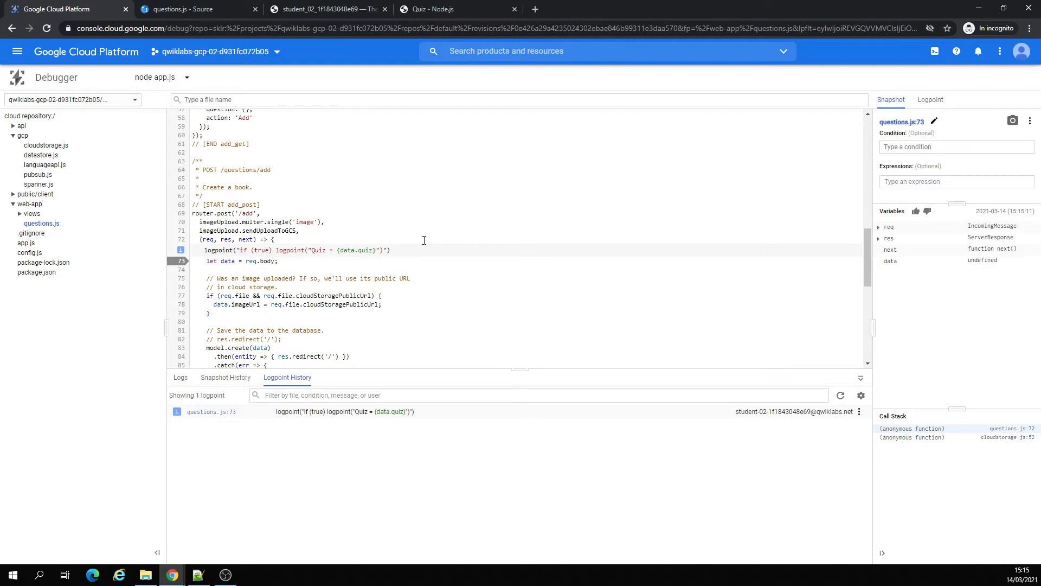
scroll("down", 3)
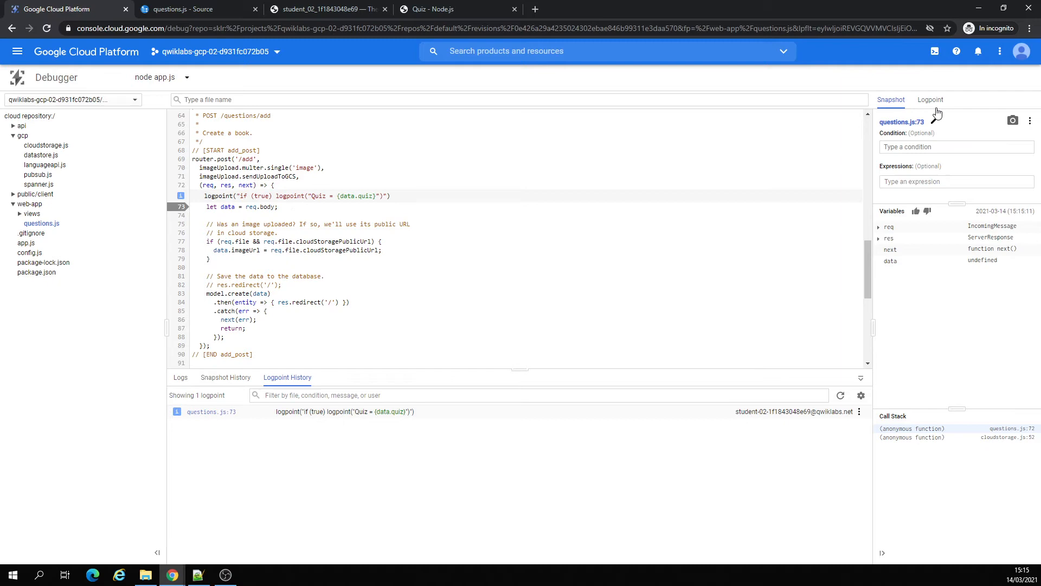
Step: Delete the logpoint on line 73 and confirm the deletion
left_click(929, 100)
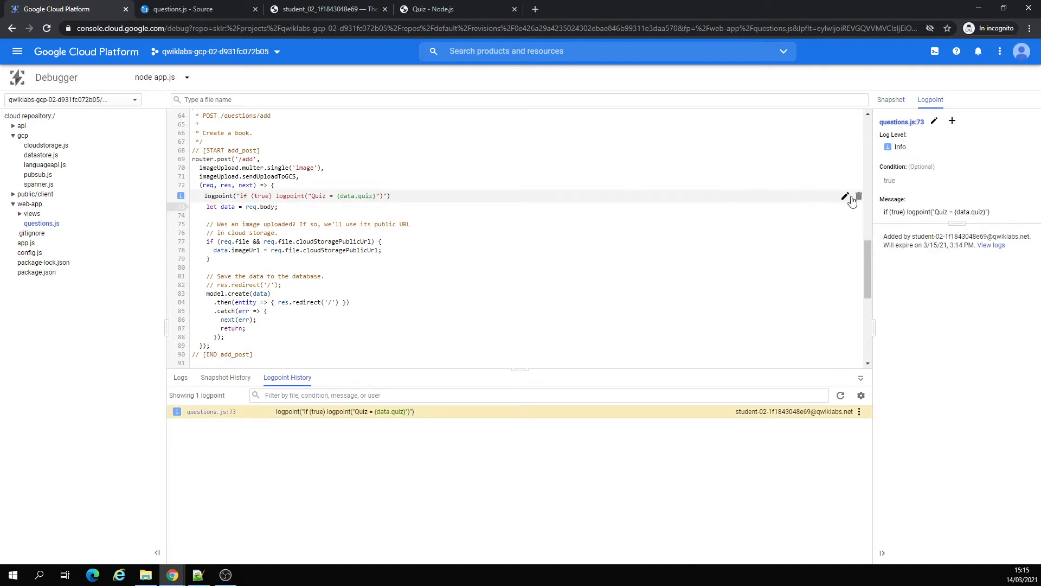
left_click(857, 196)
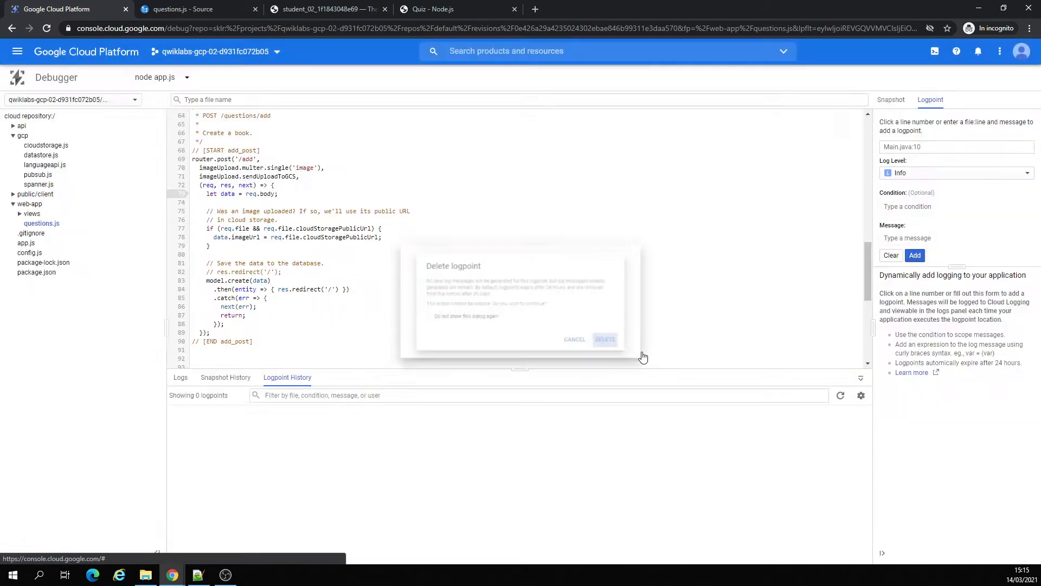
left_click(604, 338)
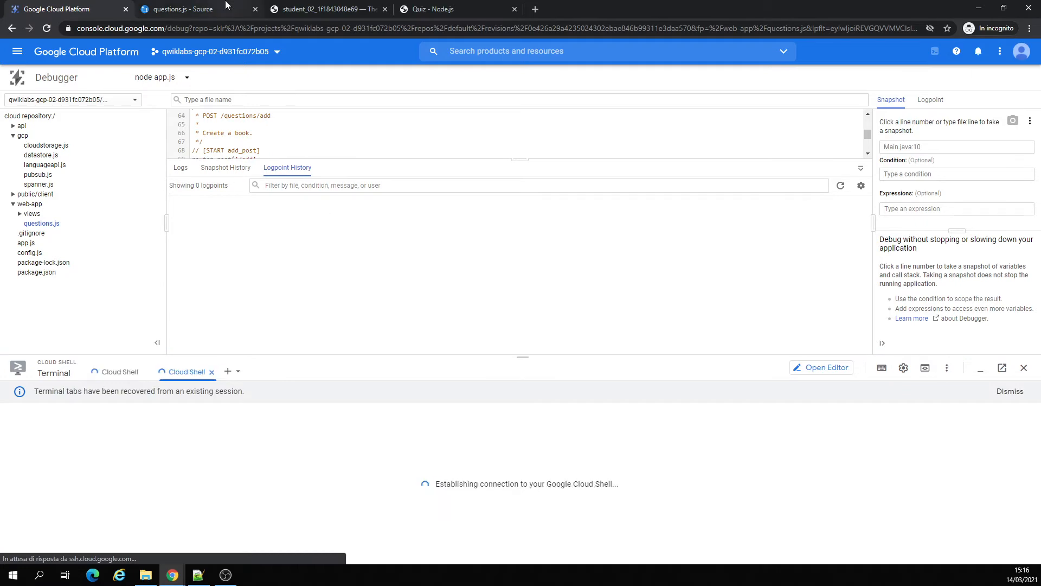
Step: Open questions.js in Cloud Source Repositories after checking the crashed console tab
left_click(193, 8)
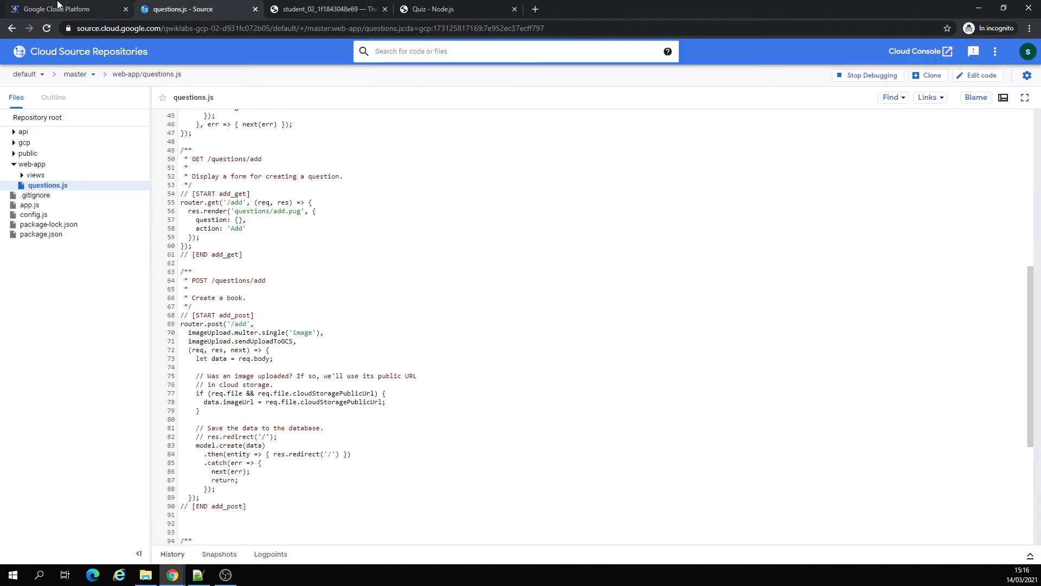
left_click(56, 9)
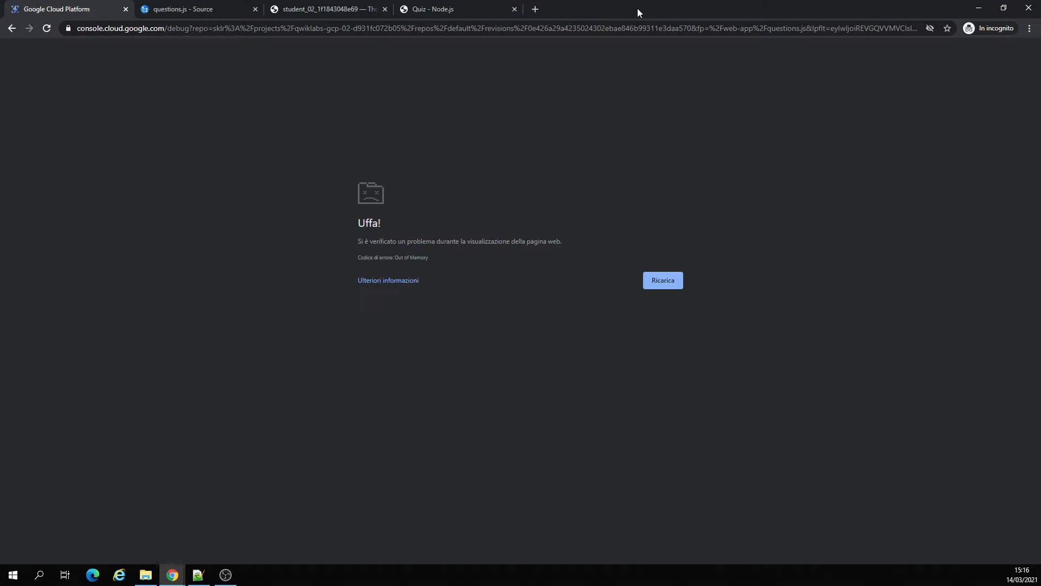
left_click(192, 9)
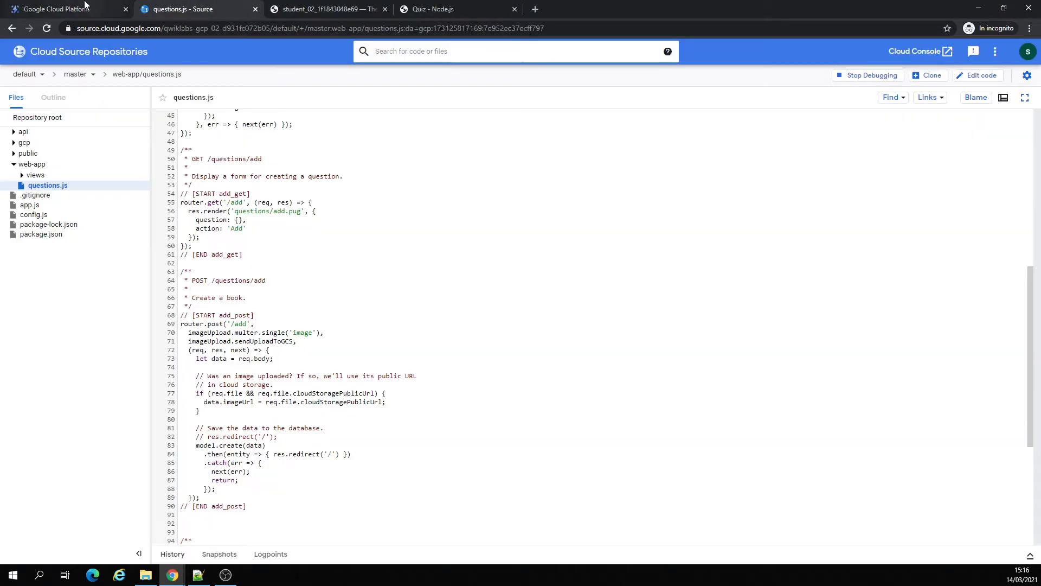
Step: Reload the Cloud Console and activate Cloud Shell
left_click(63, 8)
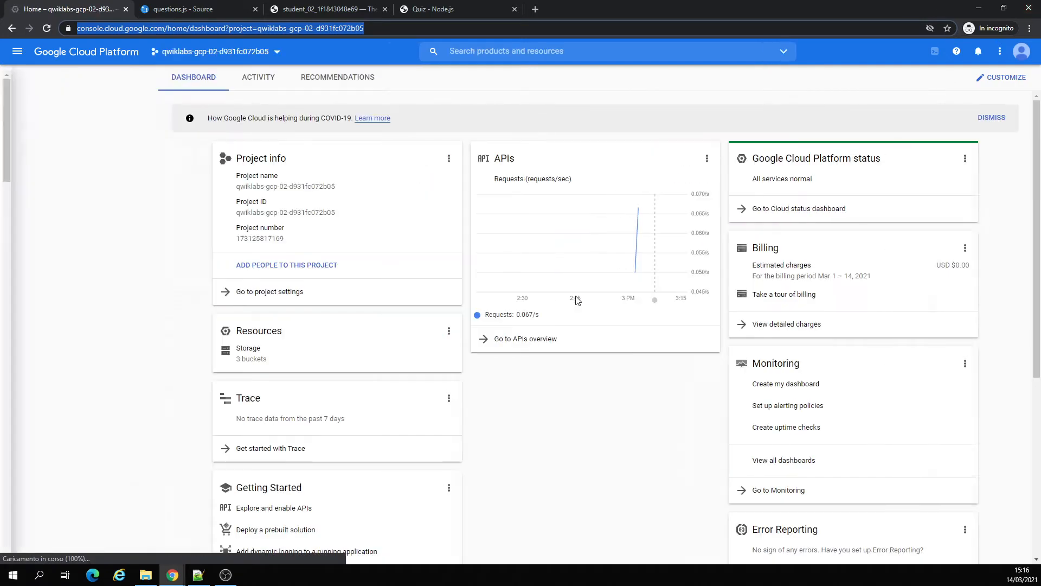
left_click(17, 51)
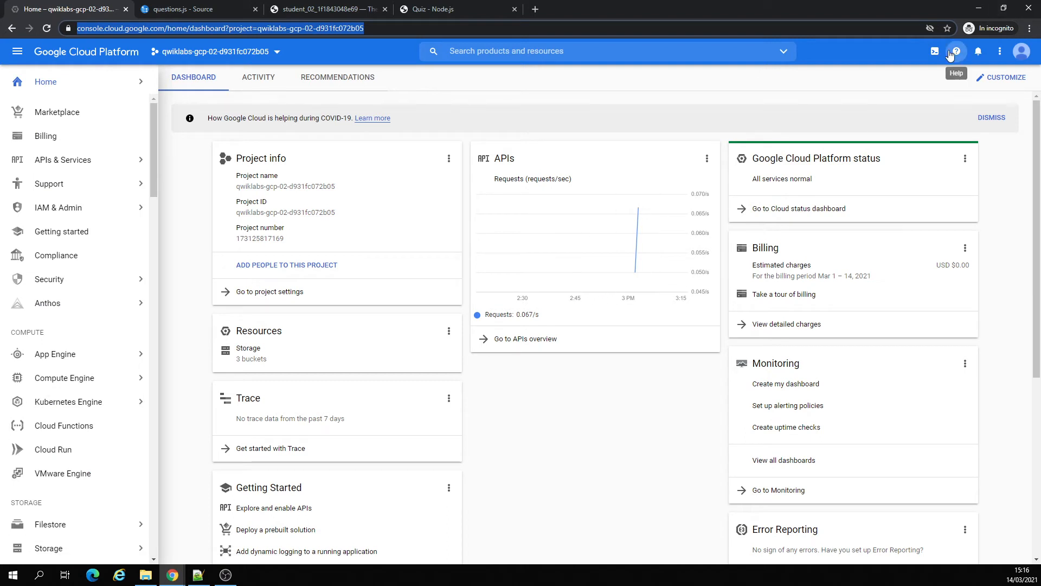
left_click(935, 51)
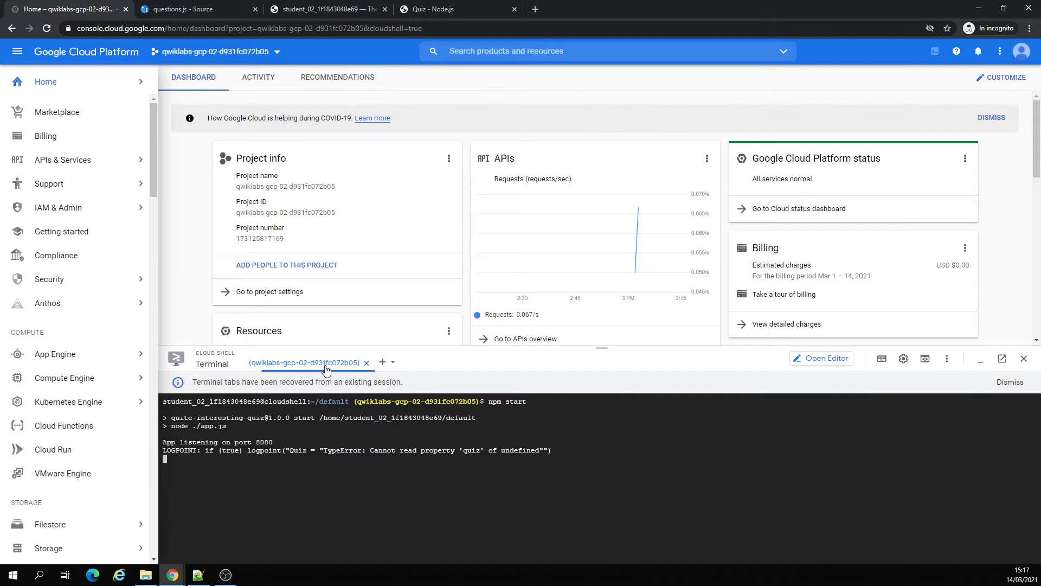
key("ctrl+c")
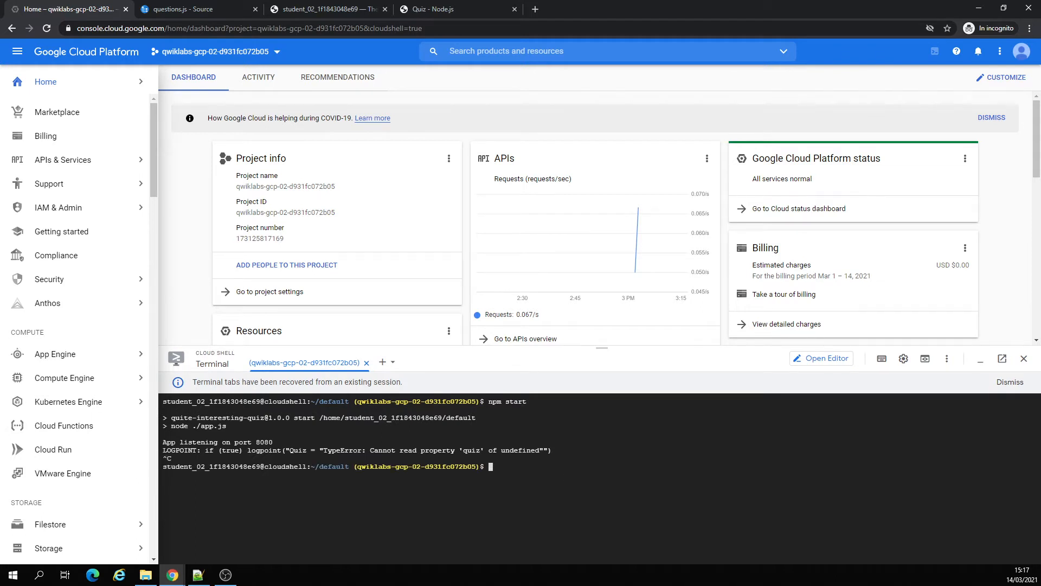
type("cd ~/default")
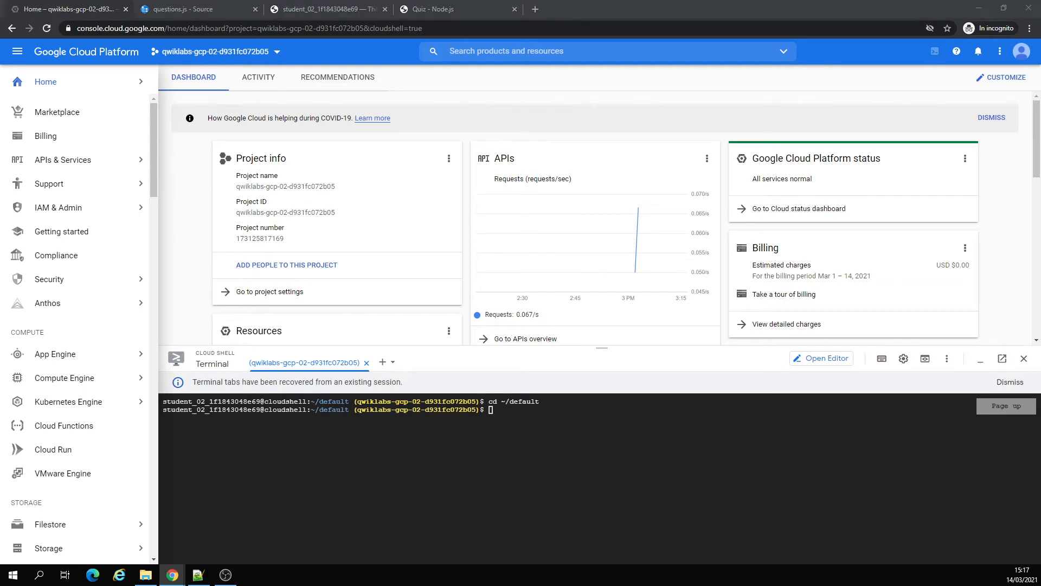
type("npm install --save @google-cloud/error-reporting")
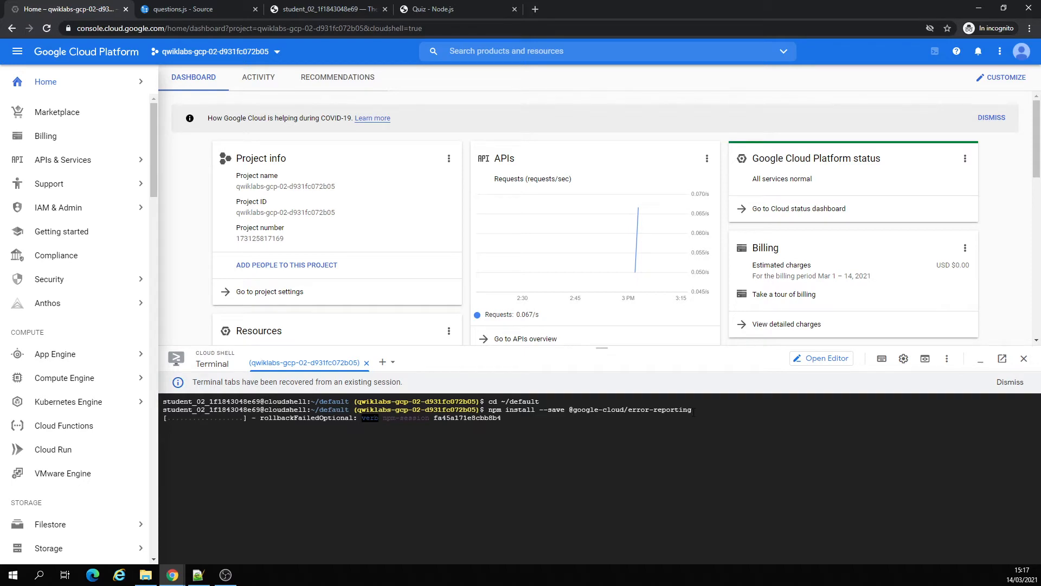
left_click(325, 9)
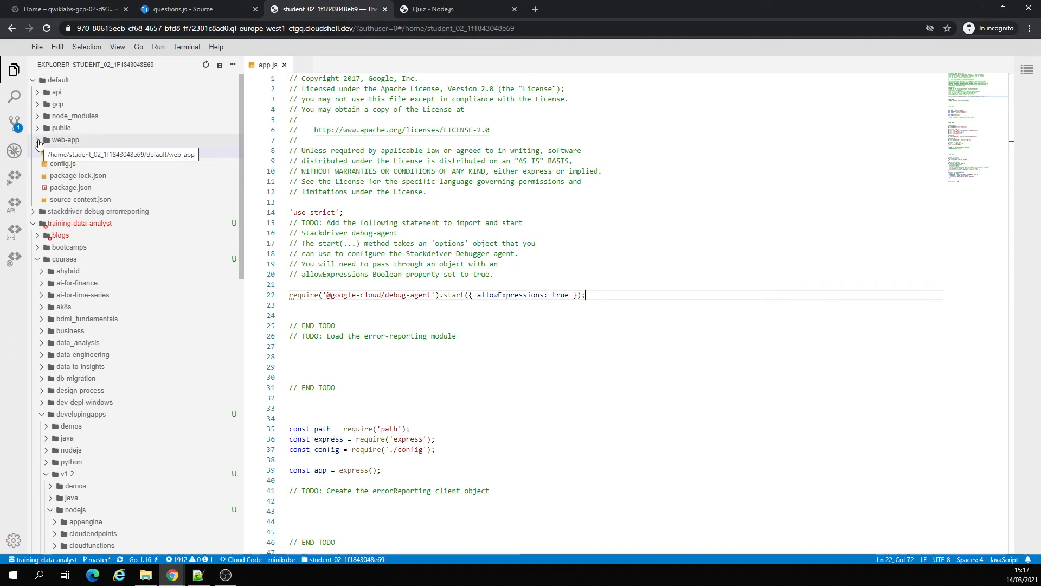
Step: Browse the web-app and api folders and check the npm install output
left_click(65, 140)
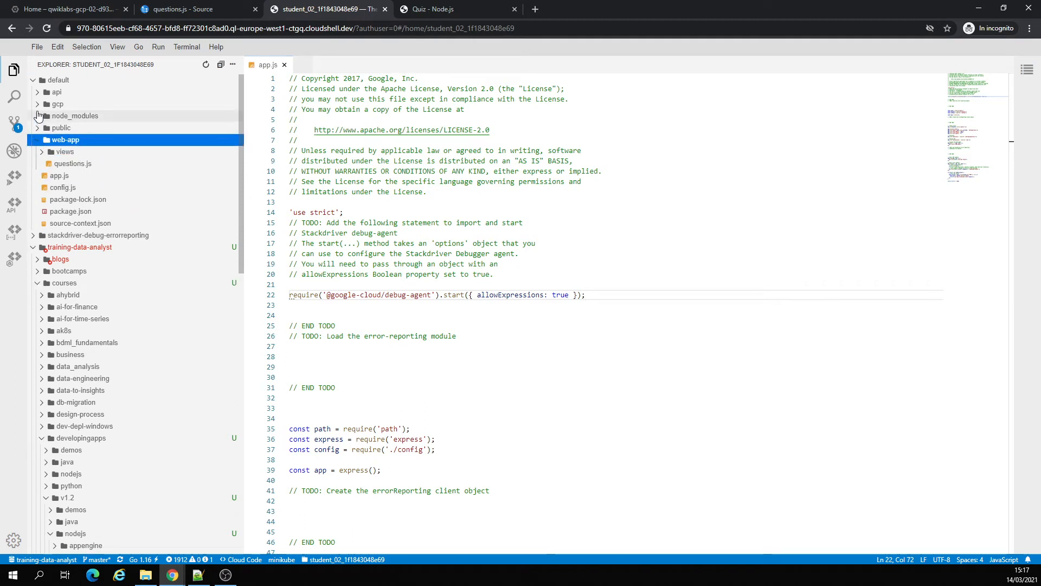
left_click(56, 104)
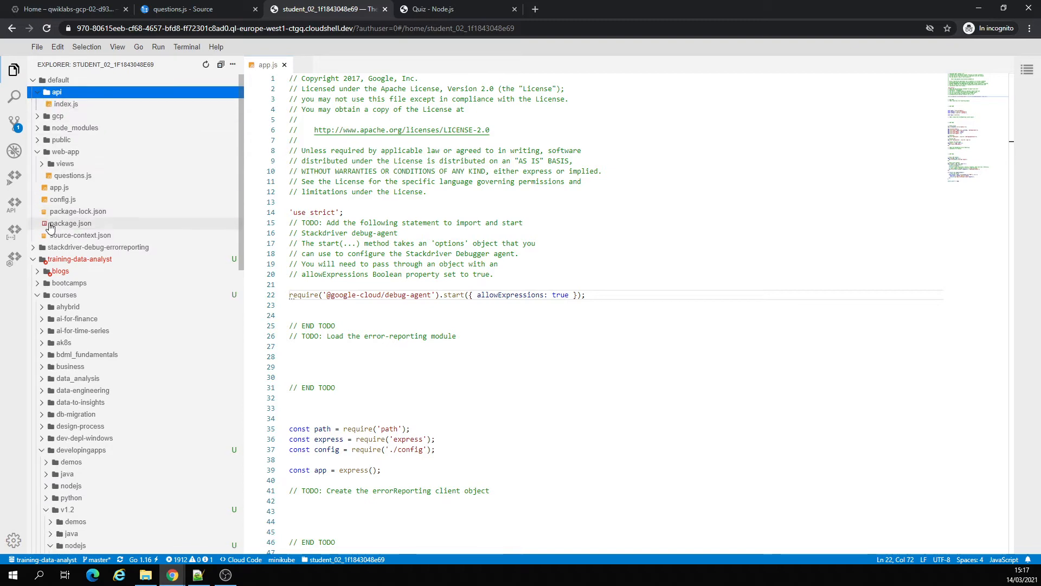
left_click(66, 9)
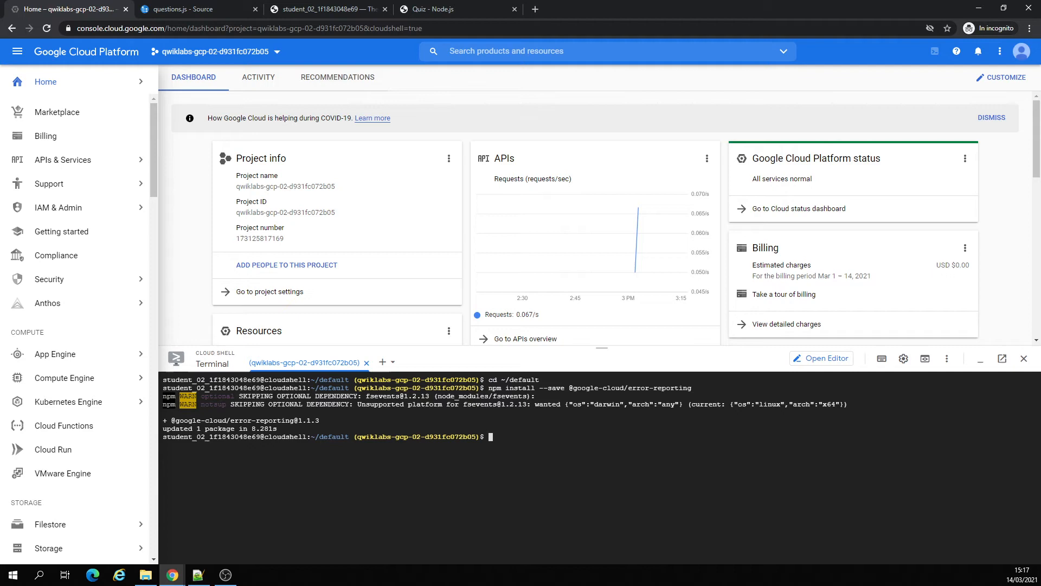
left_click(325, 8)
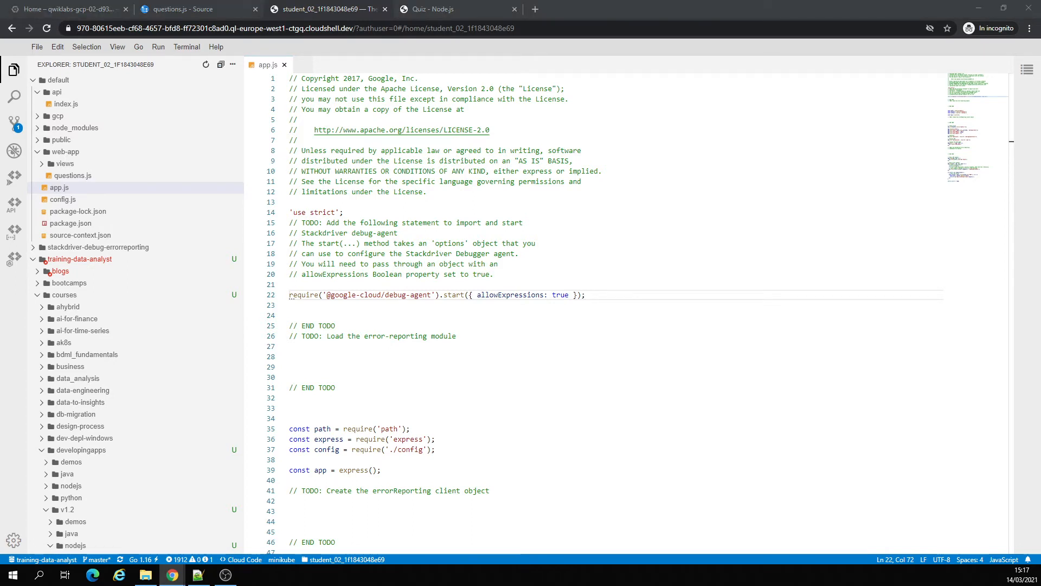
Step: Add the ErrorReporting require, new ErrorReporting() client and Express middleware to app.js
left_click(342, 212)
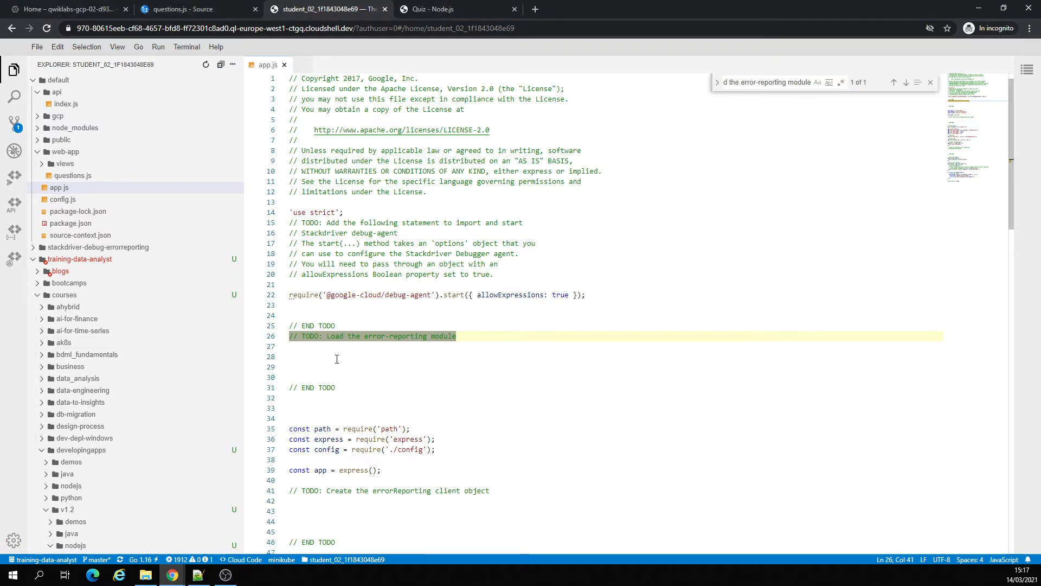
type("const {ErrorReporting} = require(")
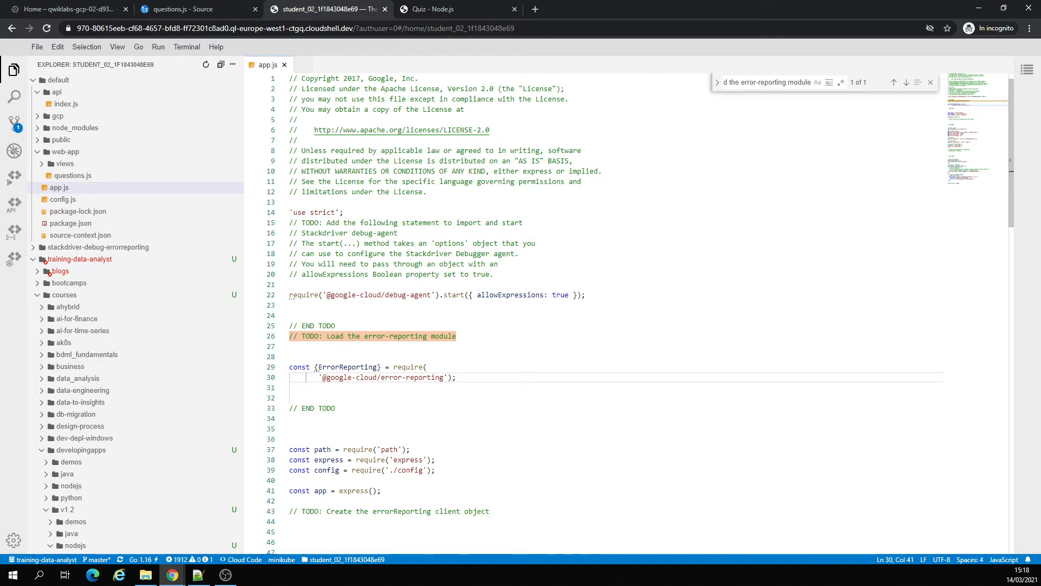
scroll("down", 3)
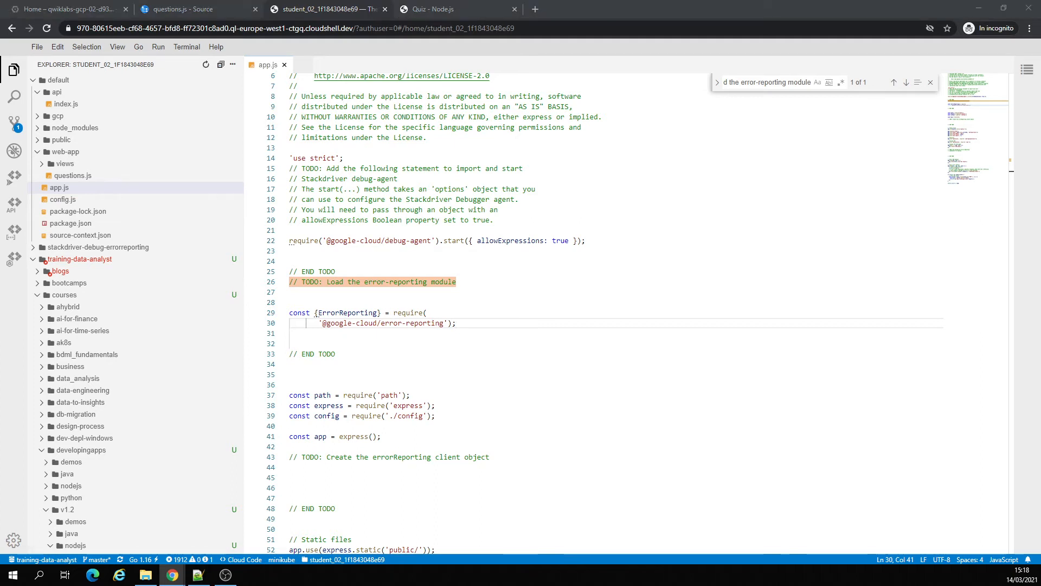
type("const errorReporting = new ErrorReporting();")
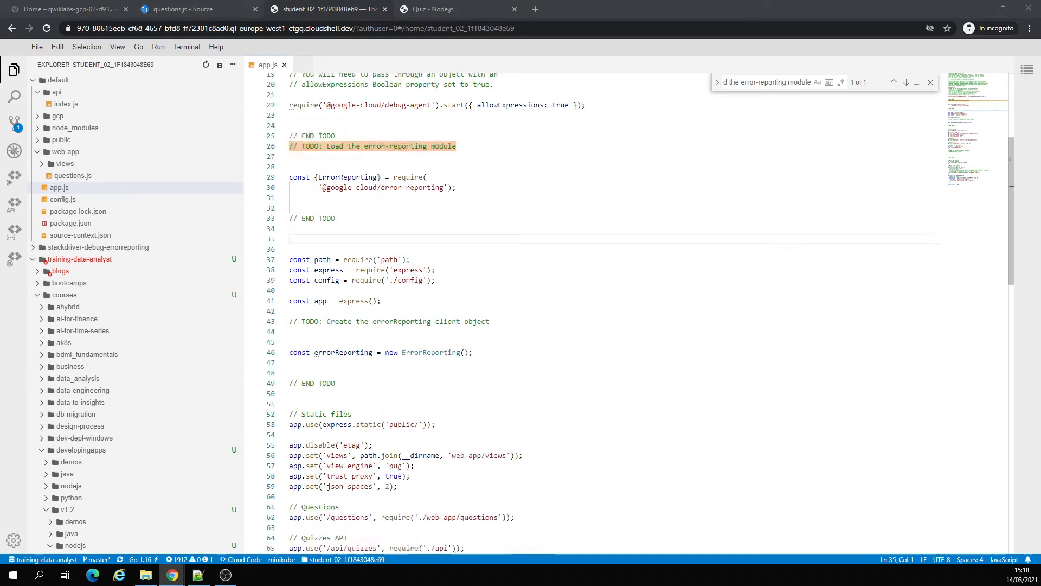
scroll("down", 3)
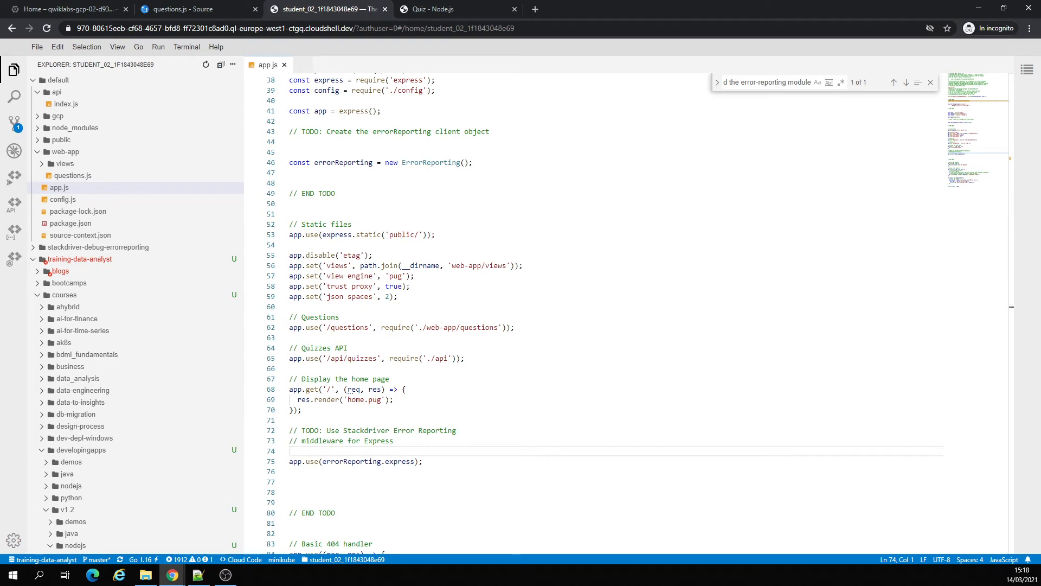
left_click(66, 8)
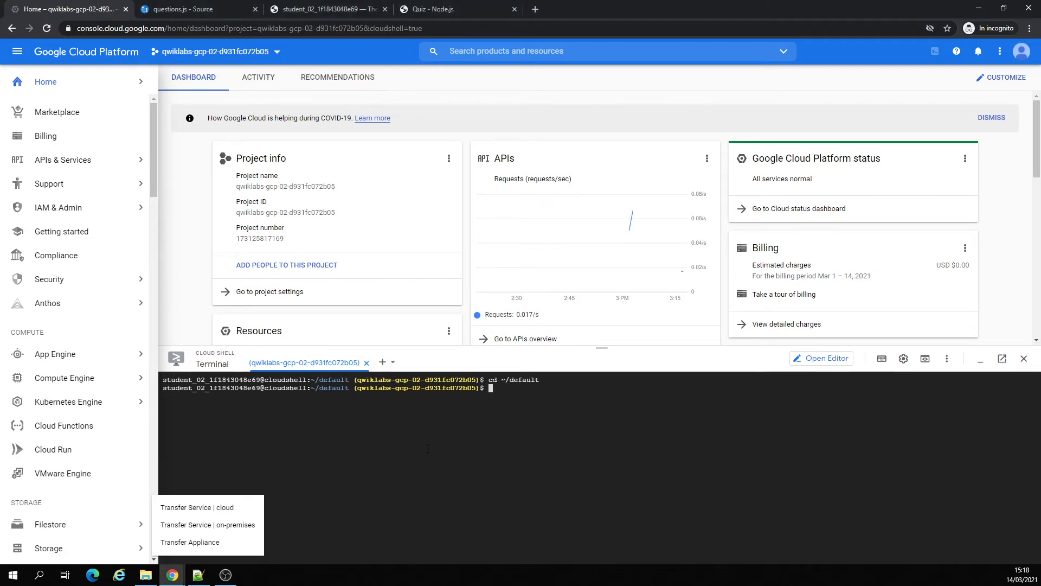
Step: Run git add, commit with message 'rel 2', and git push from Cloud Shell
type("git add .")
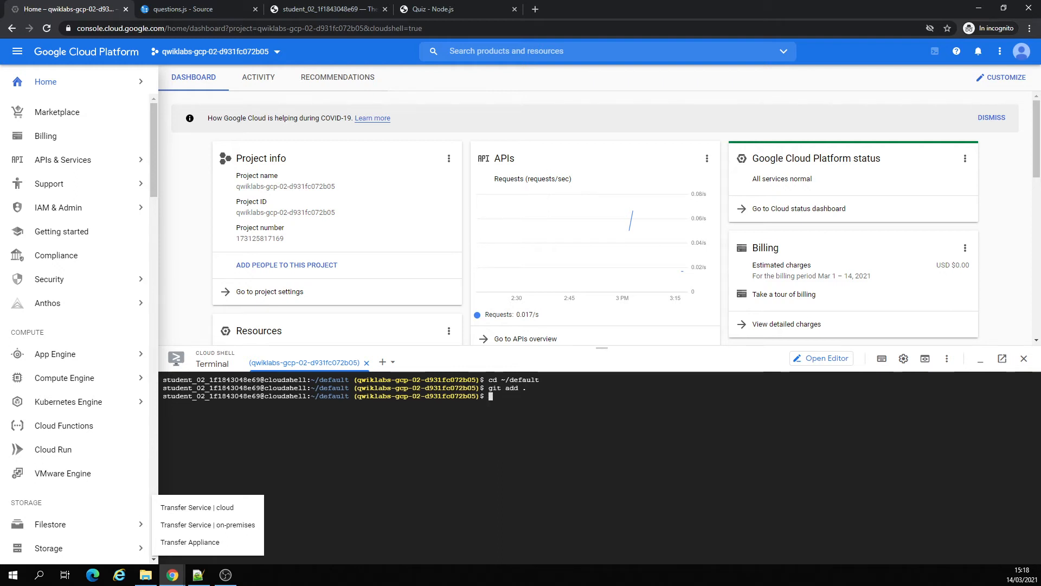
type("git commit")
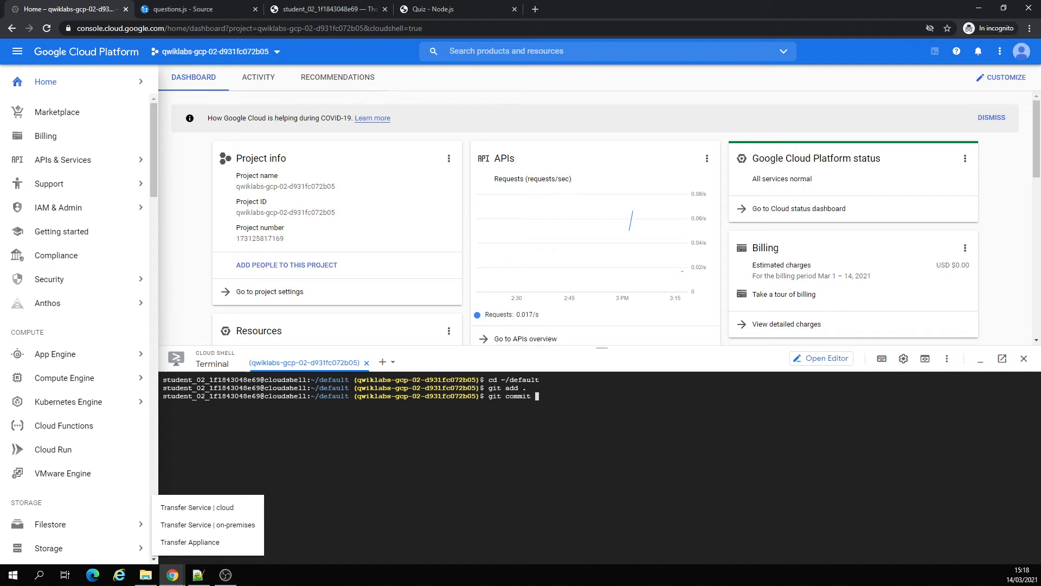
type("-m \"")
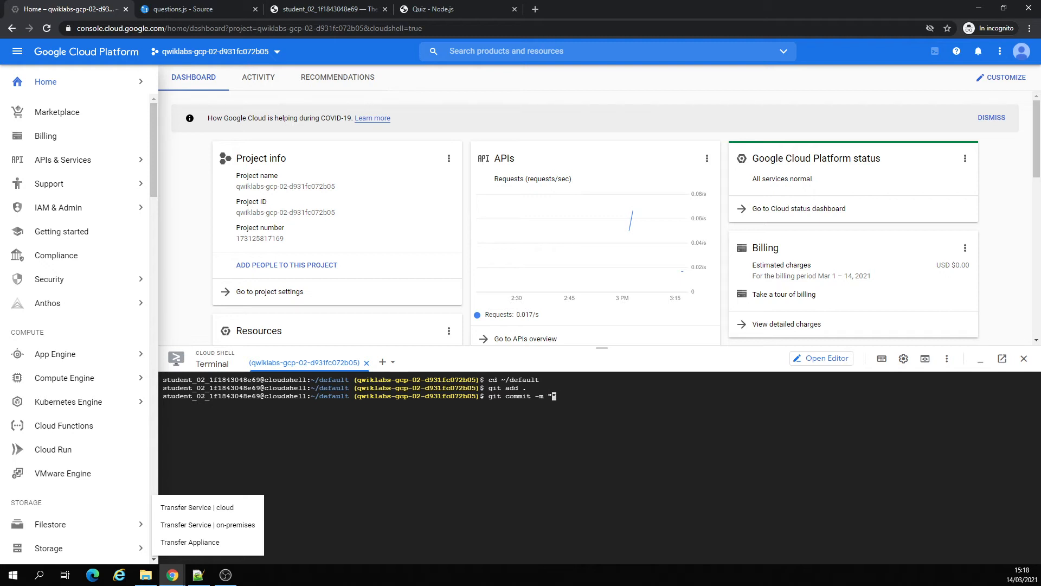
type("rel 2")
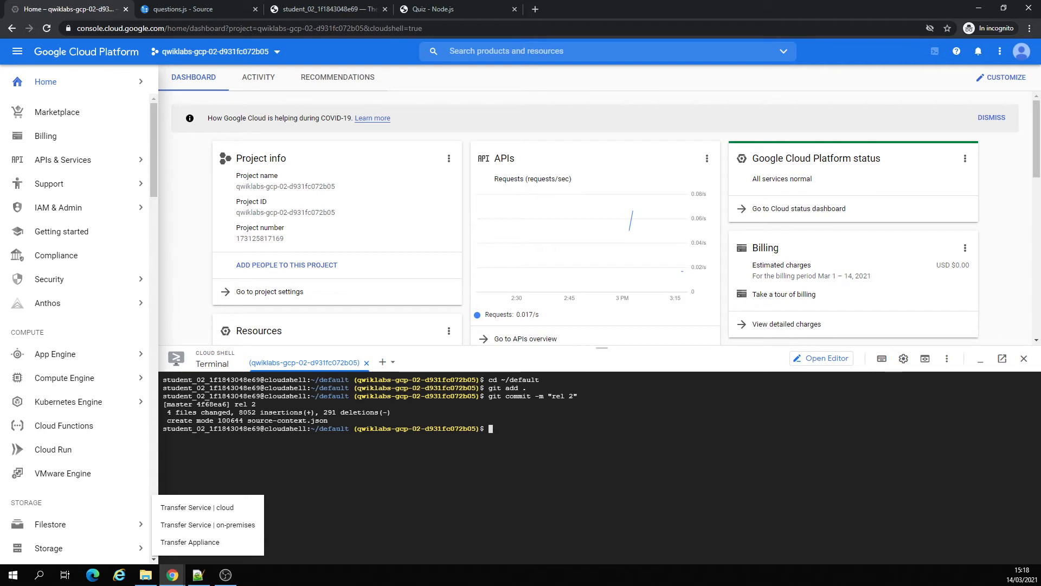
type("git push")
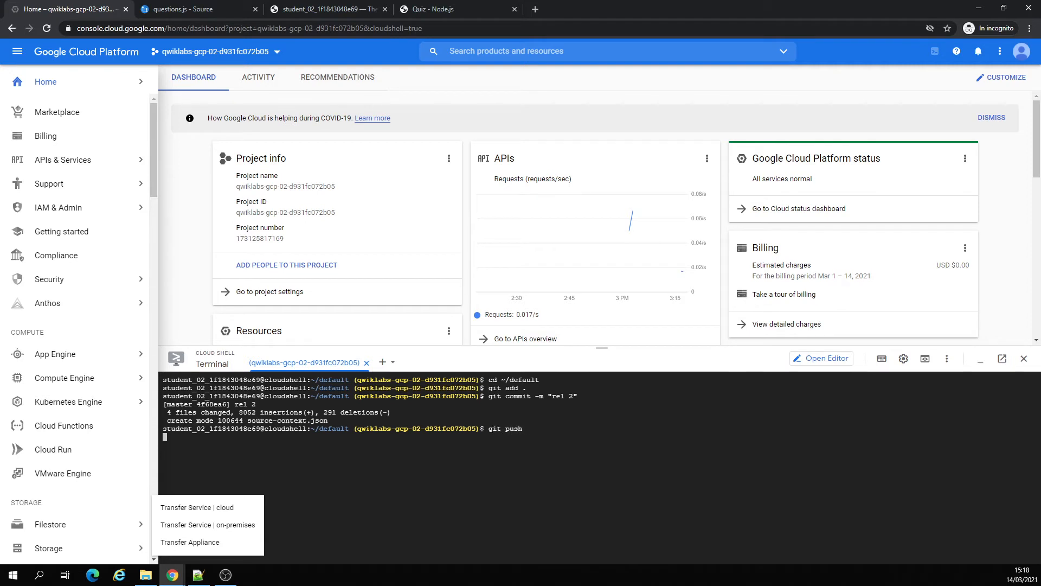
scroll("down", 3)
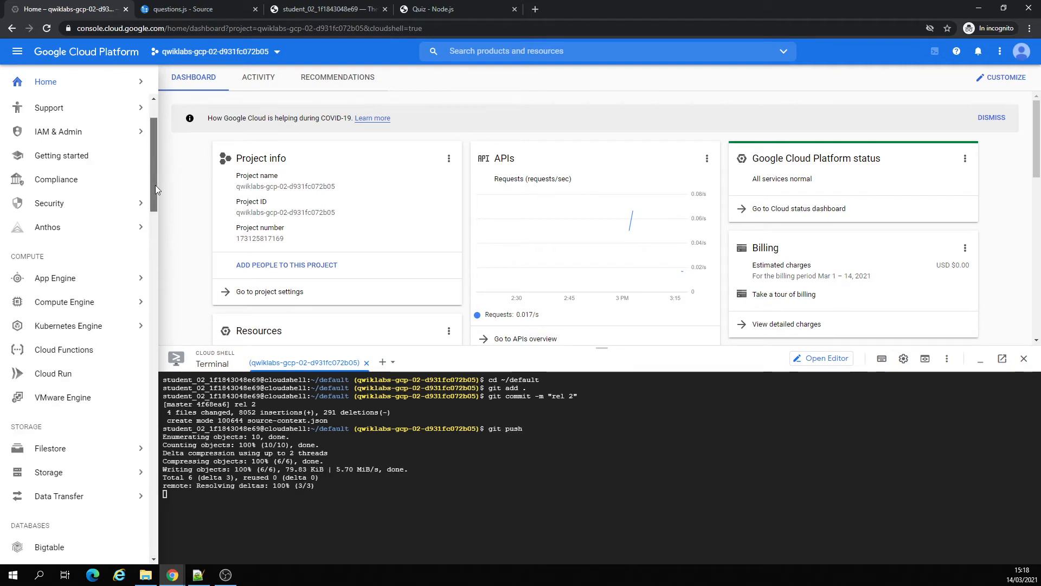
left_click(192, 9)
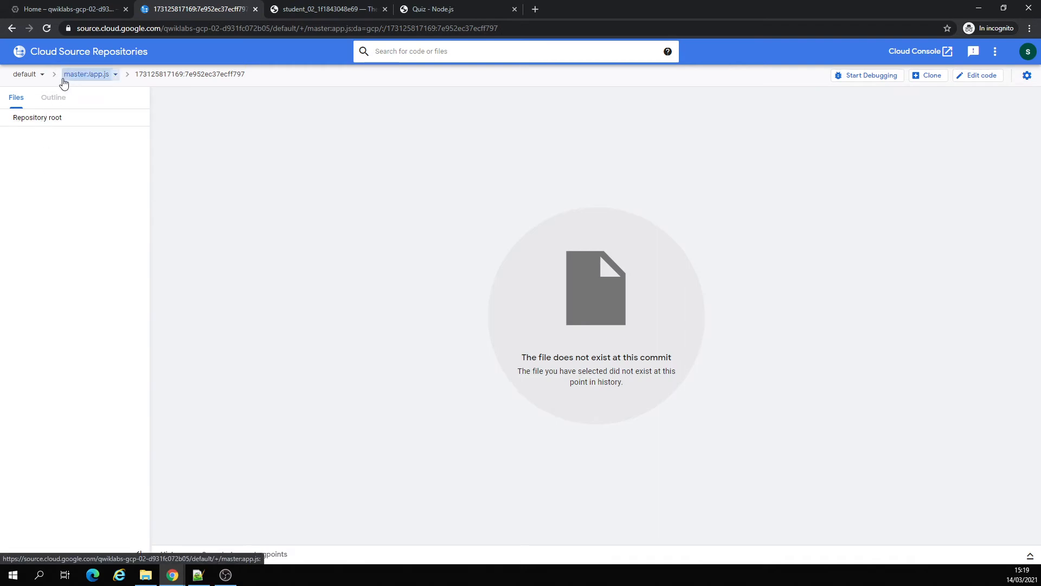
Step: Open web-app/app.js from the default repository's master branch
left_click(24, 74)
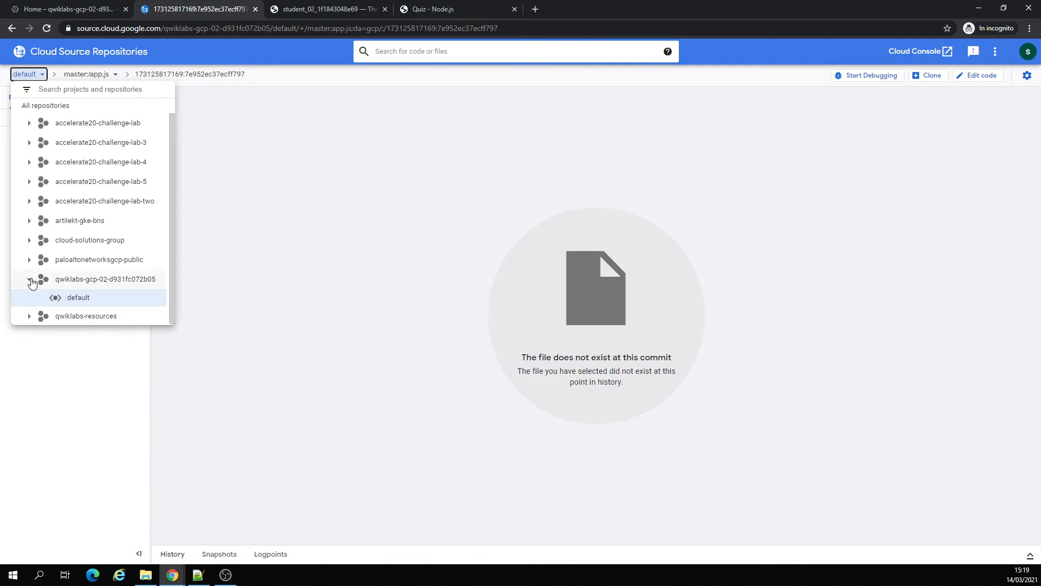
left_click(86, 74)
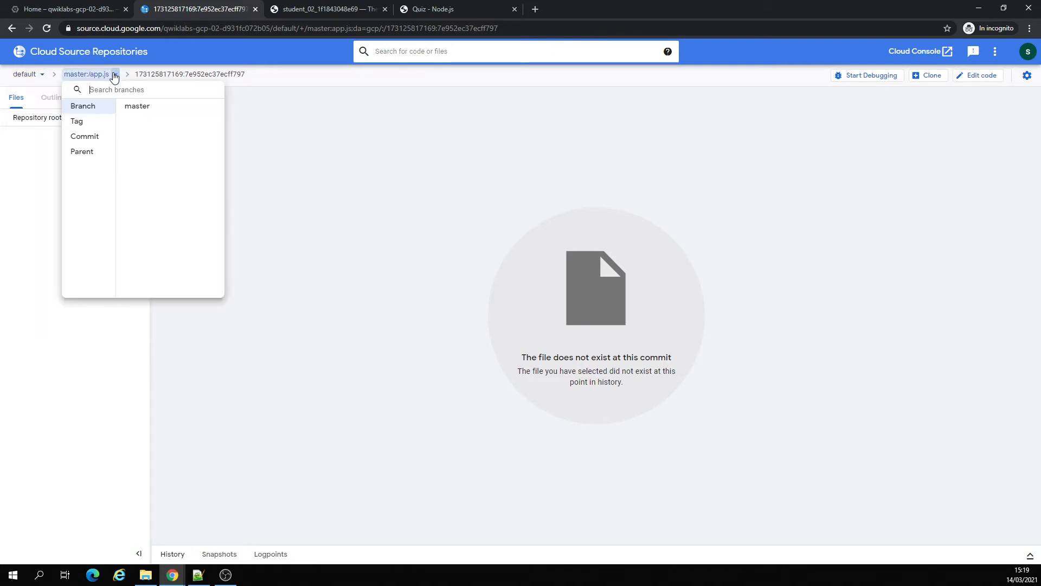
left_click(137, 107)
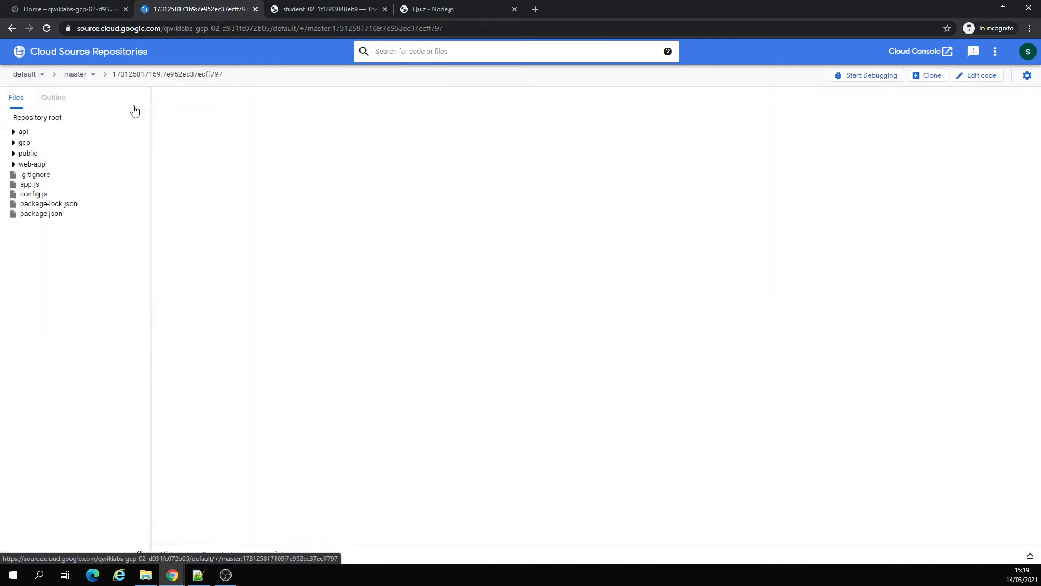
left_click(32, 163)
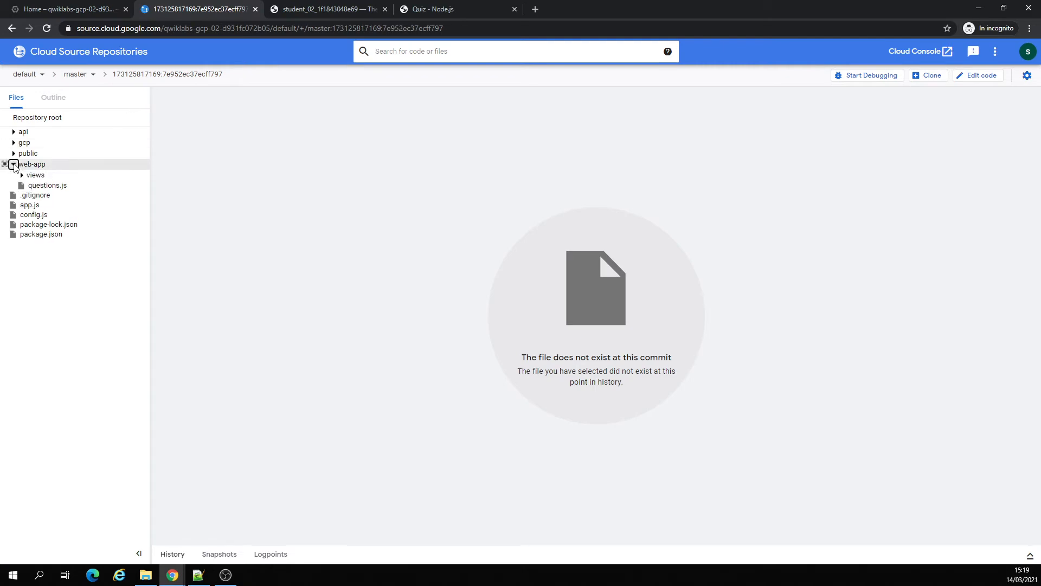
left_click(29, 204)
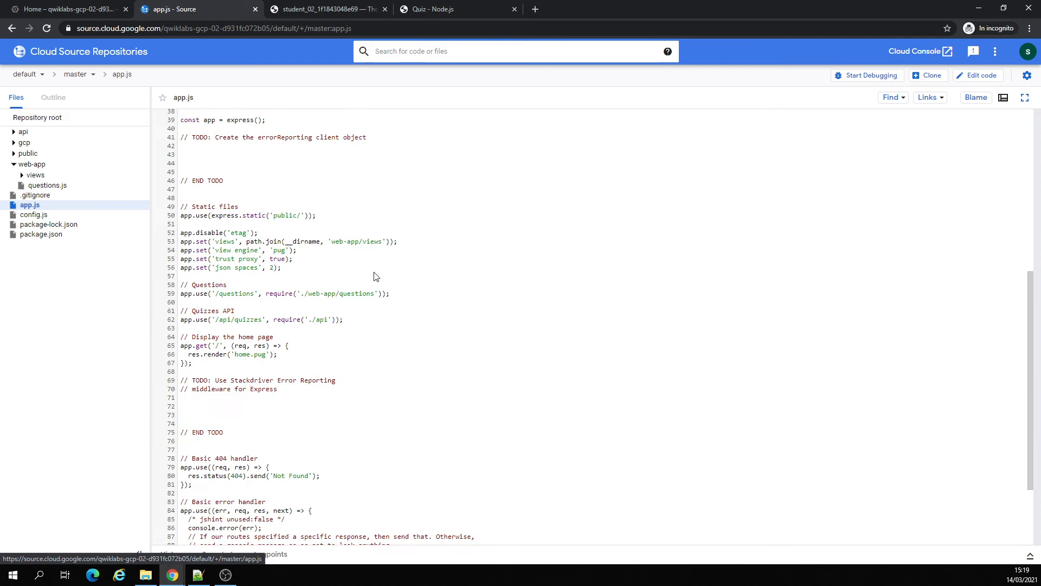
scroll("down", 3)
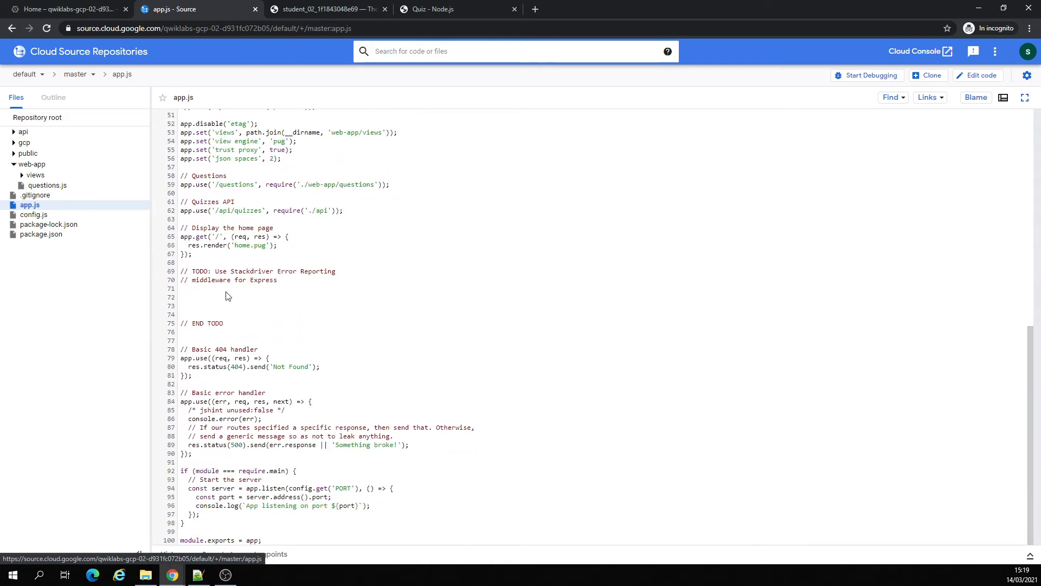
Step: Check the git push result in Cloud Shell and revisit the repository's app.js
left_click(63, 9)
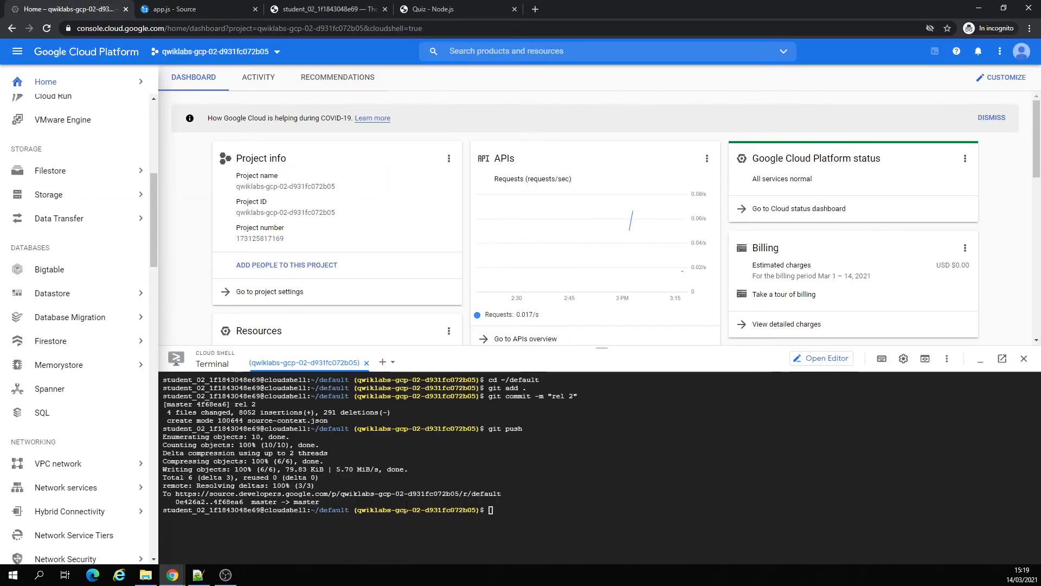
left_click(192, 9)
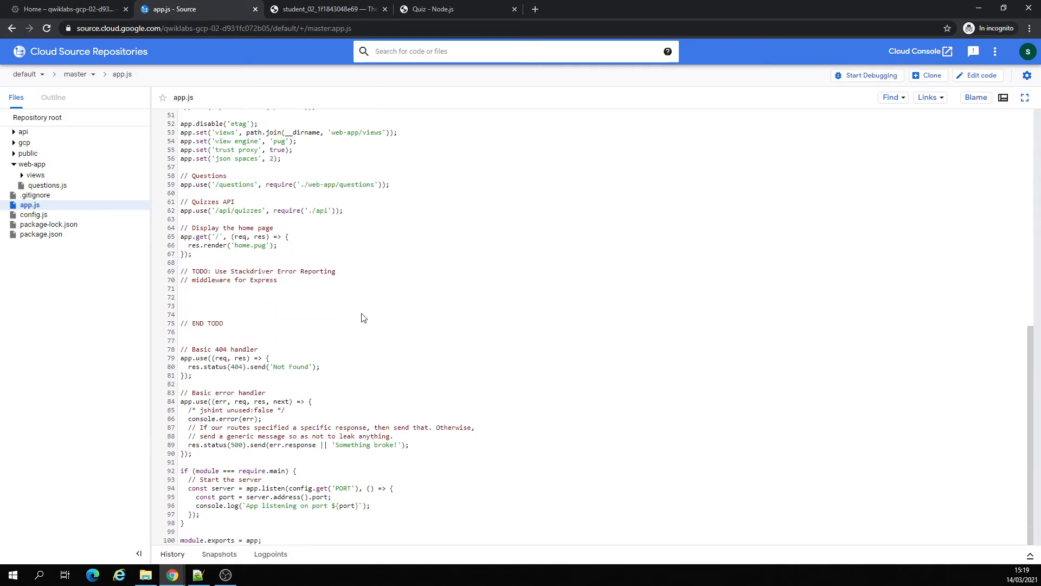
mouse_move(377, 229)
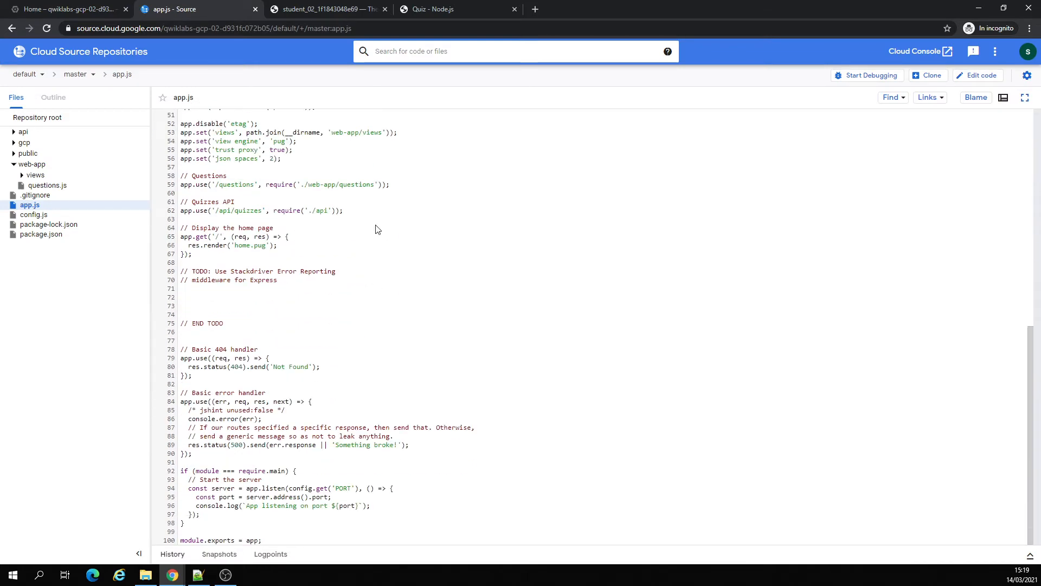
mouse_move(377, 215)
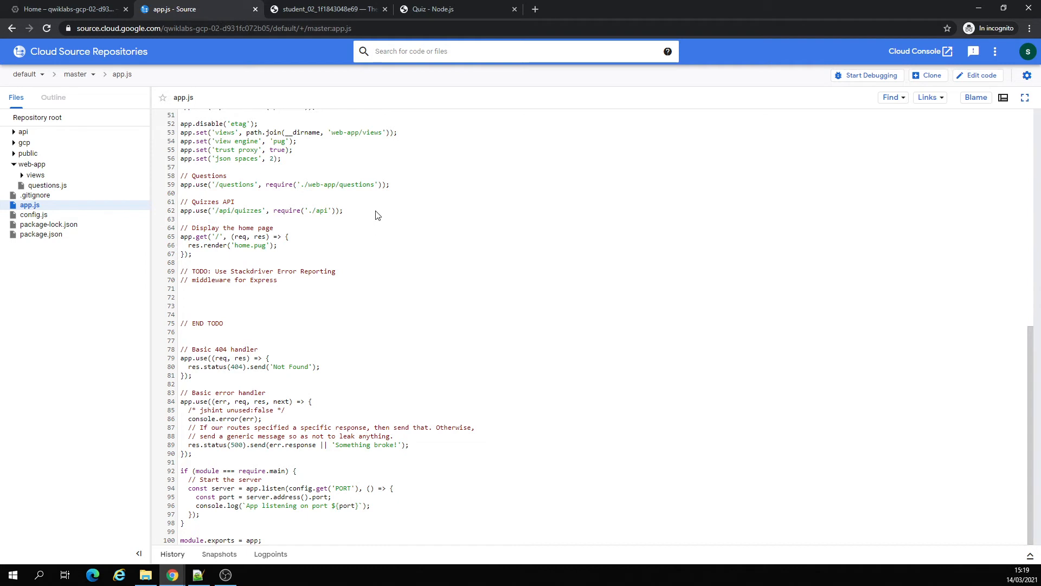
mouse_move(163, 99)
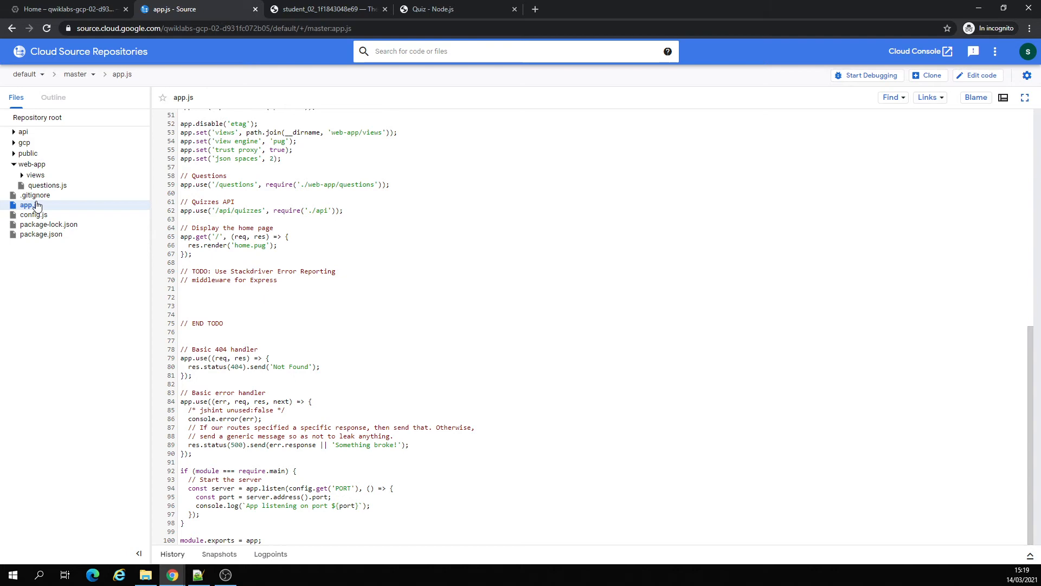
mouse_move(47, 185)
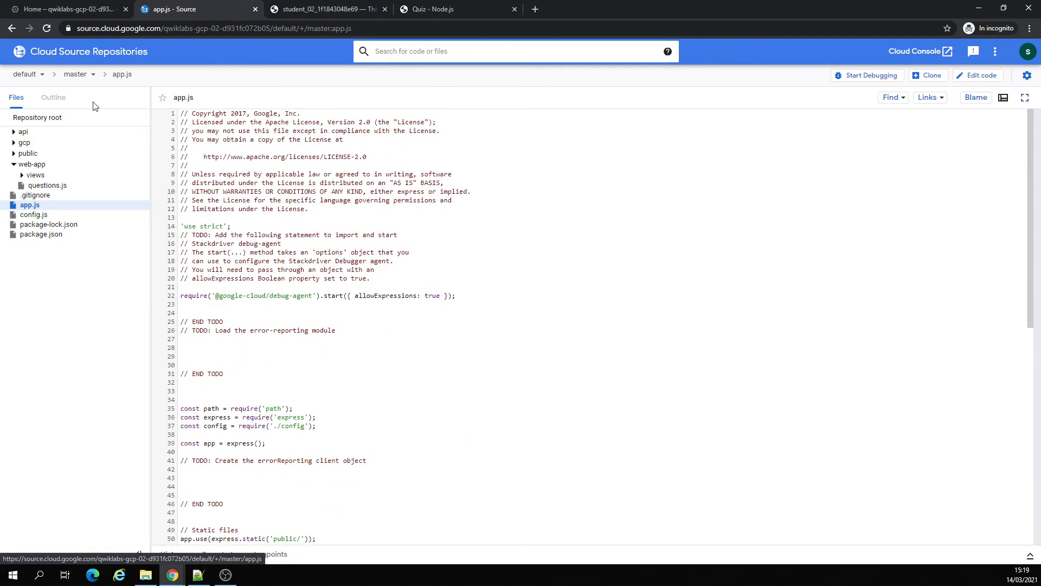
left_click(63, 8)
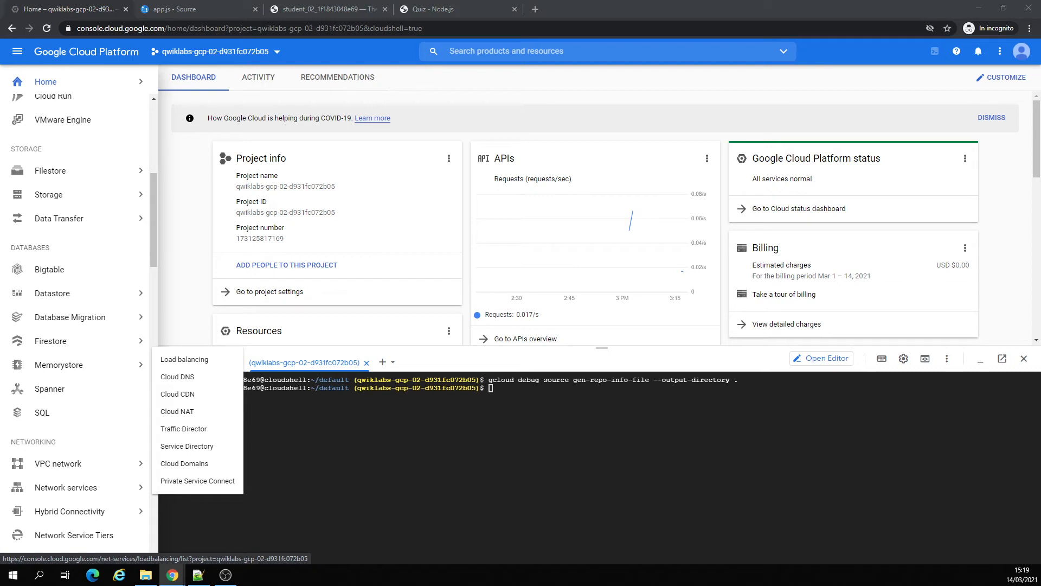
Step: Set NODE_ENV=production and start the quiz app with npm start
type("export NODE_ENV=production")
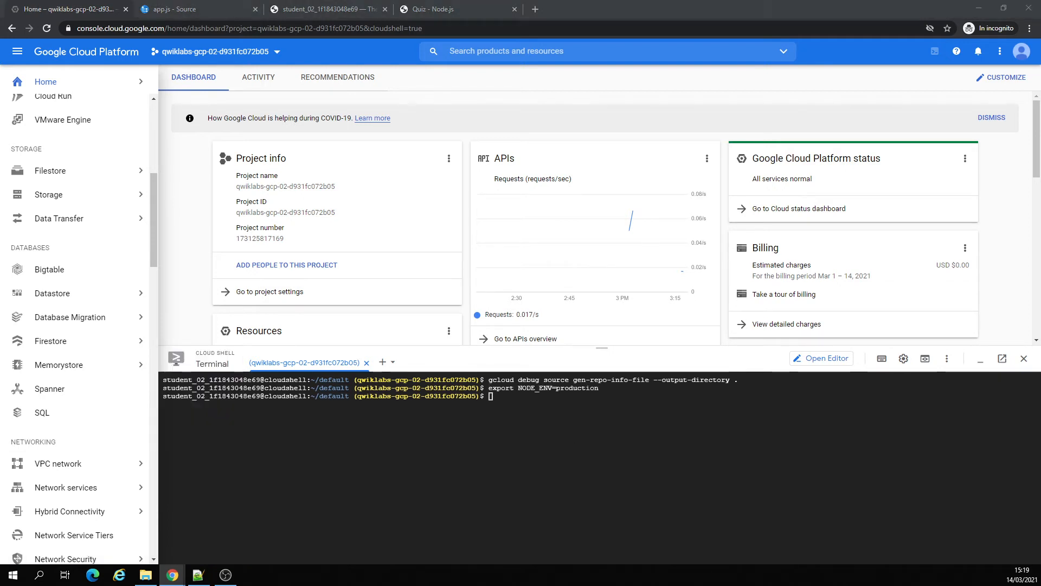
left_click(58, 463)
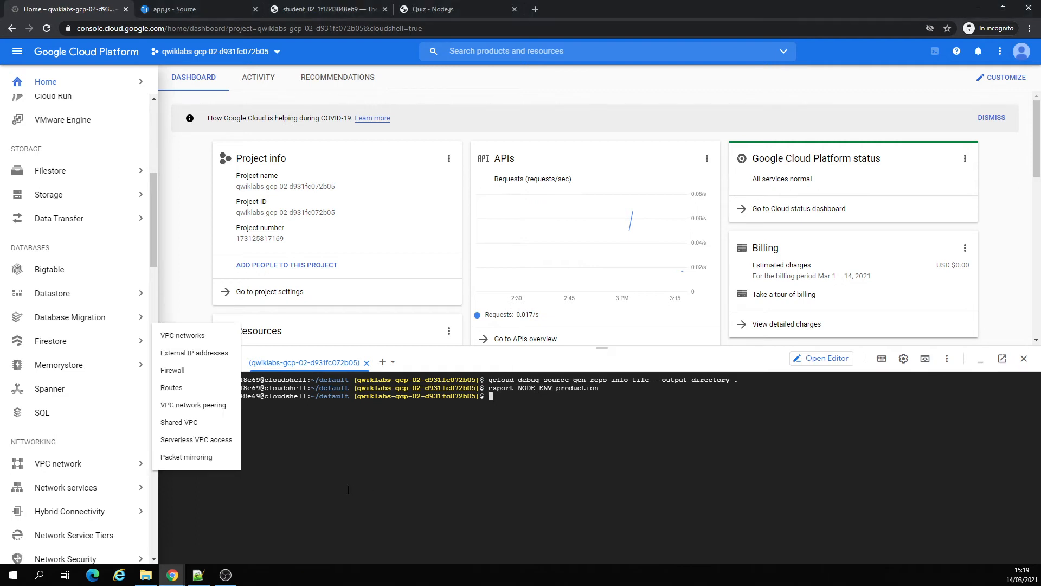
type("npm start")
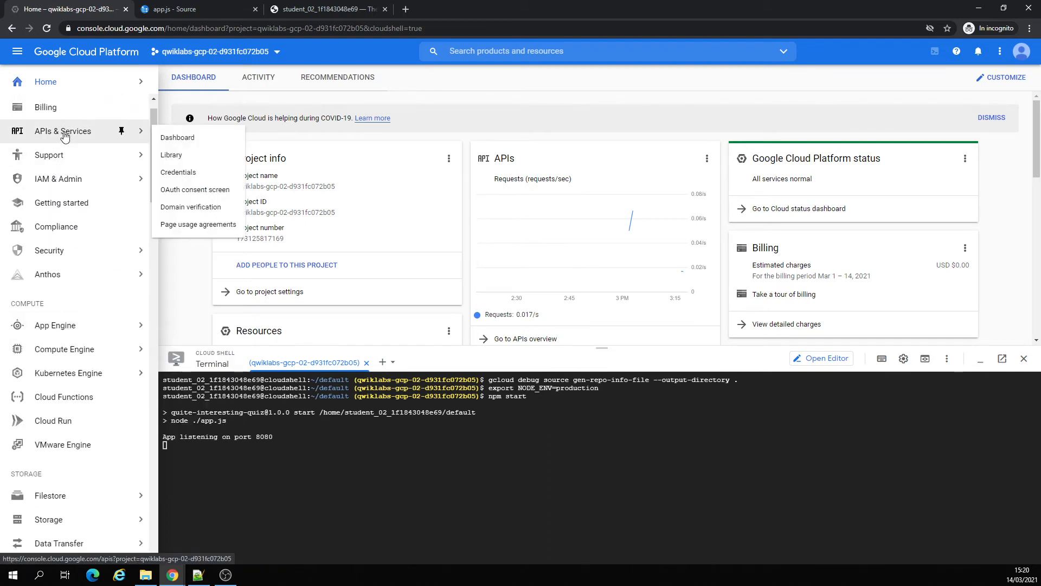
left_click(178, 137)
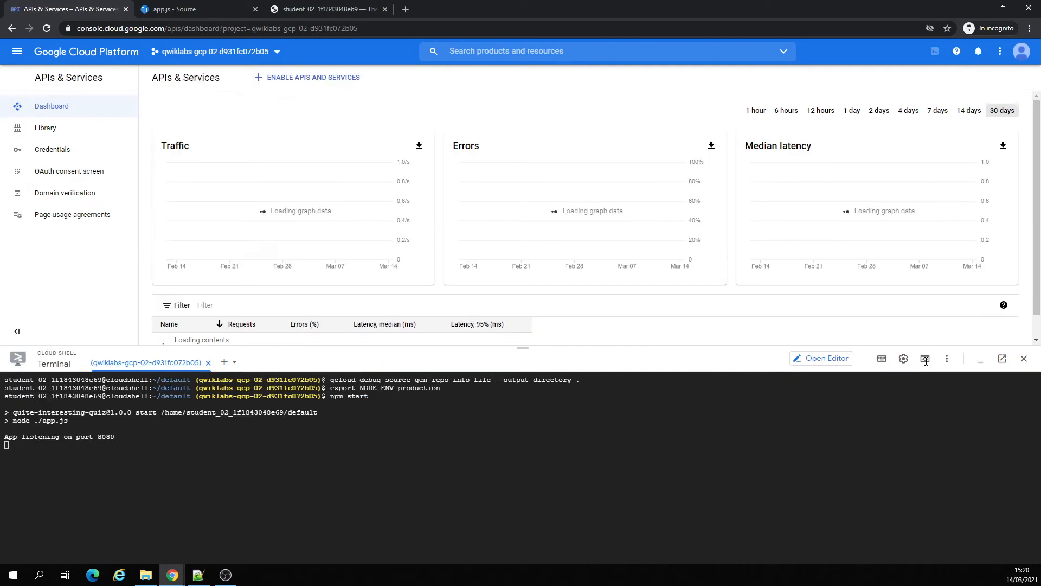
Step: Preview the quiz app on port 8080, then navigate to Error Reporting under Operations
left_click(924, 358)
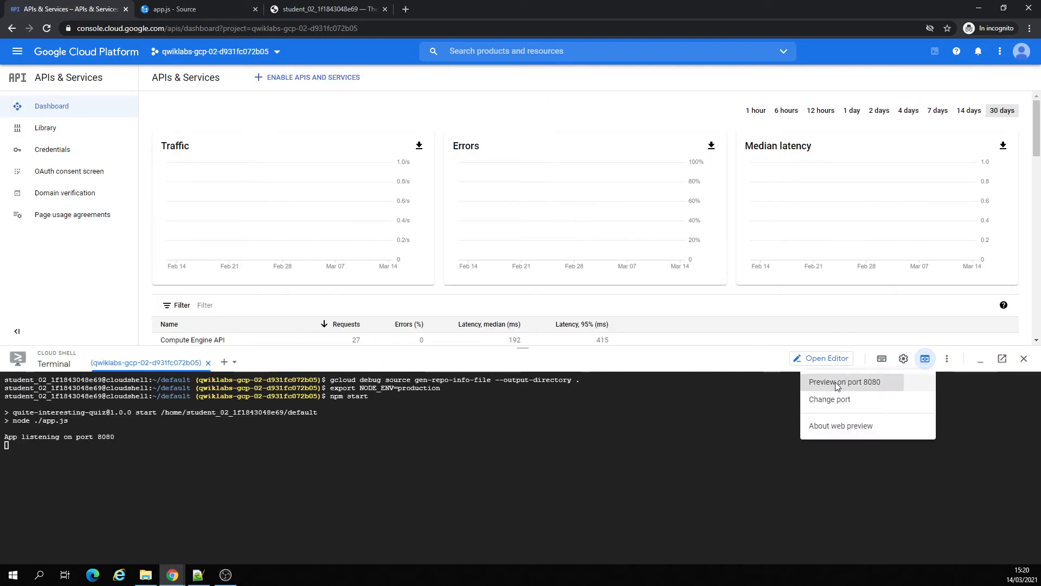
left_click(844, 382)
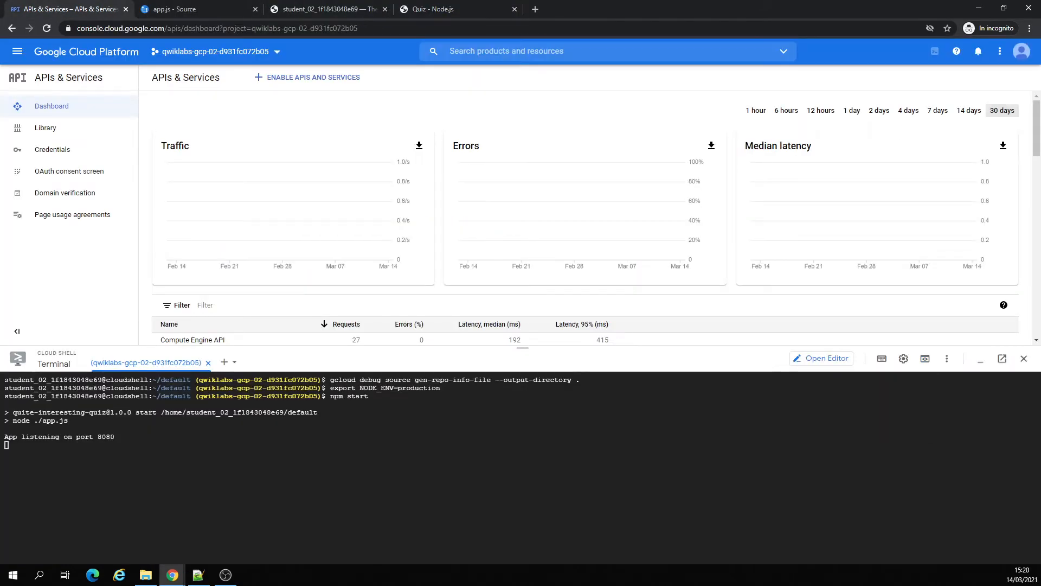
mouse_move(97, 117)
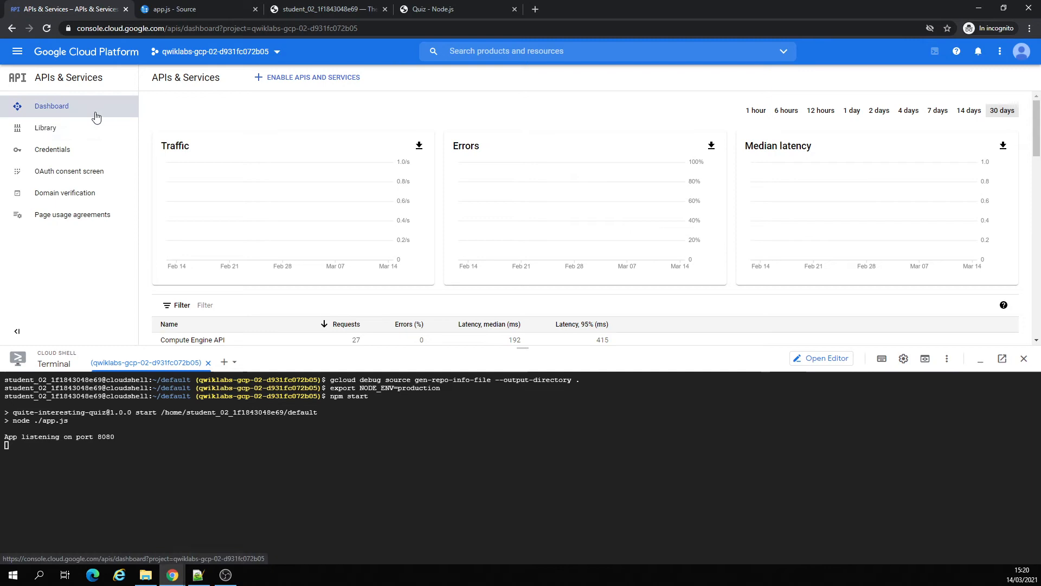
mouse_move(17, 51)
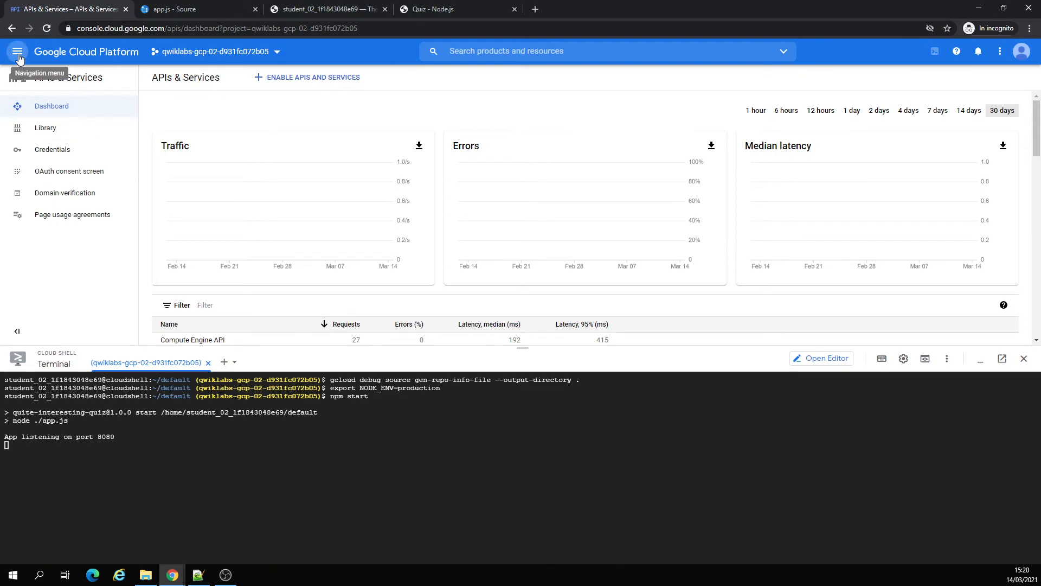
left_click(17, 51)
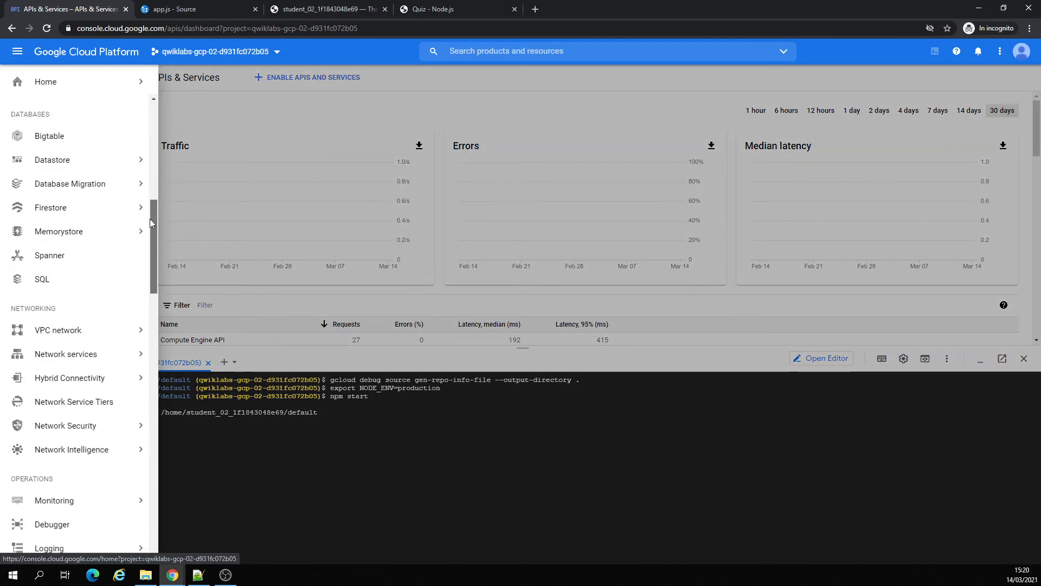
scroll("down", 3)
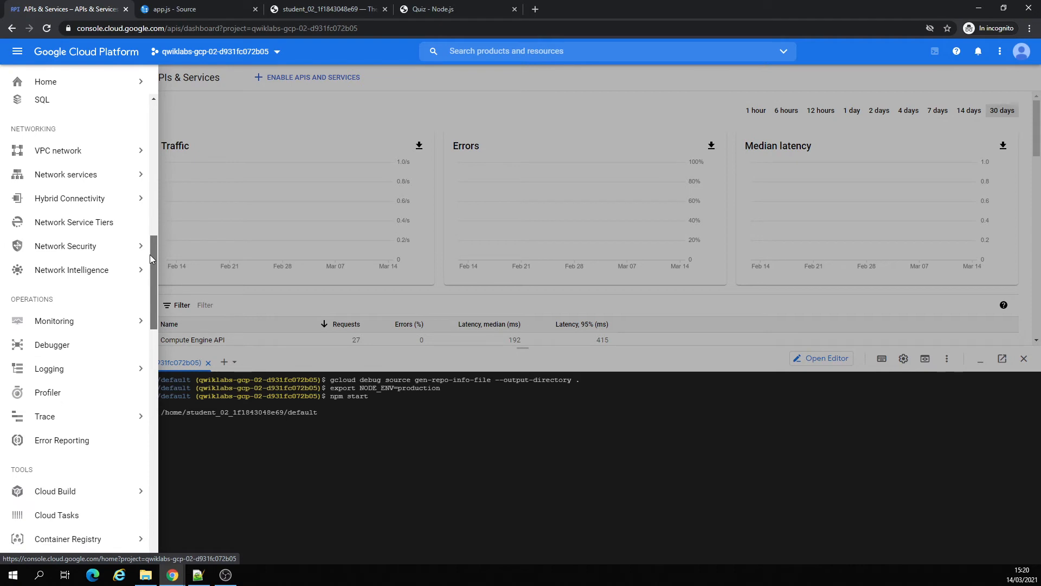
scroll("down", 3)
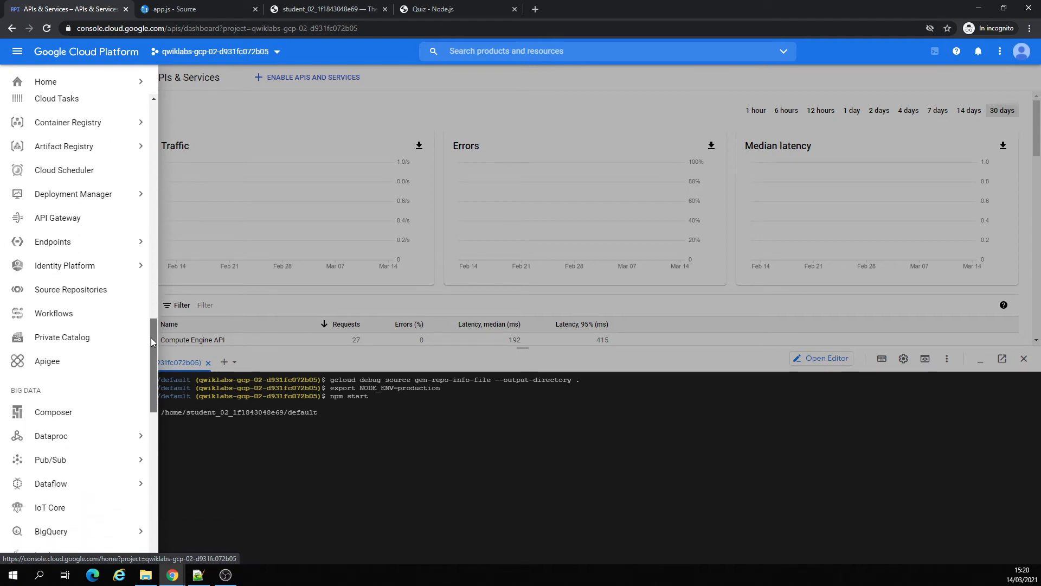
scroll("down", 3)
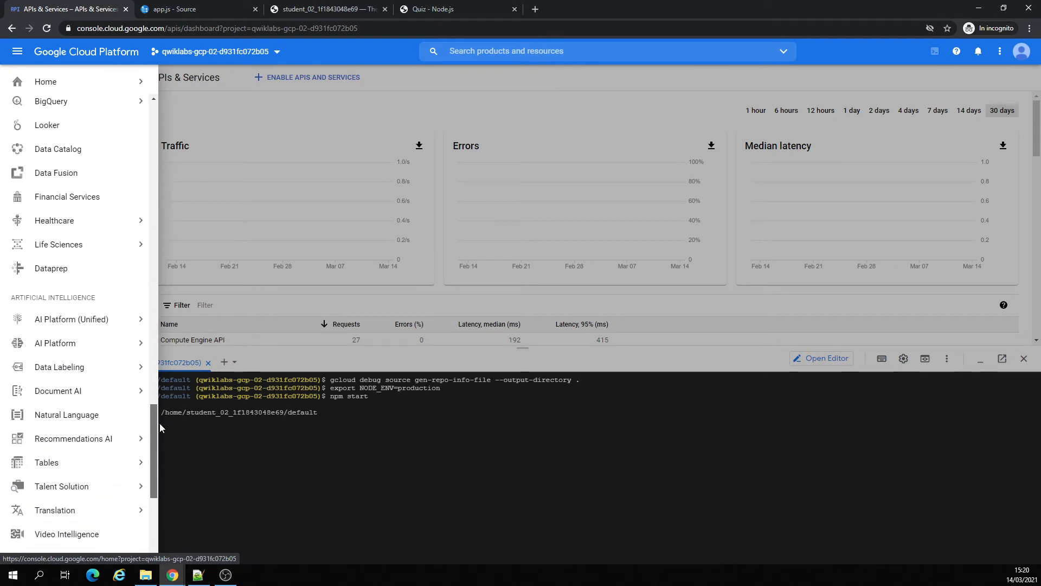
scroll("down", 3)
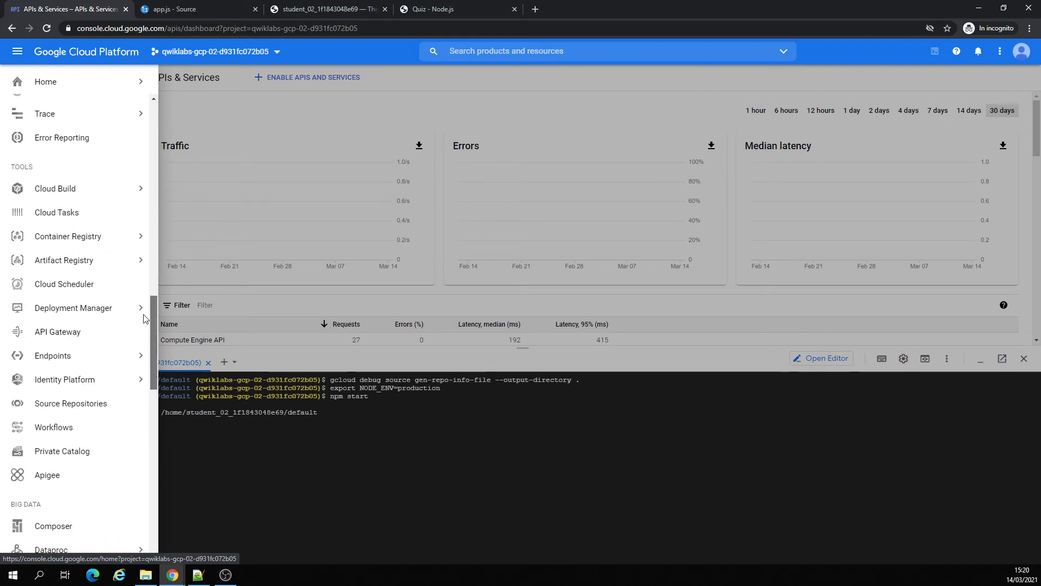
left_click(62, 137)
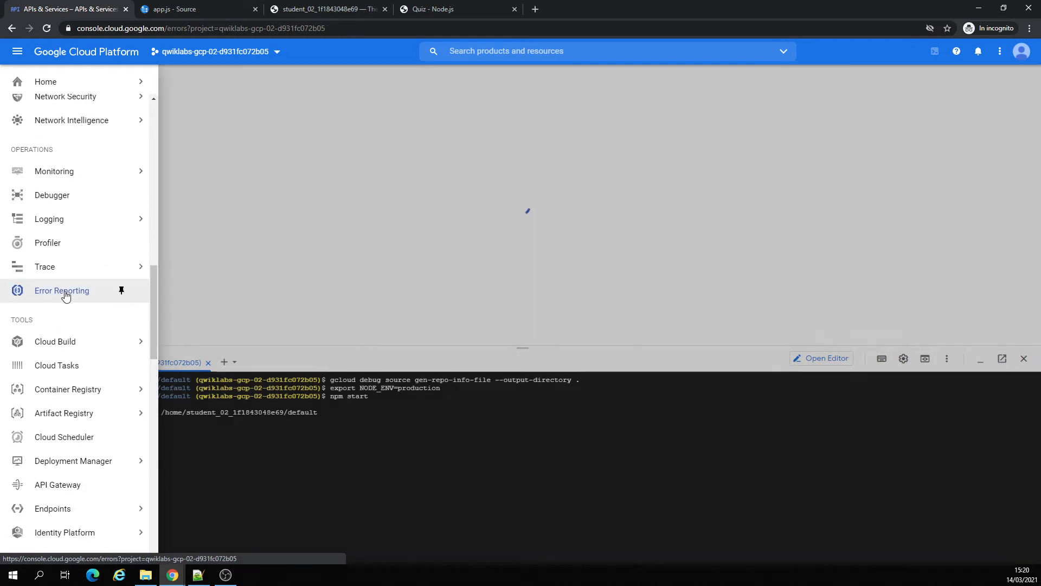
Step: Open the Error Reporting setup guide in another tab, dismiss its cookie notice, and return
left_click(61, 290)
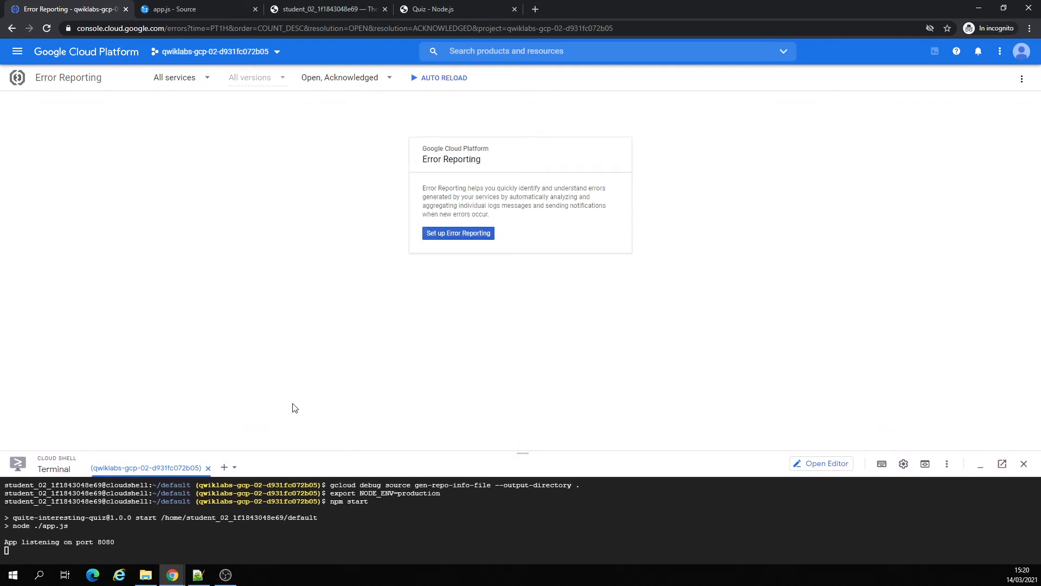
mouse_move(202, 337)
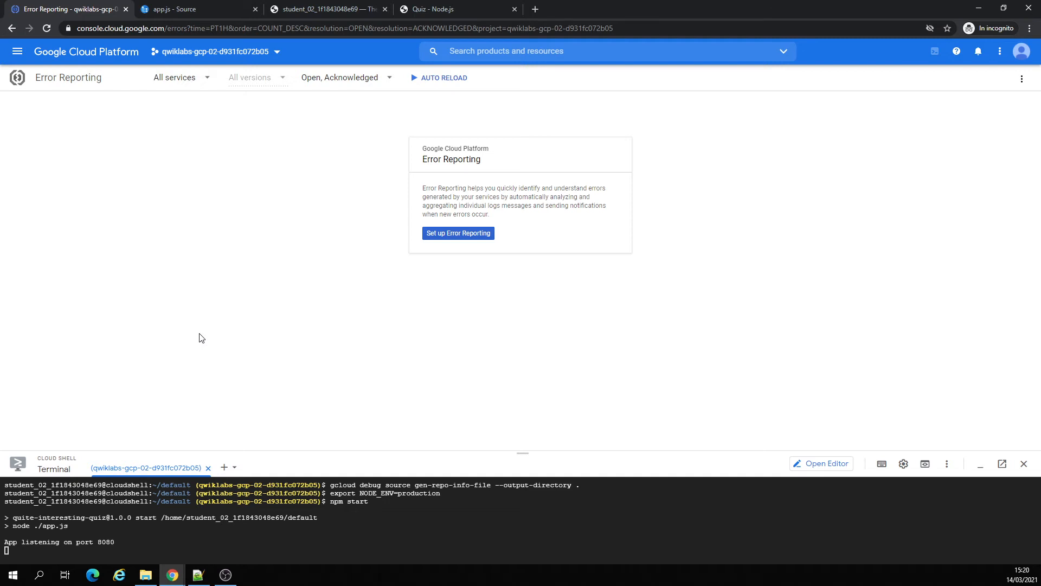
mouse_move(203, 334)
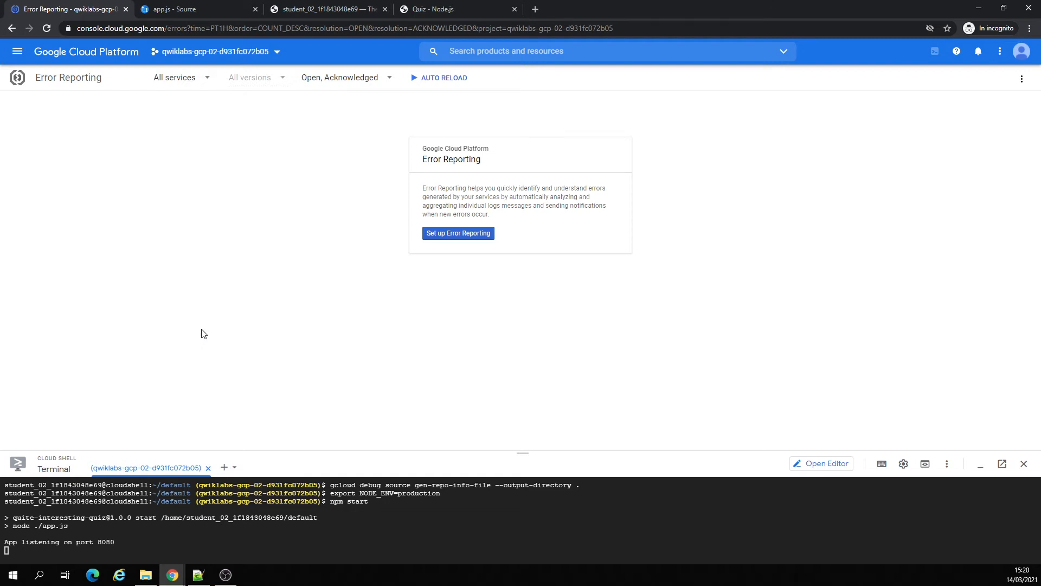
left_click(458, 233)
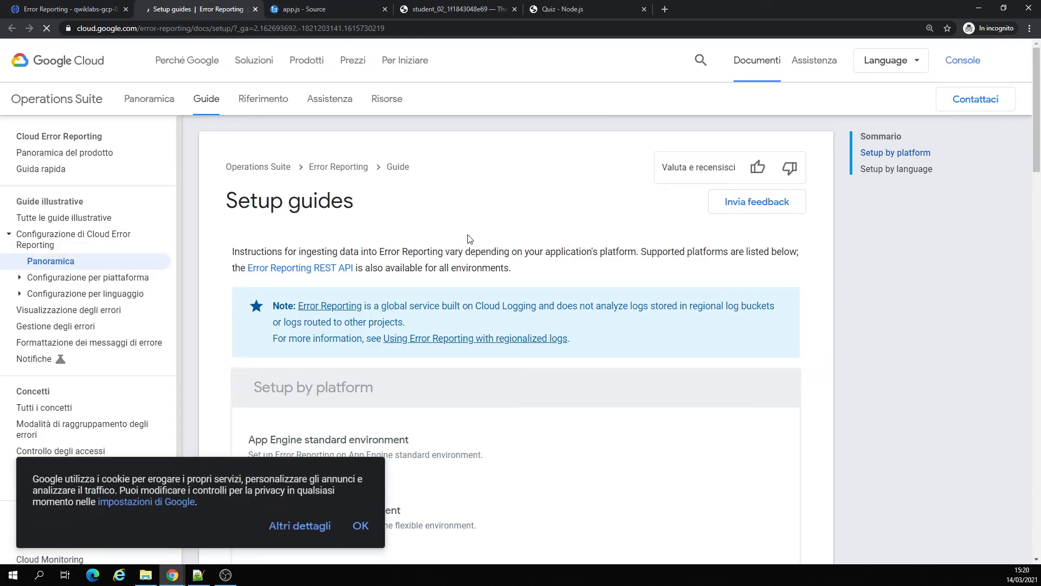
left_click(360, 525)
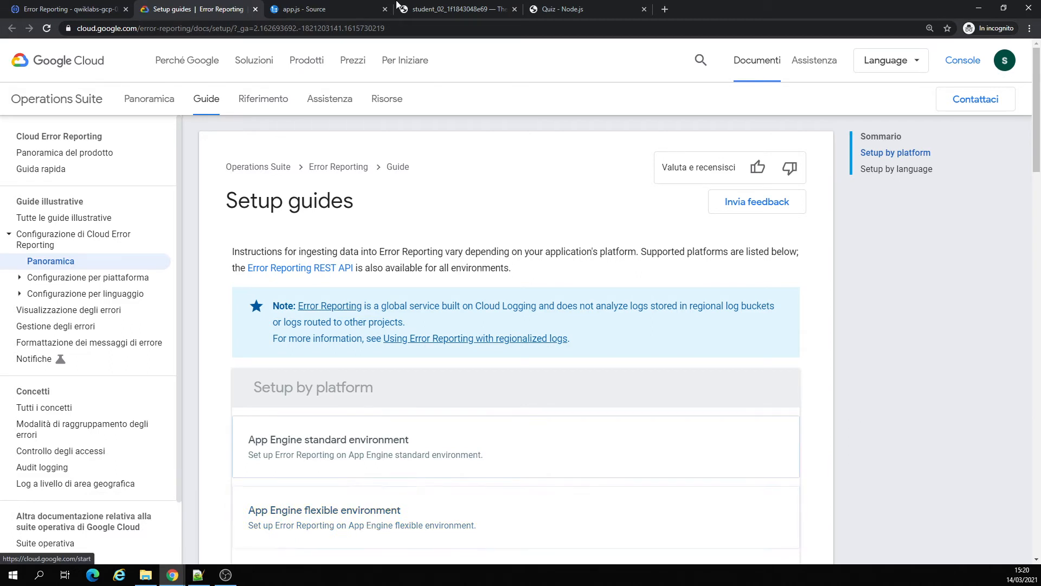
left_click(62, 9)
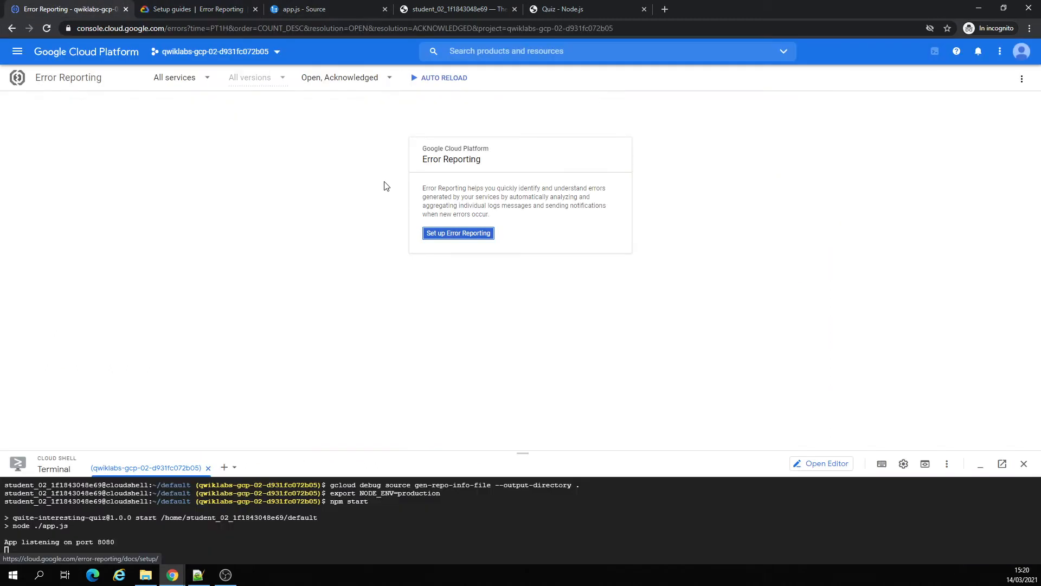
left_click(181, 77)
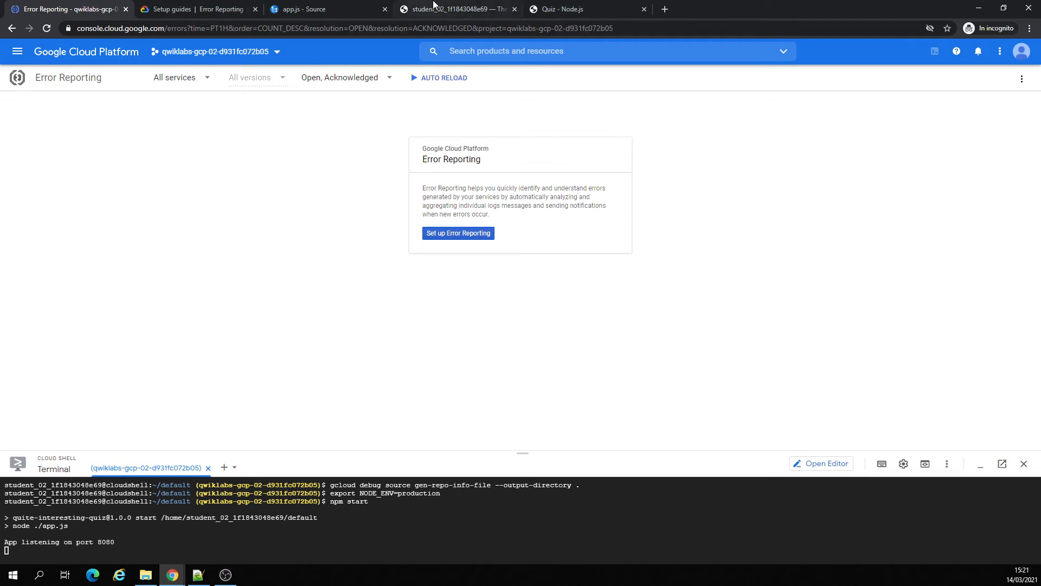
left_click(199, 8)
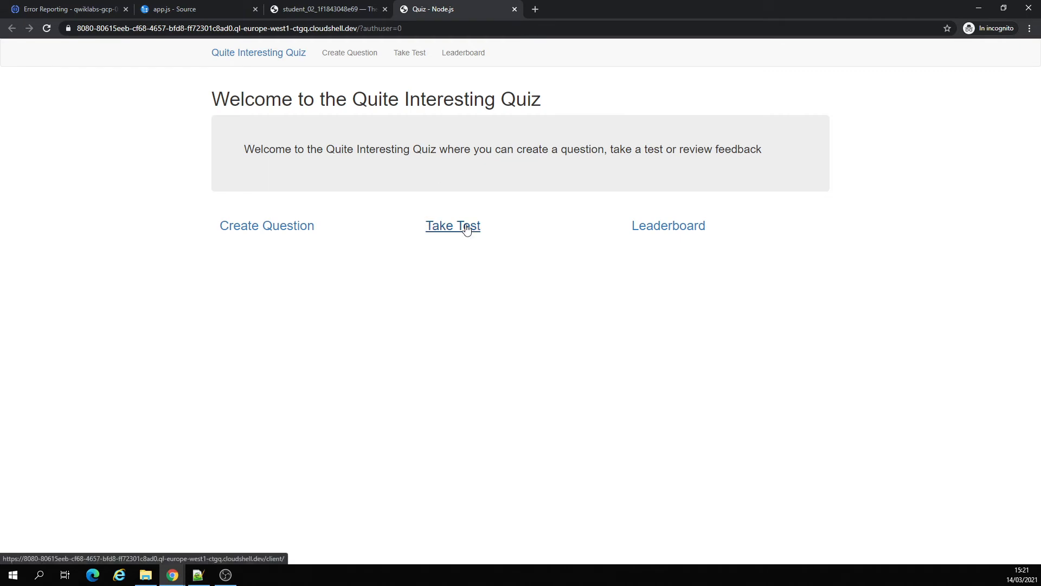
Step: Finish the Places quiz and send a rating of 4 with feedback 'french capital'
left_click(452, 225)
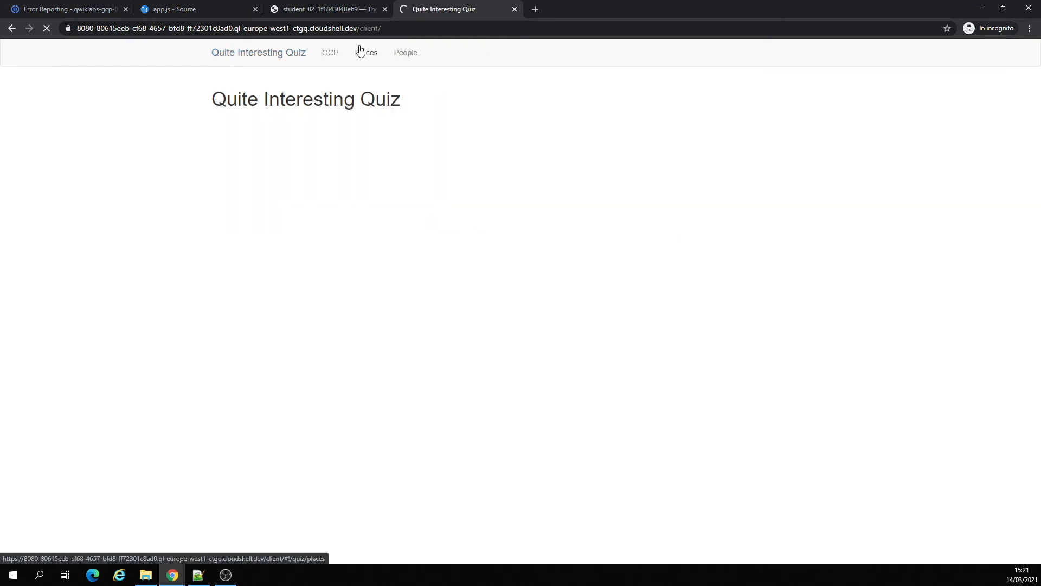
left_click(366, 52)
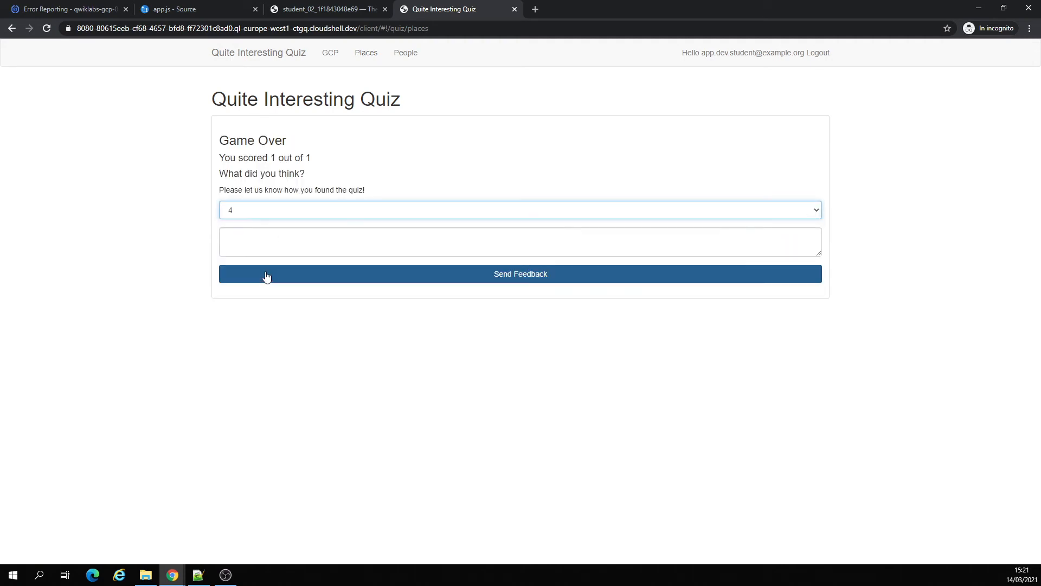
type("french capital")
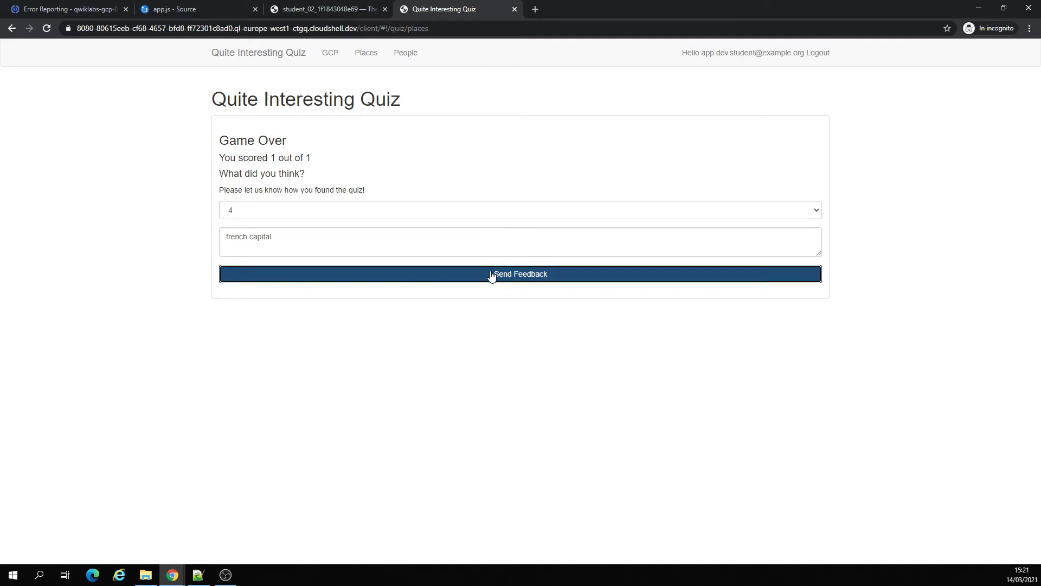
left_click(66, 9)
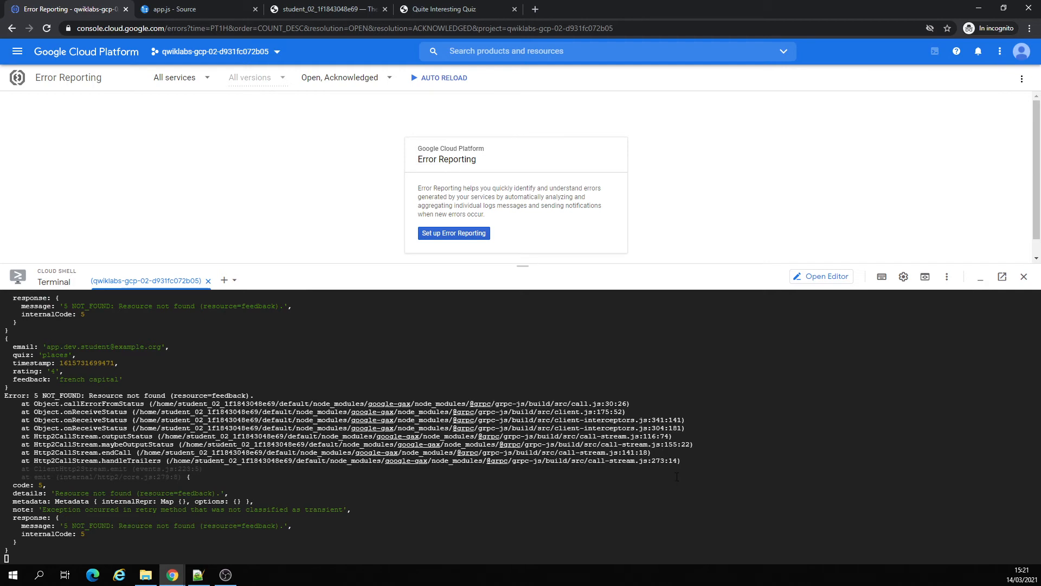
Step: Turn on Auto Reload and watch the NOT_FOUND feedback error reach 6 occurrences
scroll("down", 3)
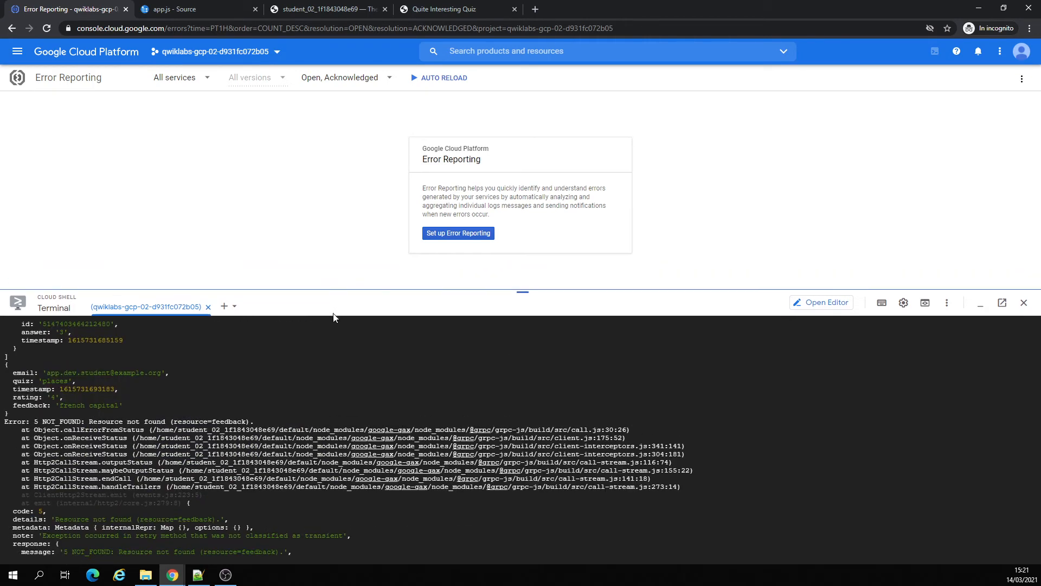
left_click(438, 78)
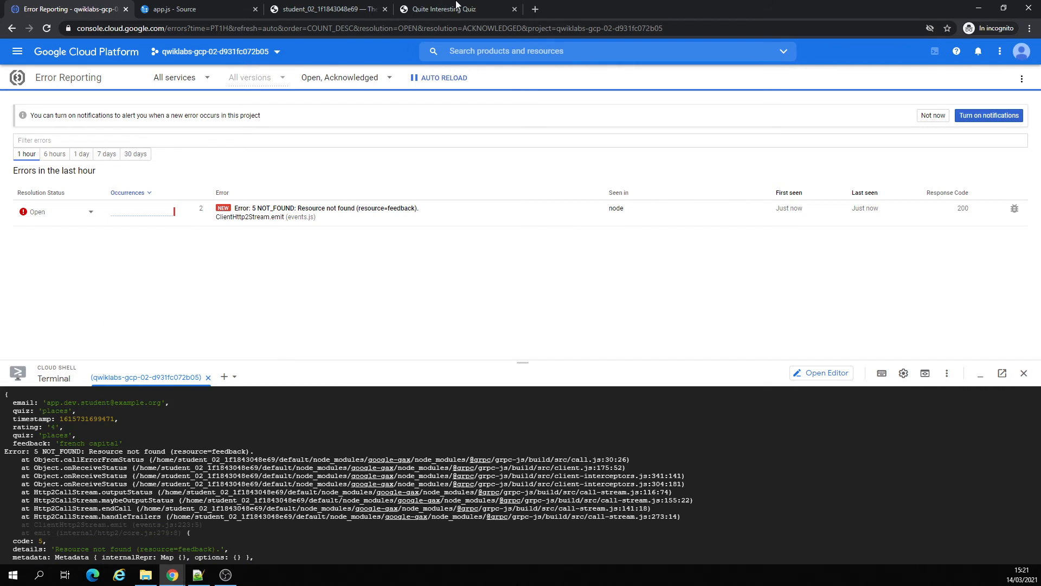
left_click(438, 9)
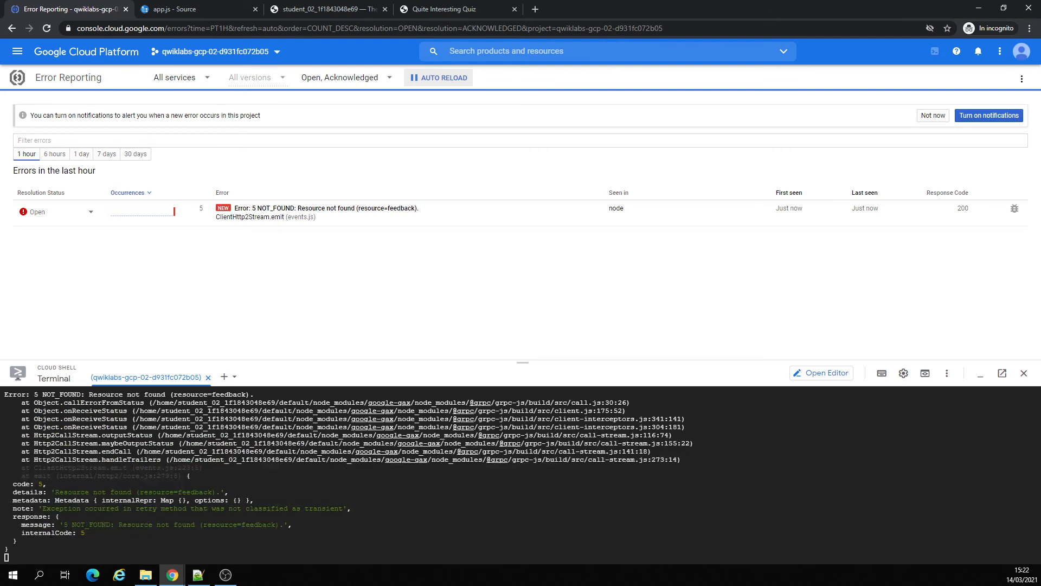
left_click(441, 8)
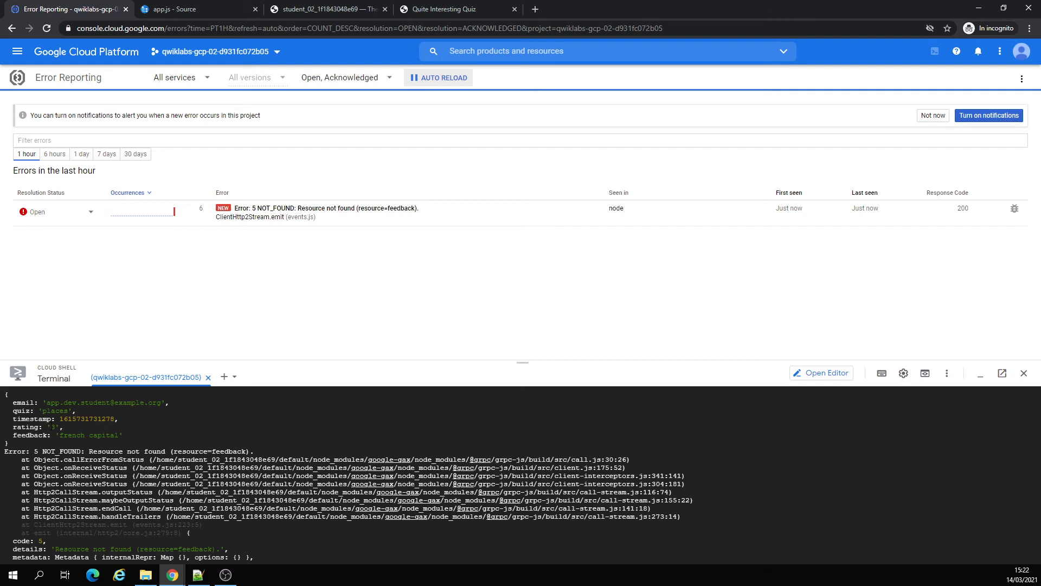
left_click(444, 9)
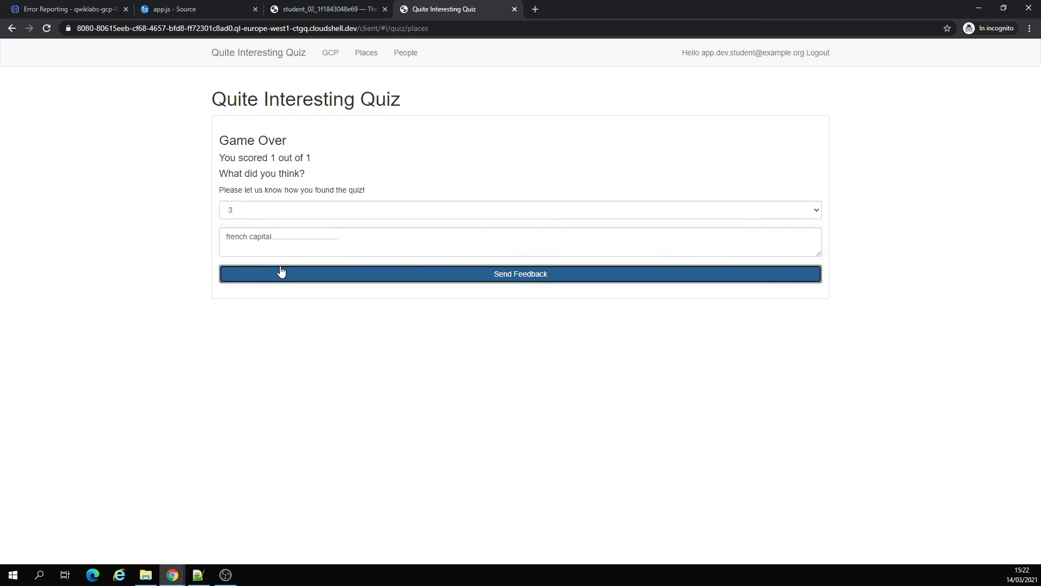
Step: Send the rating-3 feedback and enter the command to create the feedback Pub/Sub topic
left_click(63, 8)
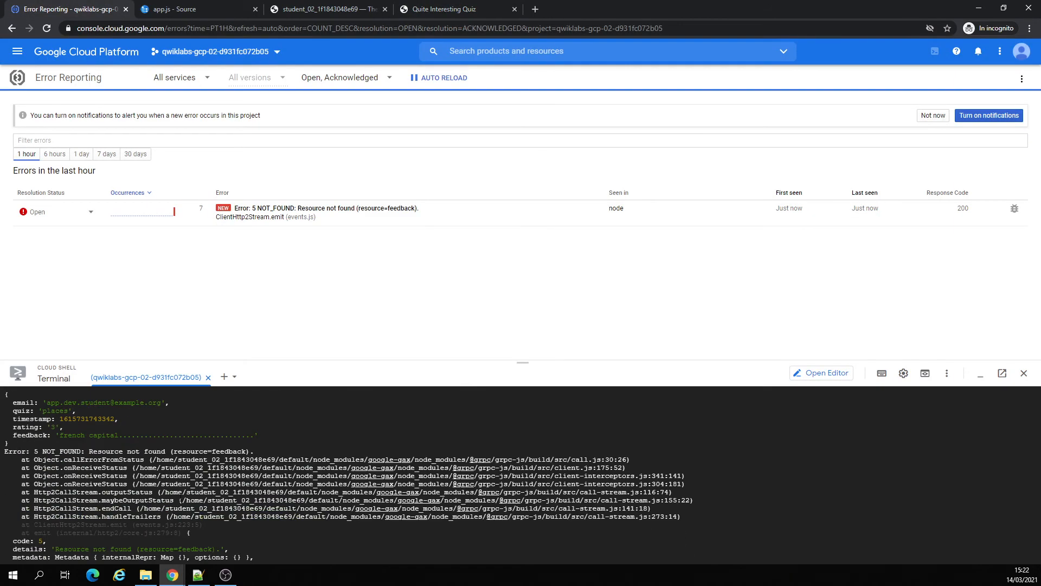
double_click(83, 434)
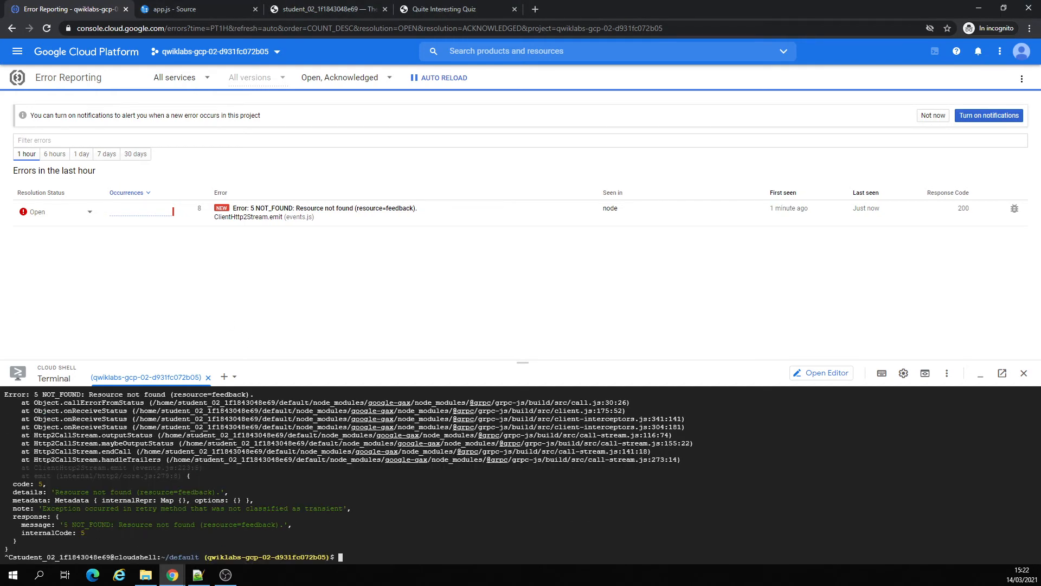
type("gcloud beta pubsub topics create feedback")
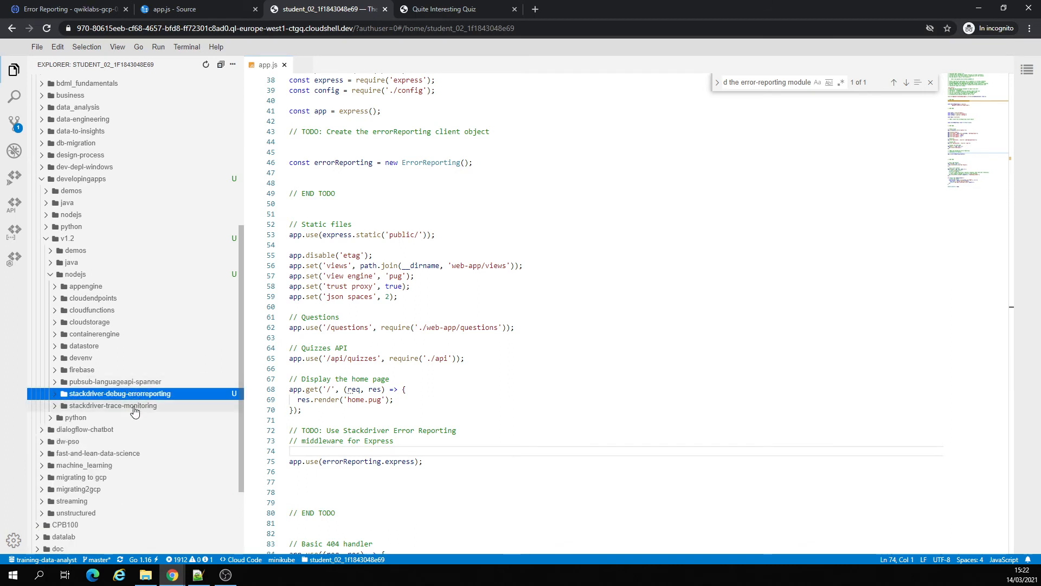
mouse_move(113, 405)
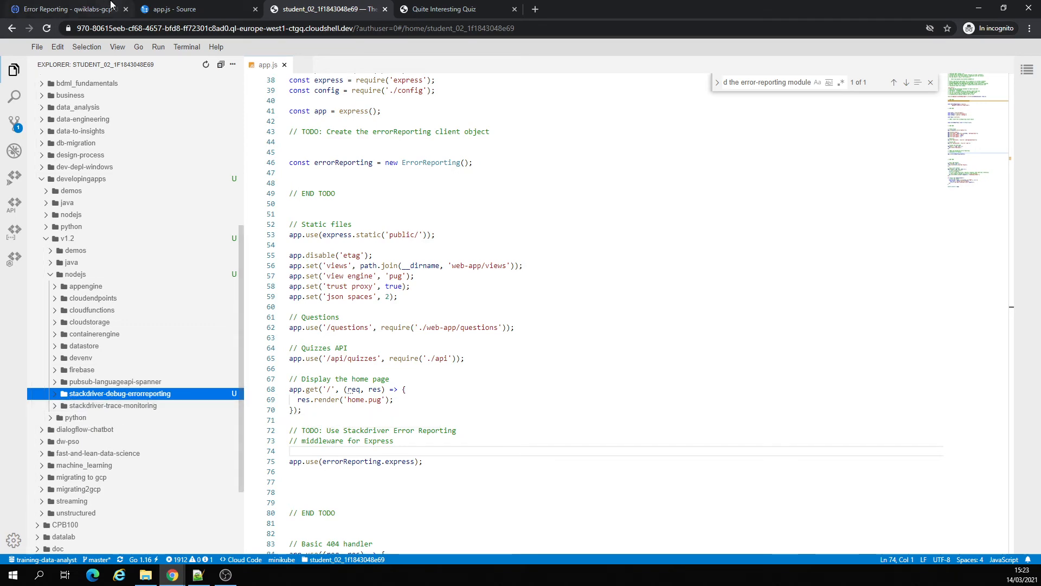
Step: Go back to the Error Reporting page in the console
left_click(63, 8)
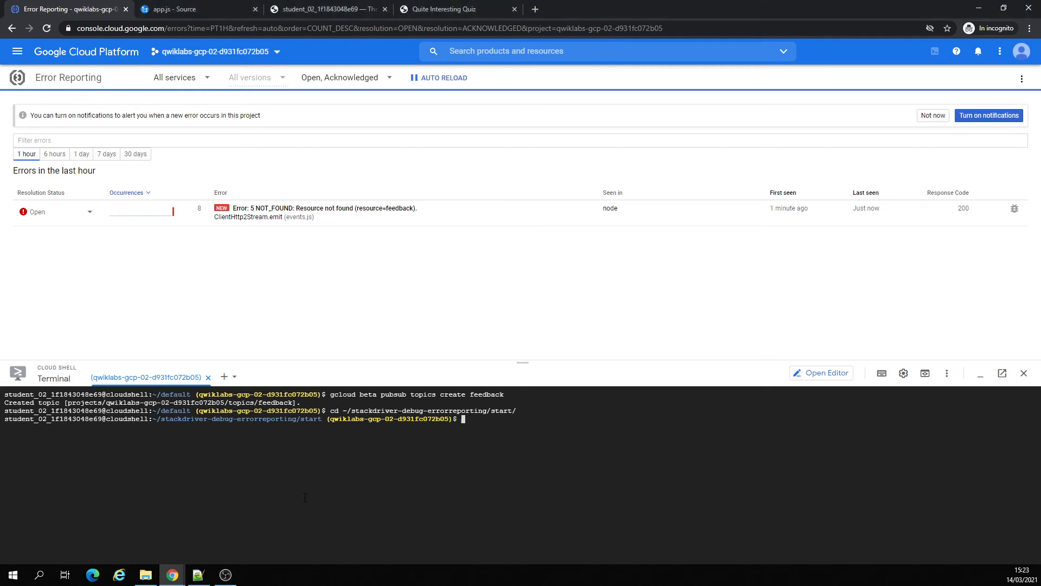
Step: Try deploying process-feedback (nodejs8, feedback topic trigger), then restart the app with npm start
type("gcloud functions deploy process-feedback --runtime nodejs8 --trigger-topic feedback --source ./function --stage-bucket $GCLOUD_BUCKET --entry-point subscribe")
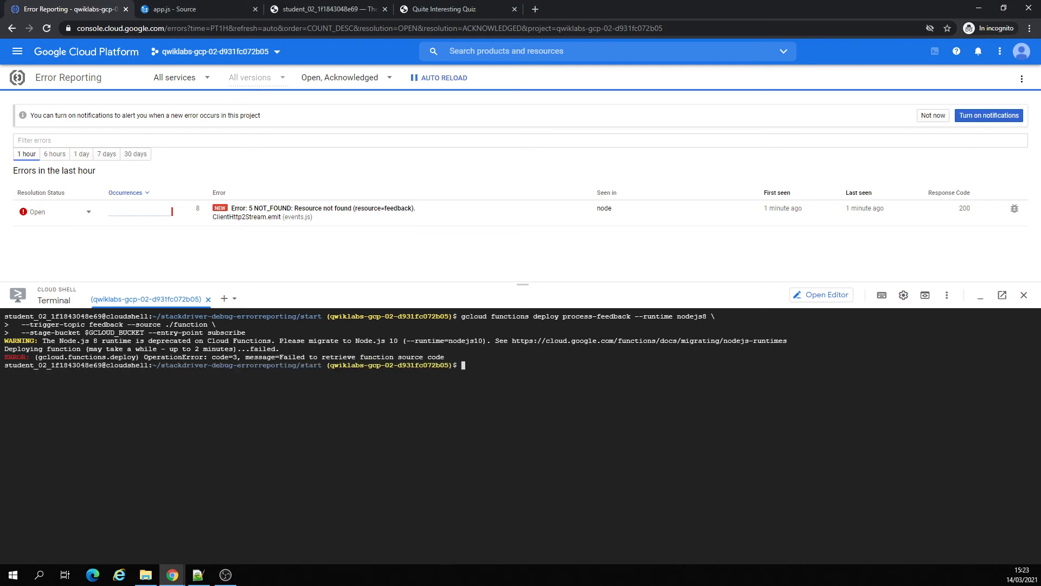
mouse_move(247, 463)
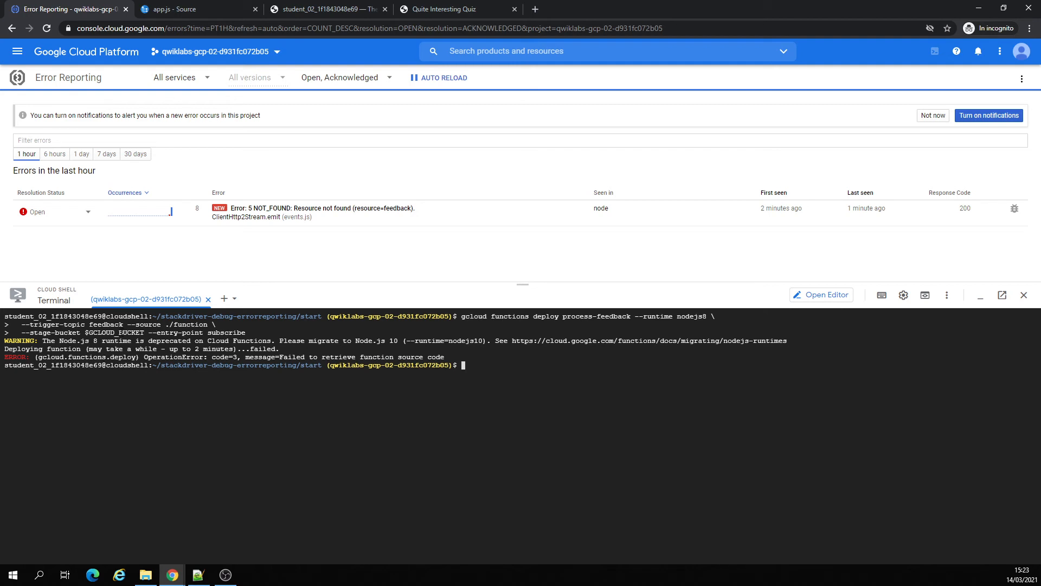
mouse_move(281, 428)
type("cd ~/default")
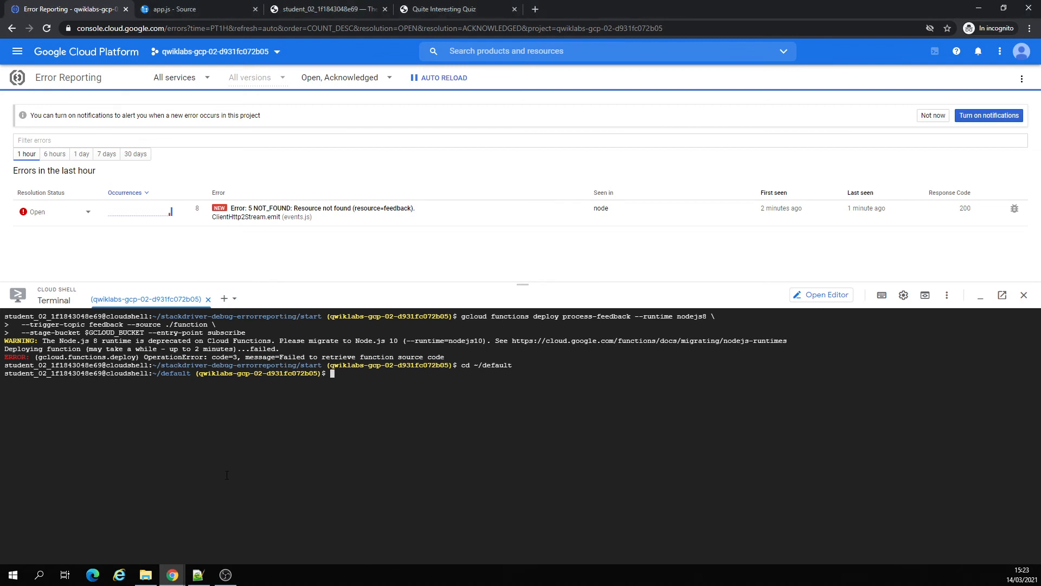
type("npm start")
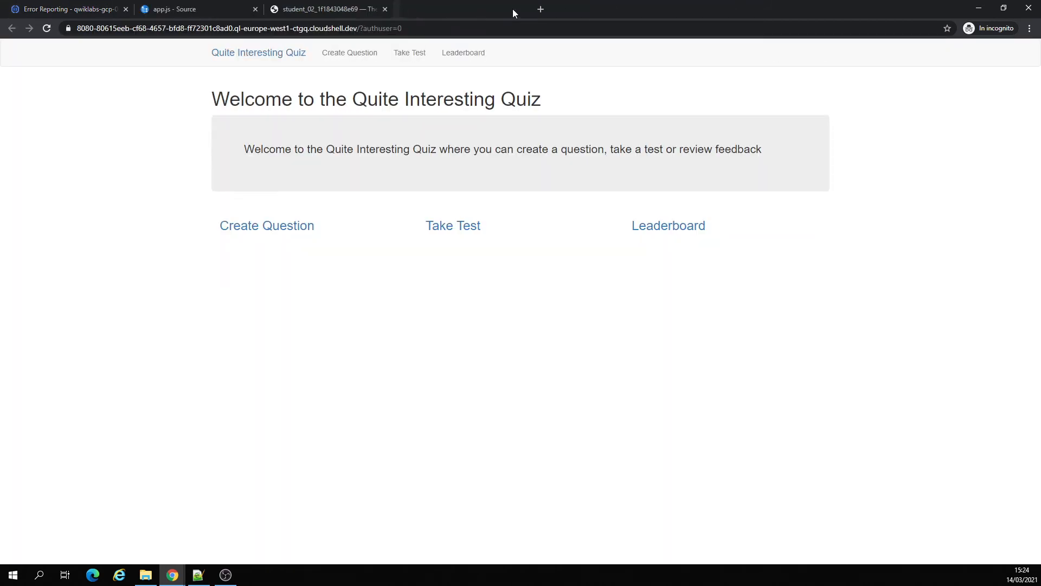
Step: Retake the Places quiz answering Paris, send rating-2 feedback, and toggle Error Reporting auto reload
left_click(452, 225)
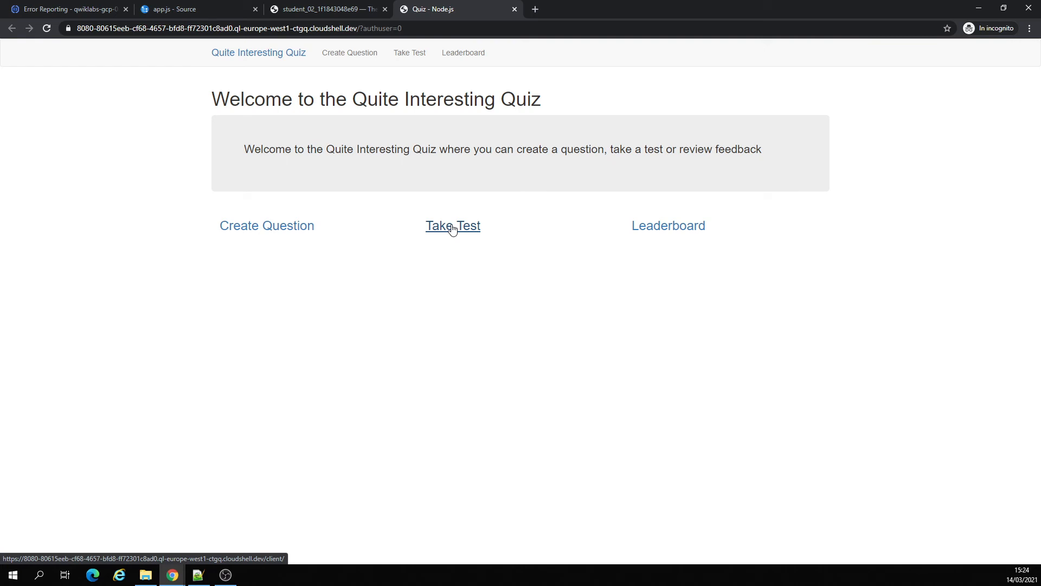
left_click(452, 225)
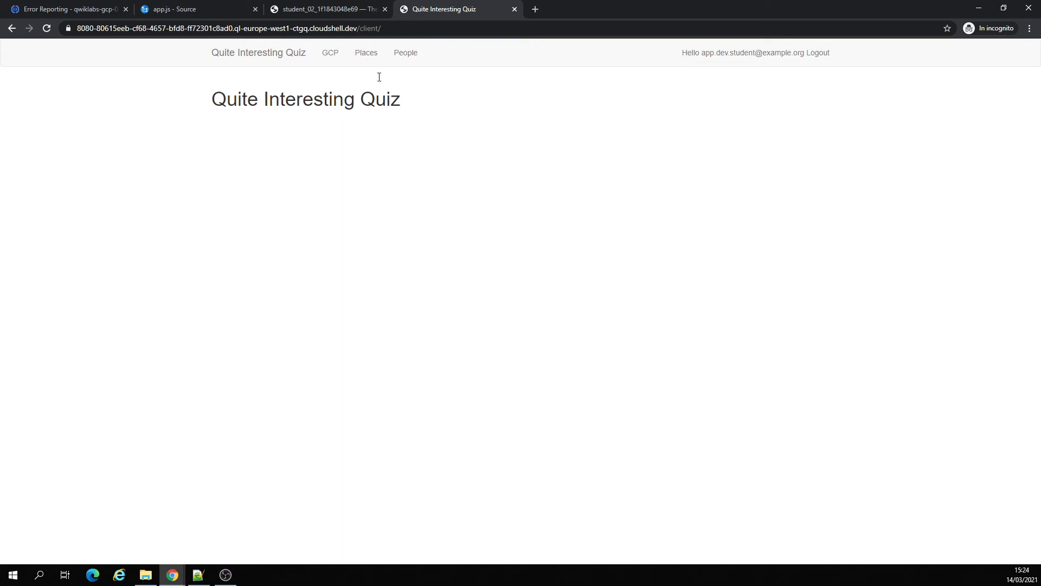
left_click(366, 53)
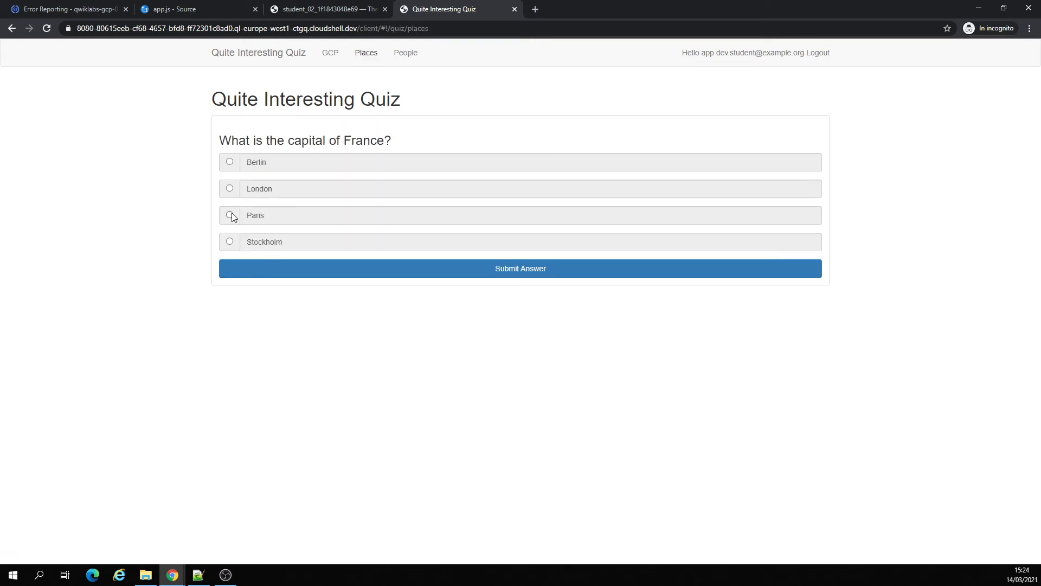
left_click(520, 268)
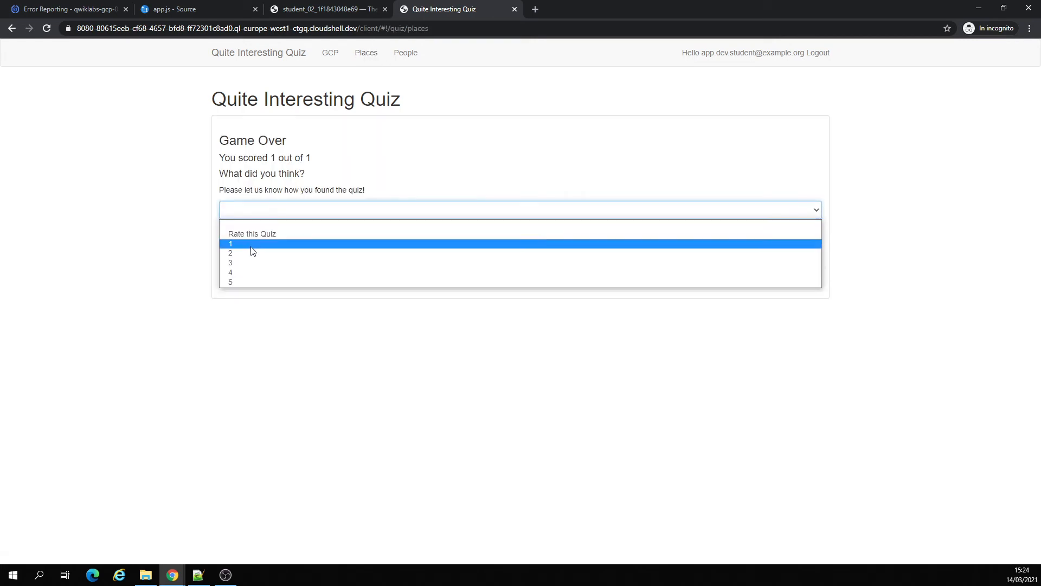
left_click(231, 252)
type("ppppppppppppppppppppppppppppppppppppppppp")
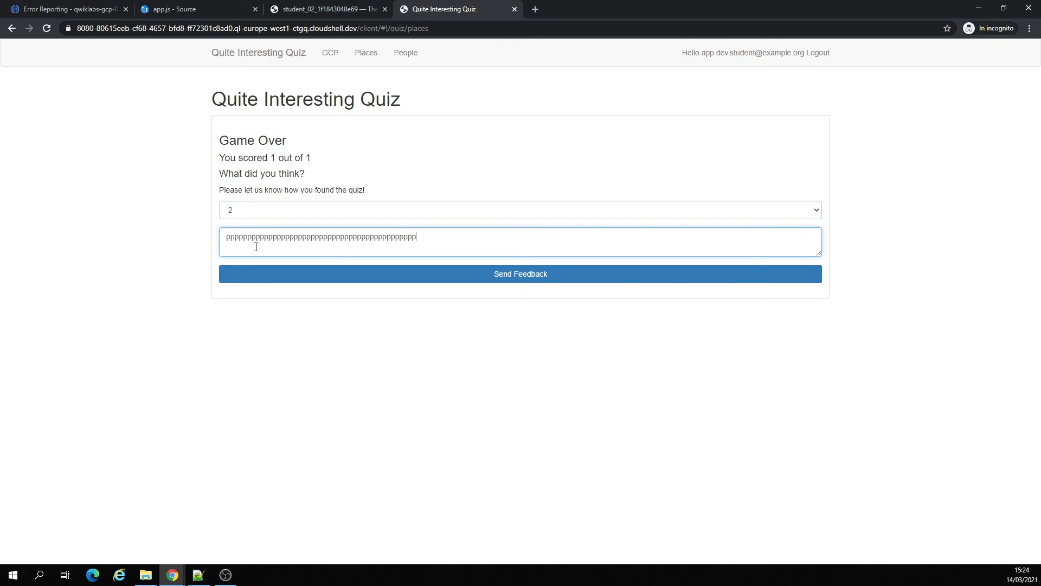
left_click(520, 273)
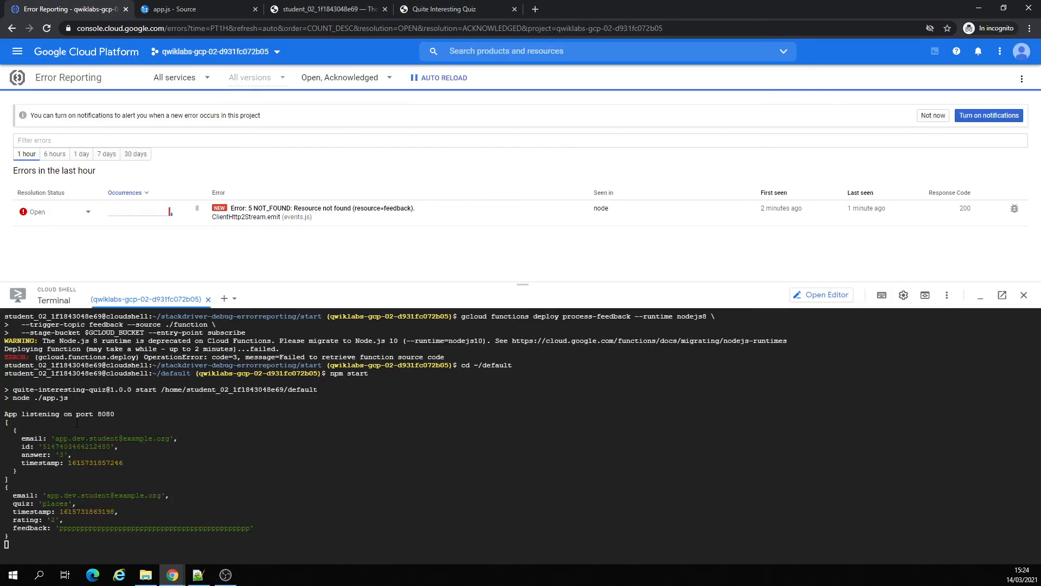
mouse_move(338, 279)
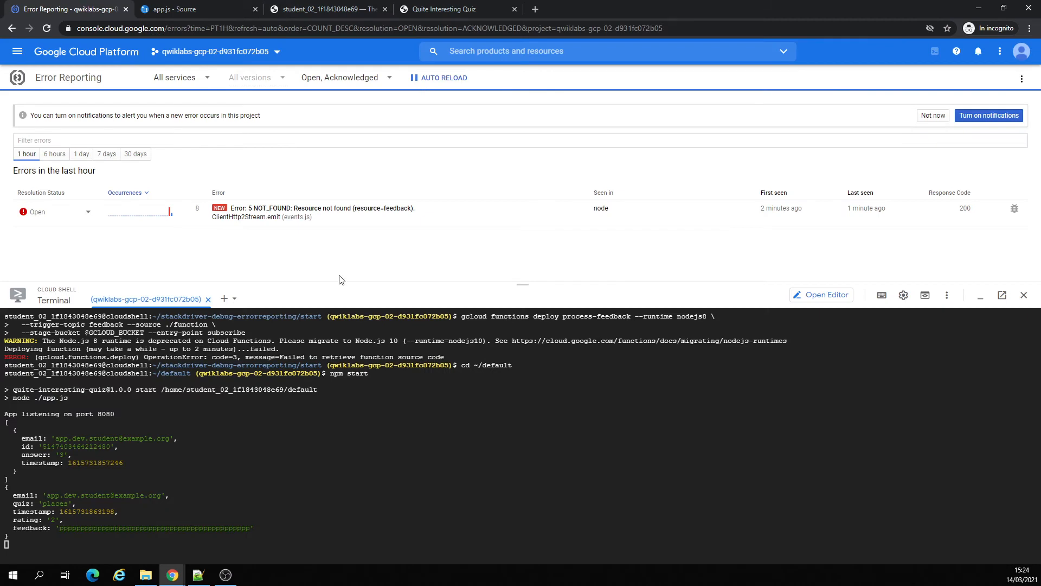
left_click(438, 78)
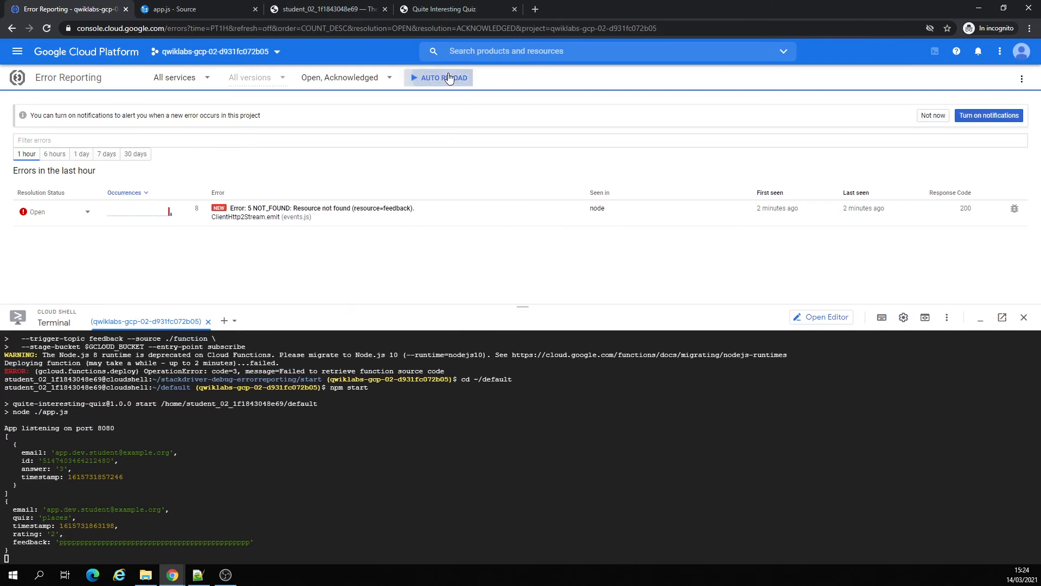
left_click(441, 78)
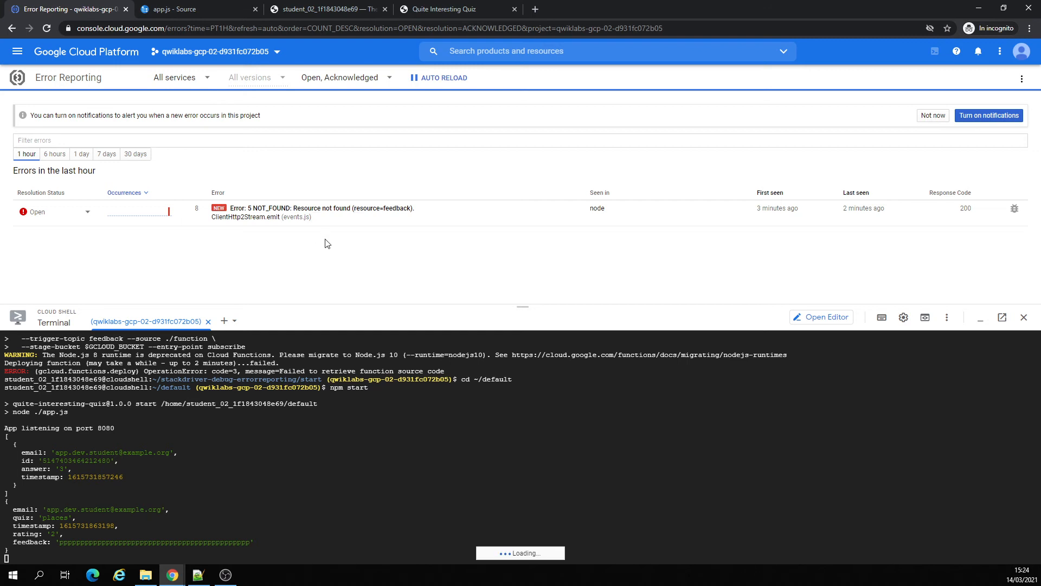
Step: Open the NOT_FOUND feedback error's details and view logs for a recent sample
left_click(319, 208)
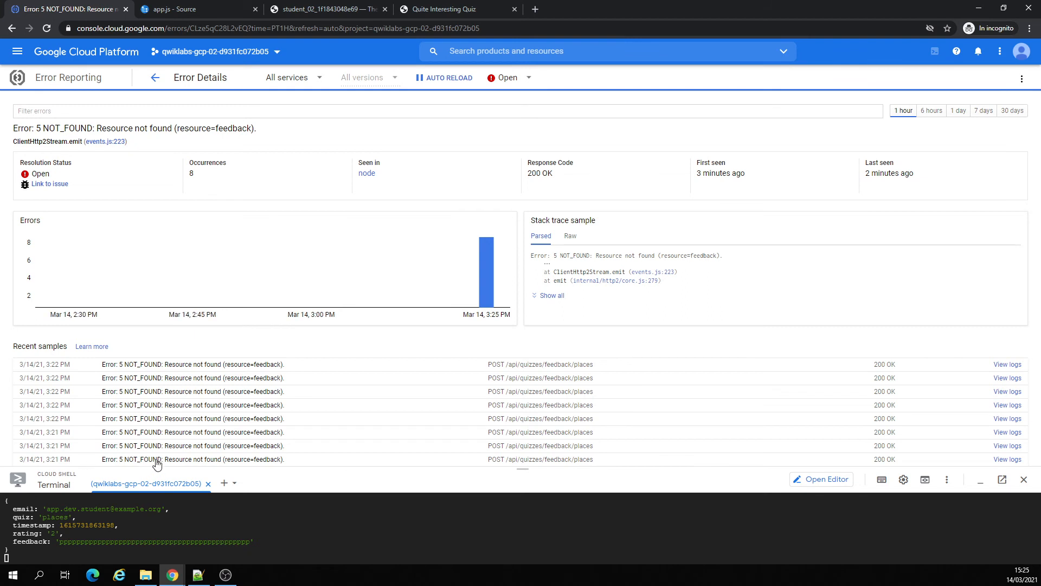
mouse_move(1007, 459)
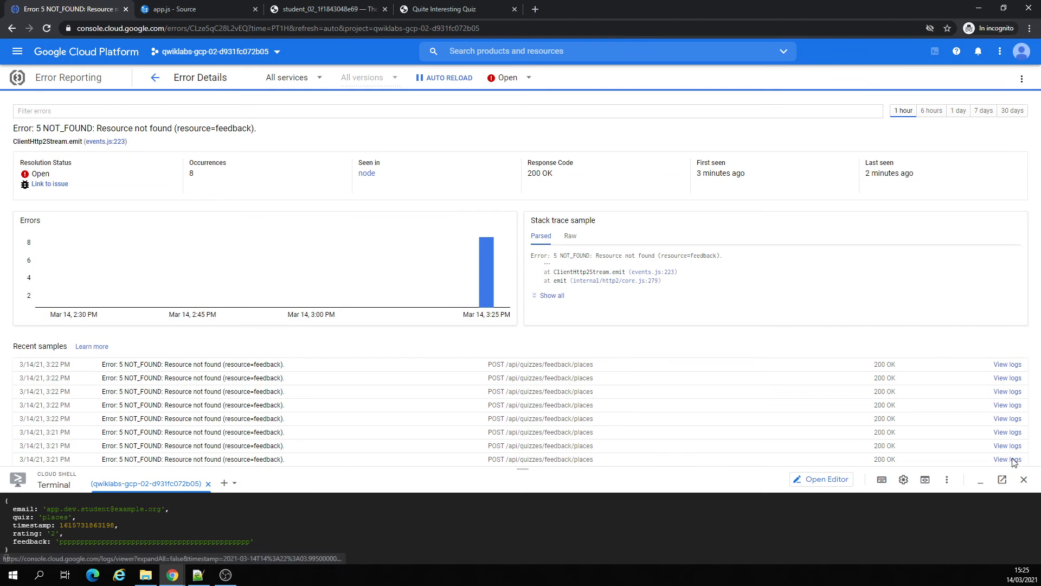
left_click(1006, 458)
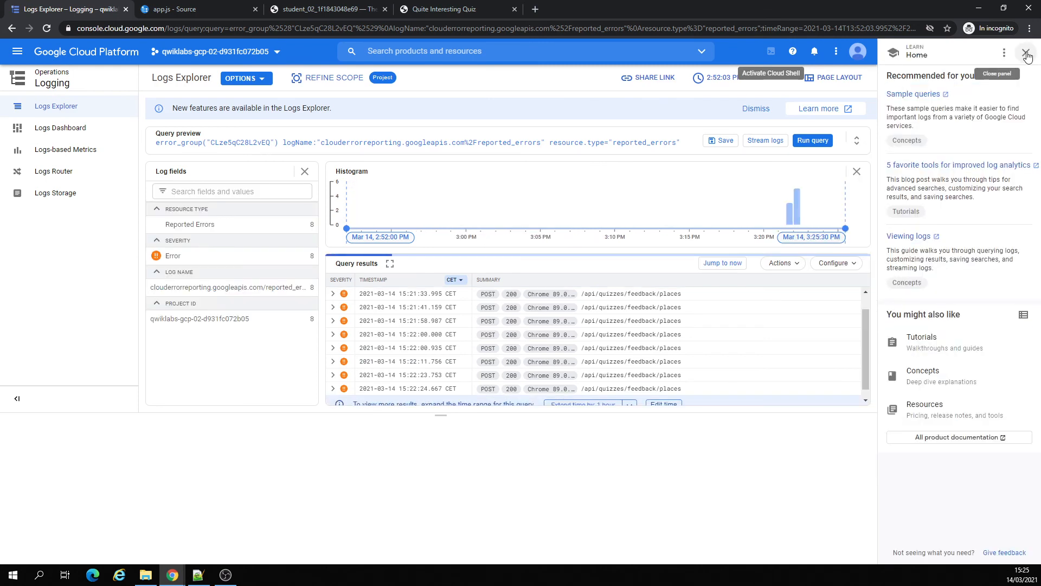
Step: Close the learning recommendations panel and bring up Cloud Shell
left_click(1027, 54)
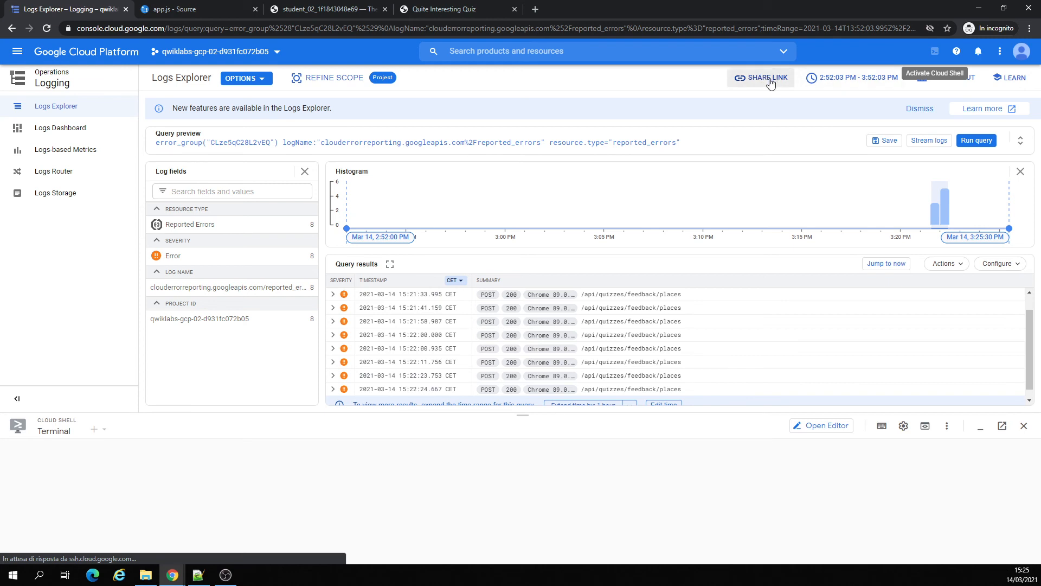
left_click(935, 73)
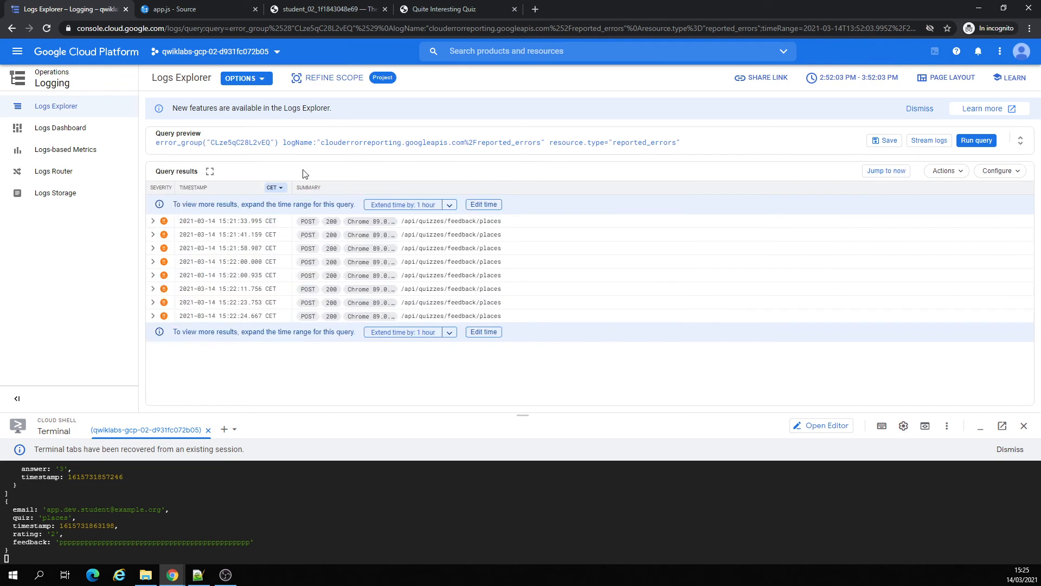
mouse_move(344, 406)
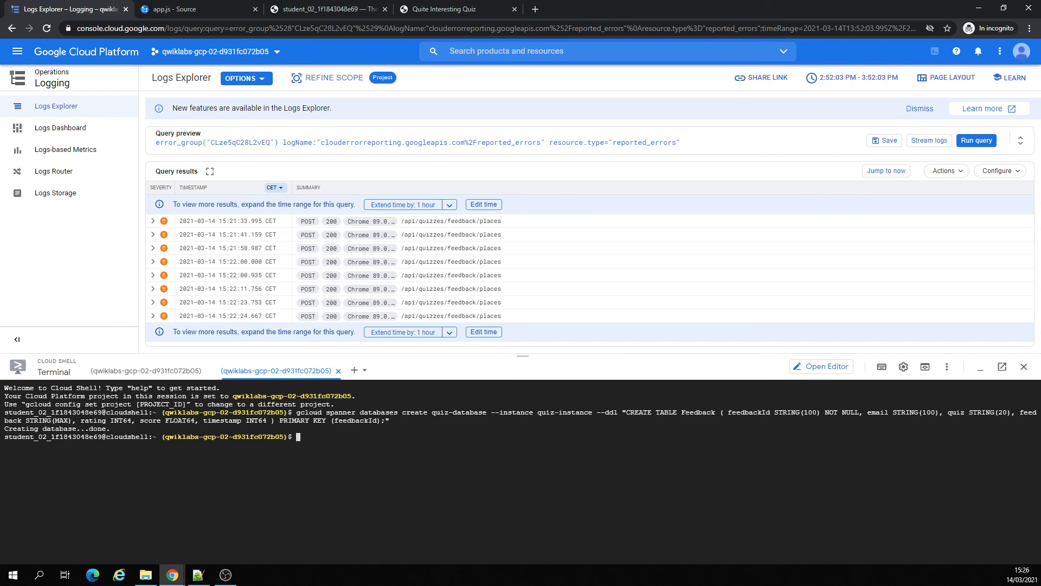
Step: Return to the app's terminal session and preview the running quiz app on port 8080
left_click(143, 370)
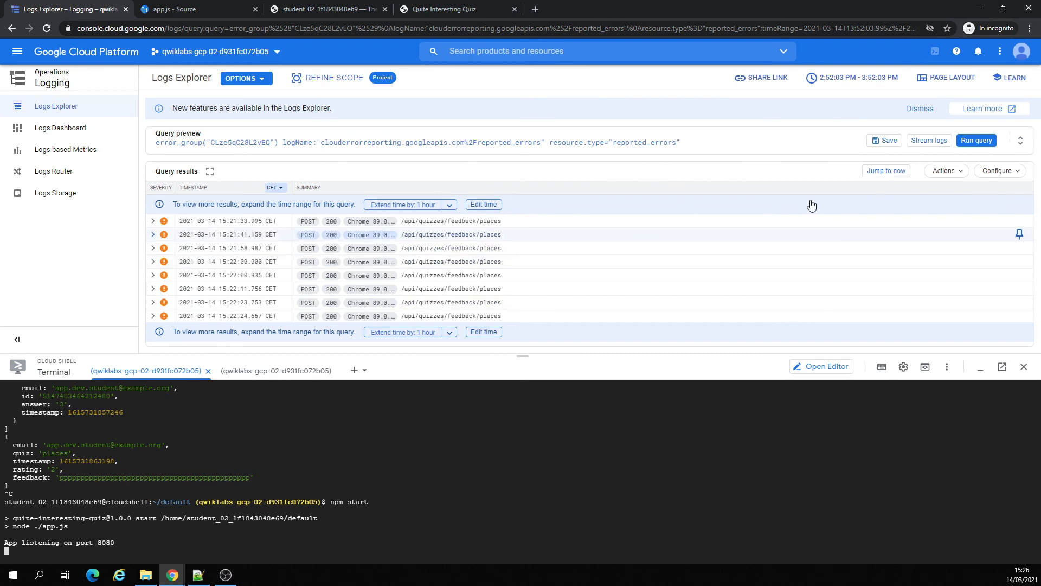
left_click(924, 366)
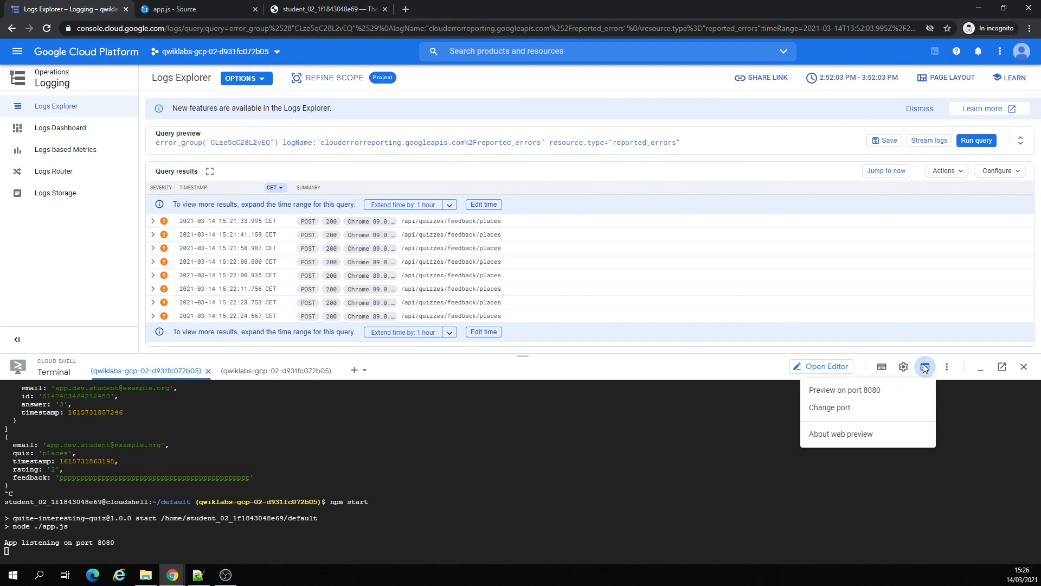
left_click(843, 389)
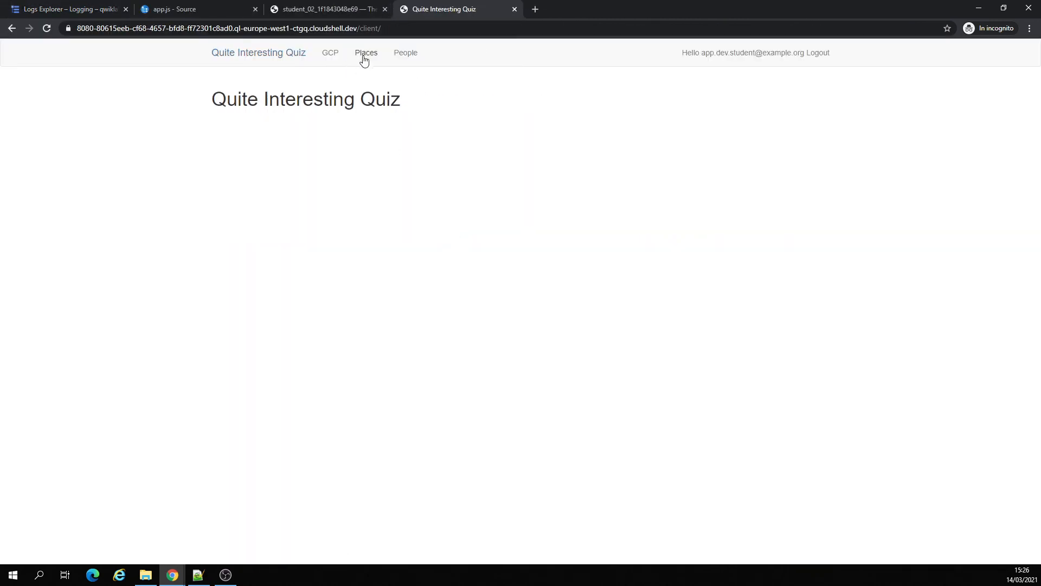
Step: Rate another Places quiz 3 with the comment 'testing !!!!!!!!!' and send the feedback
left_click(364, 53)
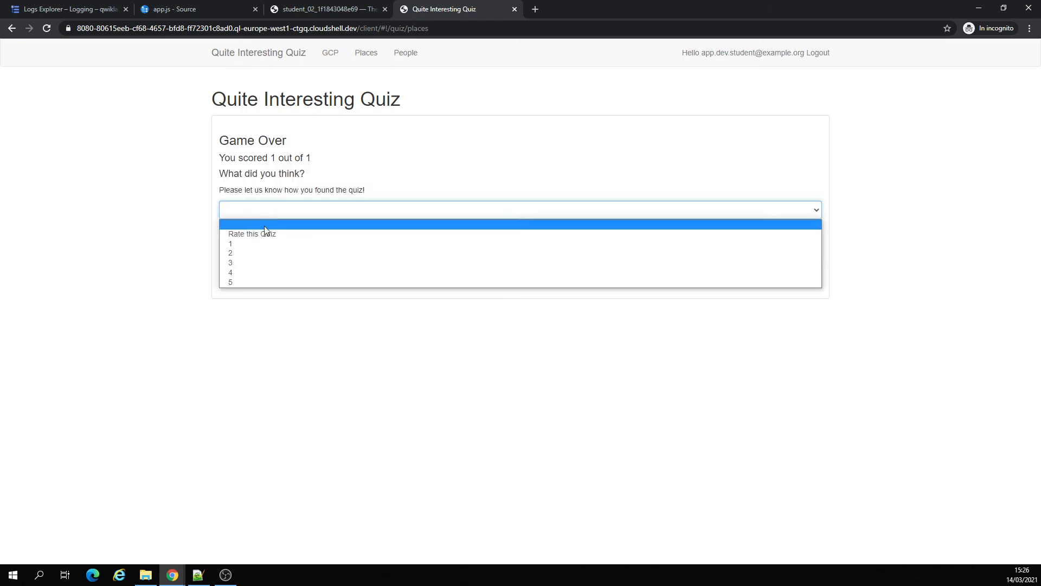
left_click(231, 262)
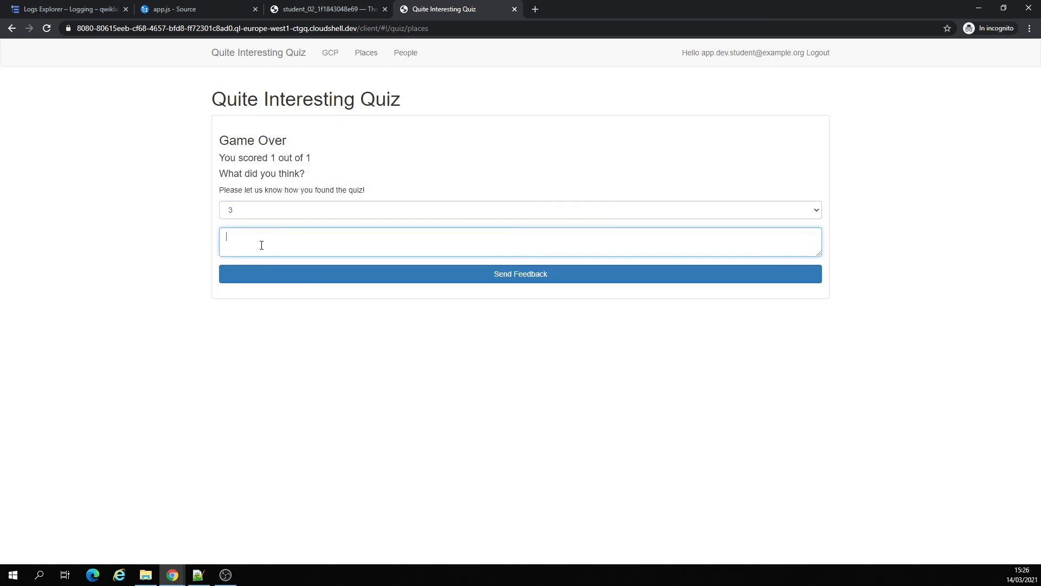
type("testing")
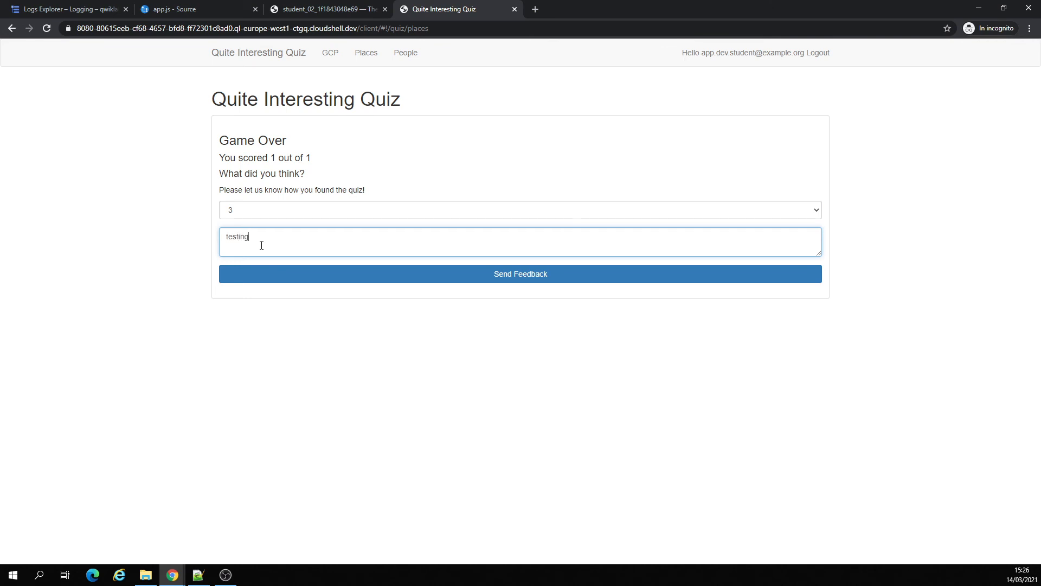
type("!!!!!!!!!!!!!!!!!!!!!!!!!!!!!!!!!!!!!!!!!!")
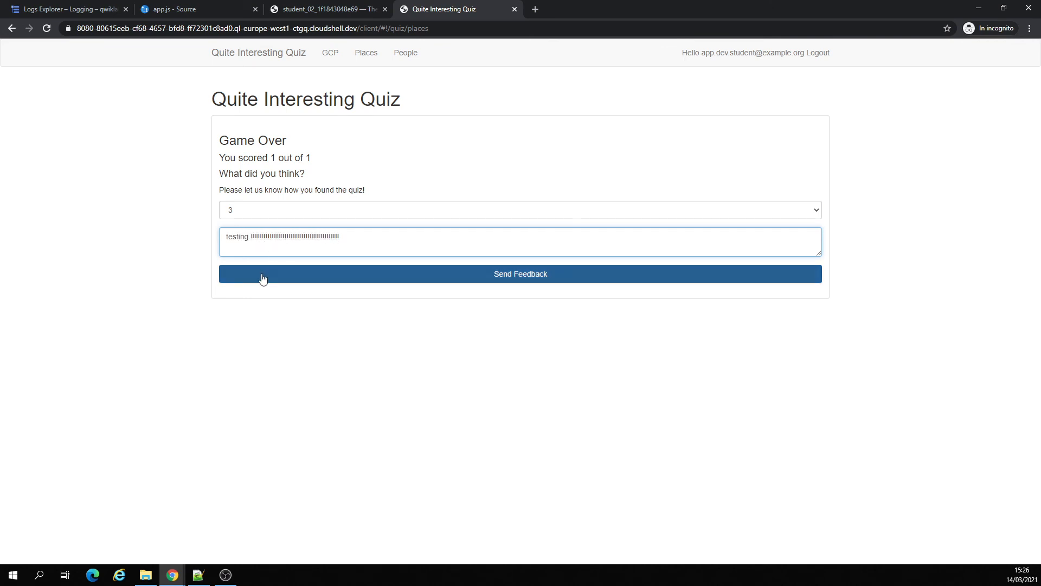
left_click(63, 9)
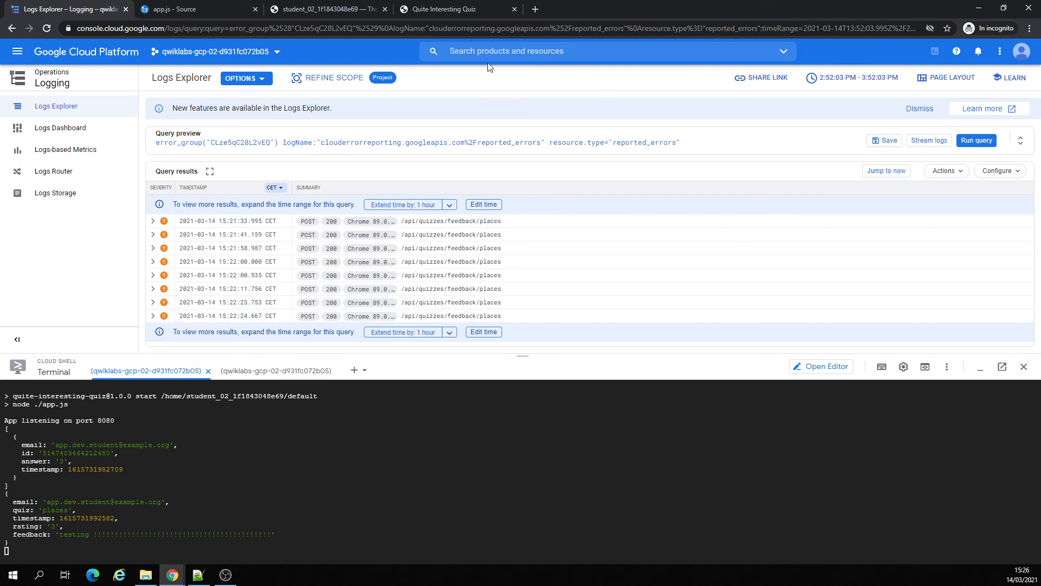
mouse_move(410, 78)
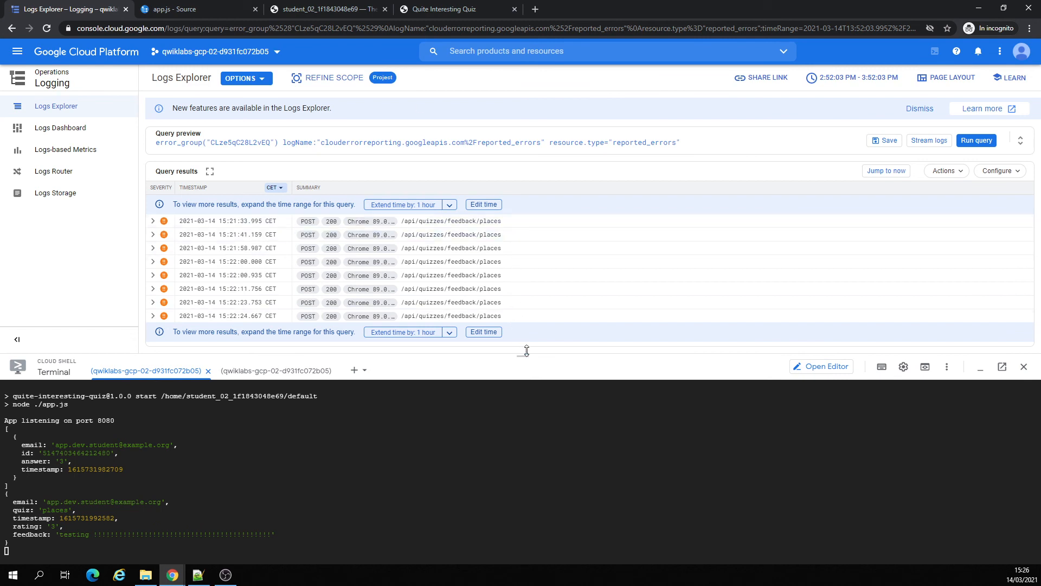
Step: Drag the Cloud Shell divider down so the Logs Explorer results get more space
left_click_drag(524, 350, 524, 432)
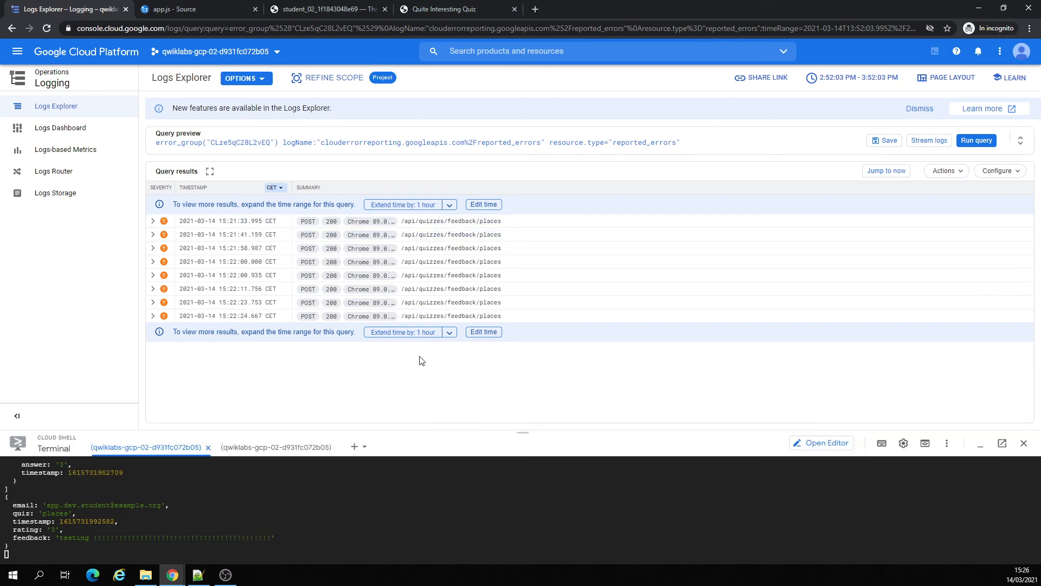
mouse_move(471, 173)
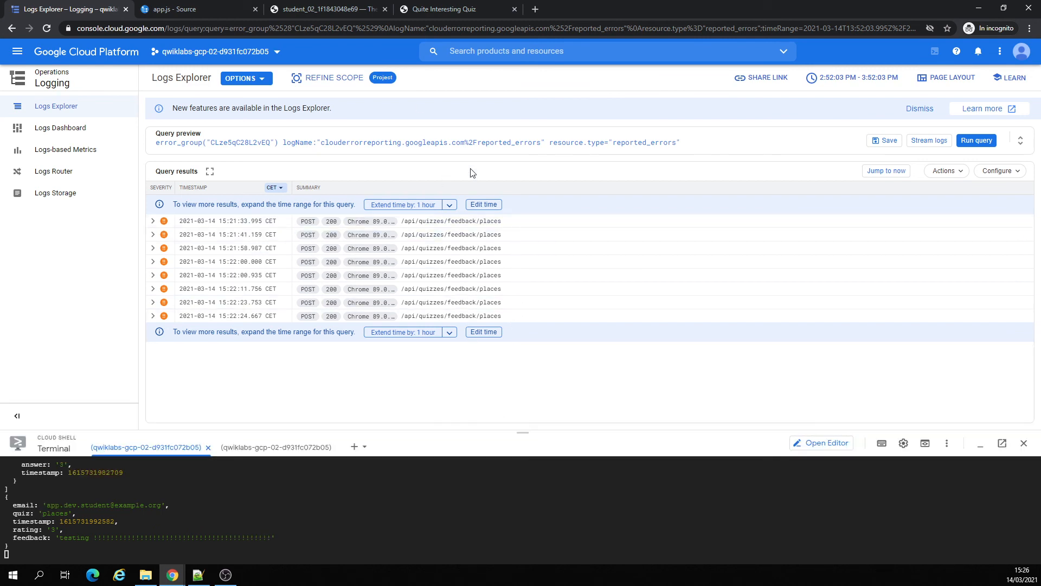
left_click(886, 169)
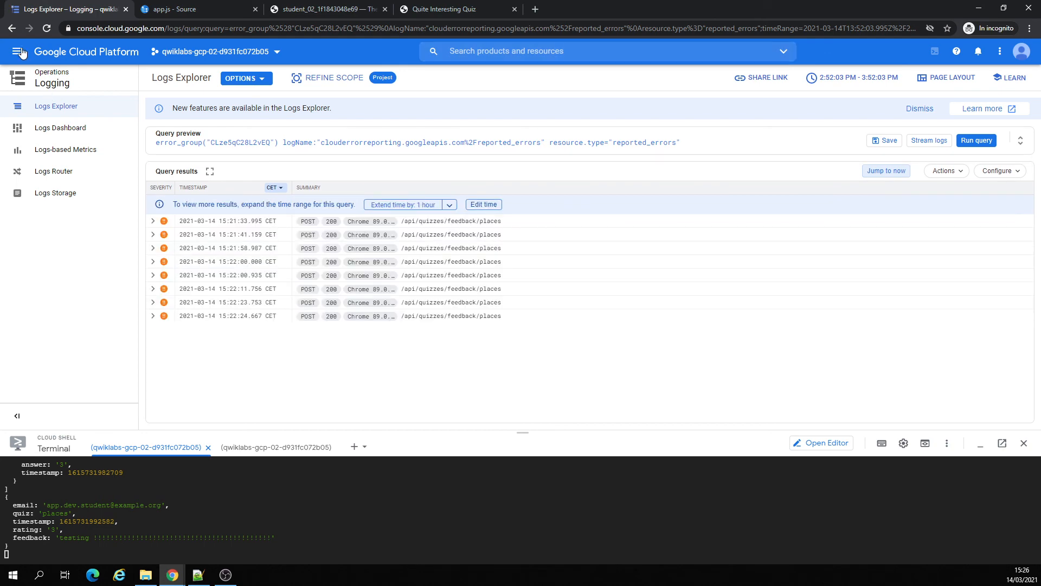
mouse_move(17, 52)
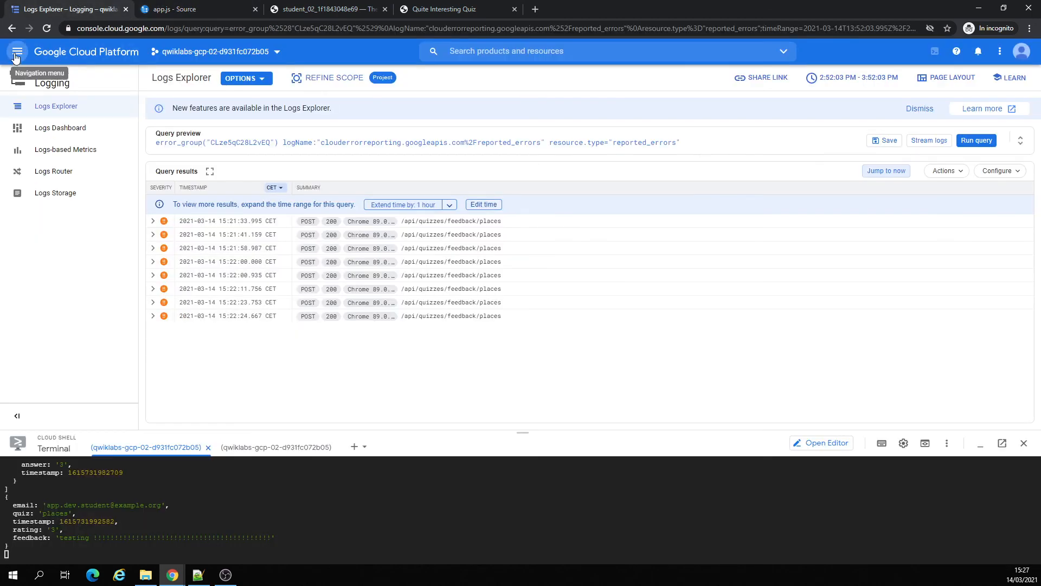
Step: Open Spanner from the Navigation menu in a new browser tab
left_click(17, 51)
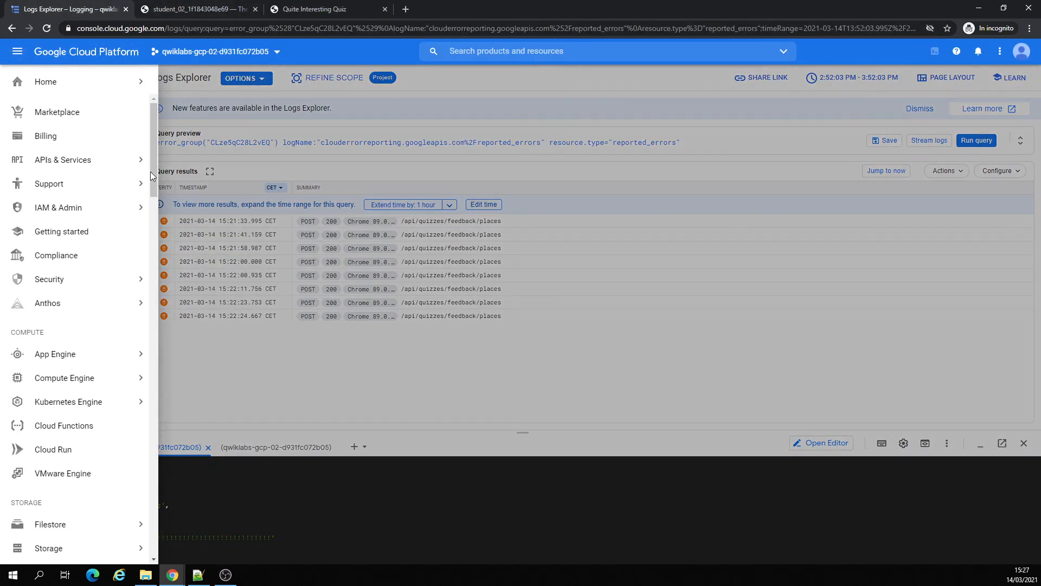
scroll("down", 3)
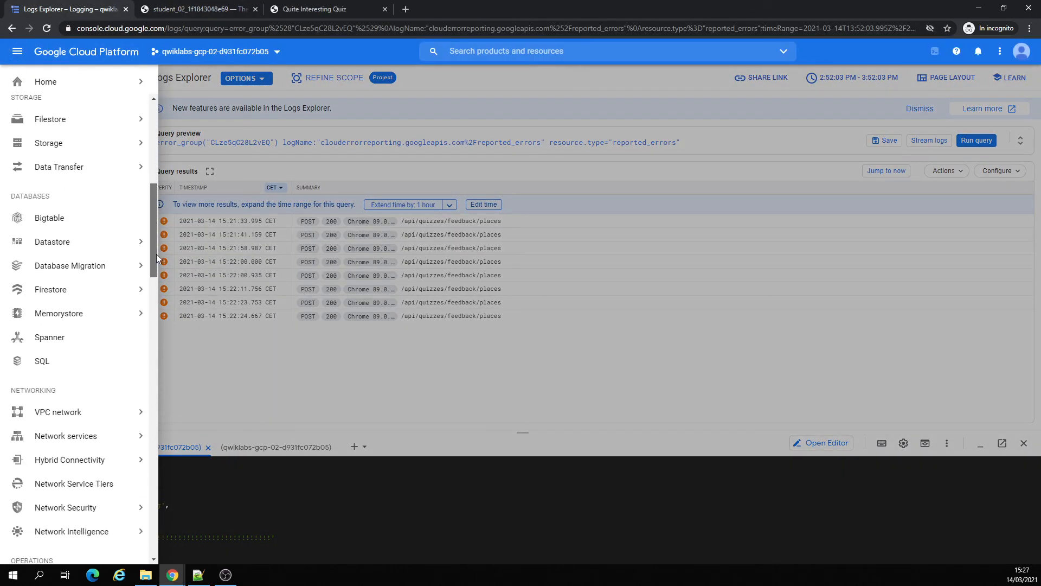
right_click(50, 337)
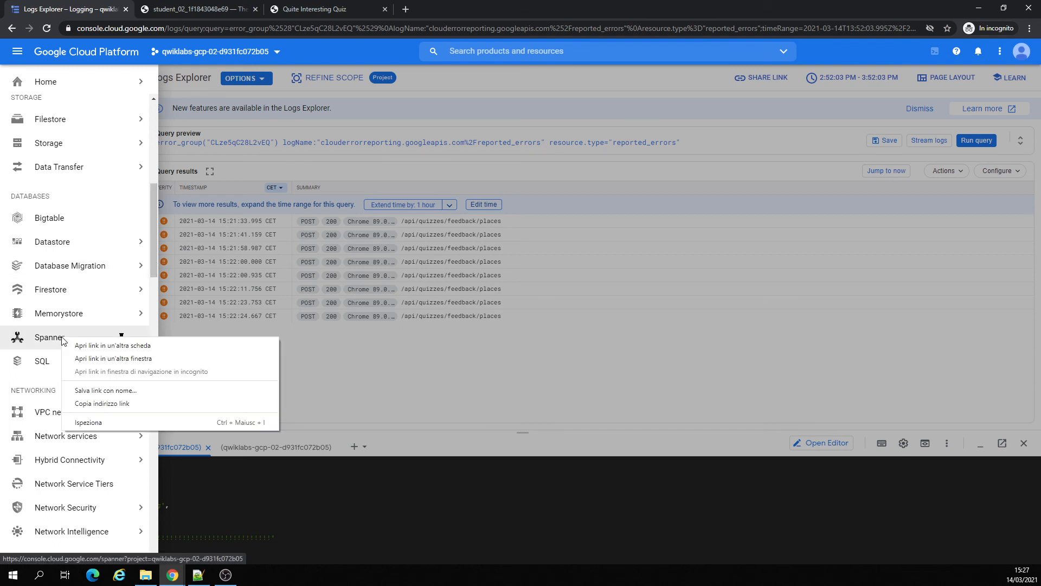
left_click(112, 344)
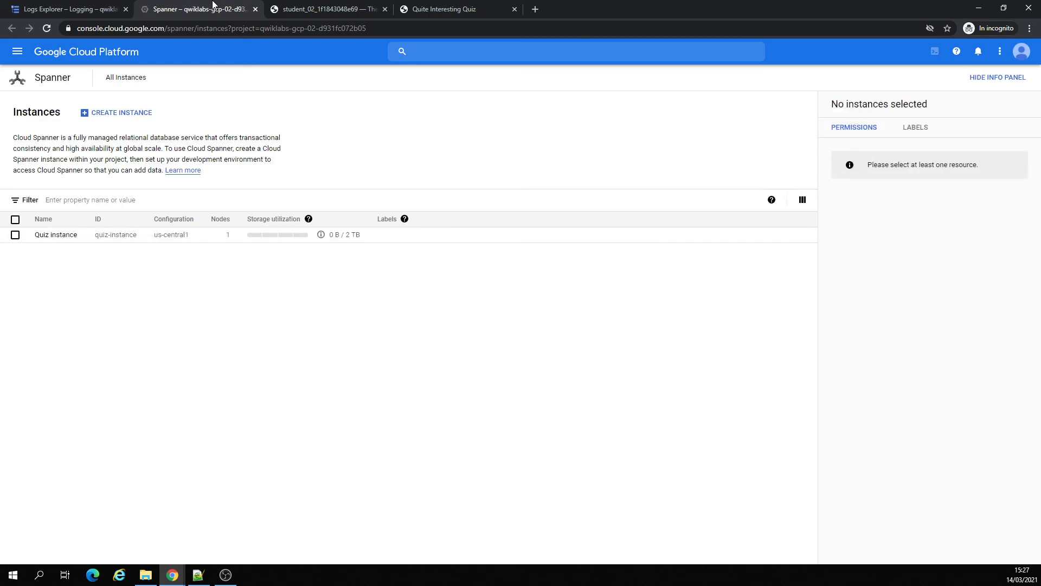
Step: In the new tab, open the Quiz instance and its quiz-database overview
left_click(56, 234)
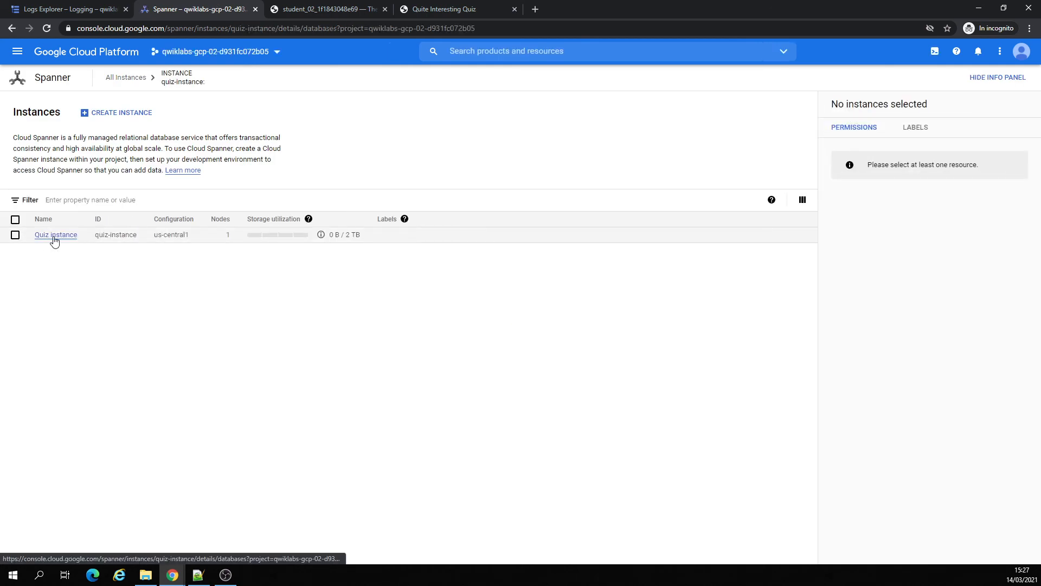
left_click(56, 234)
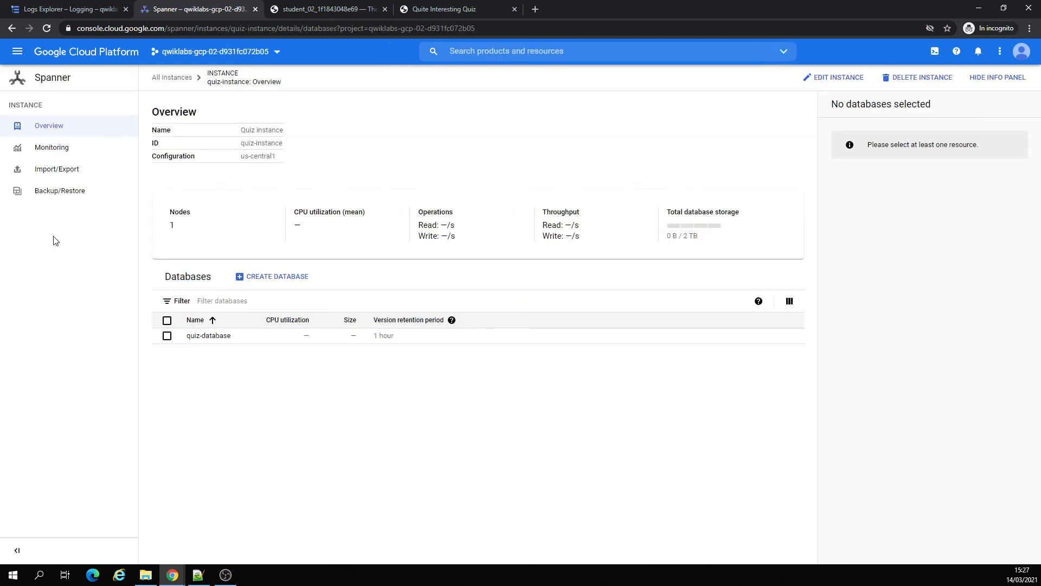
mouse_move(207, 335)
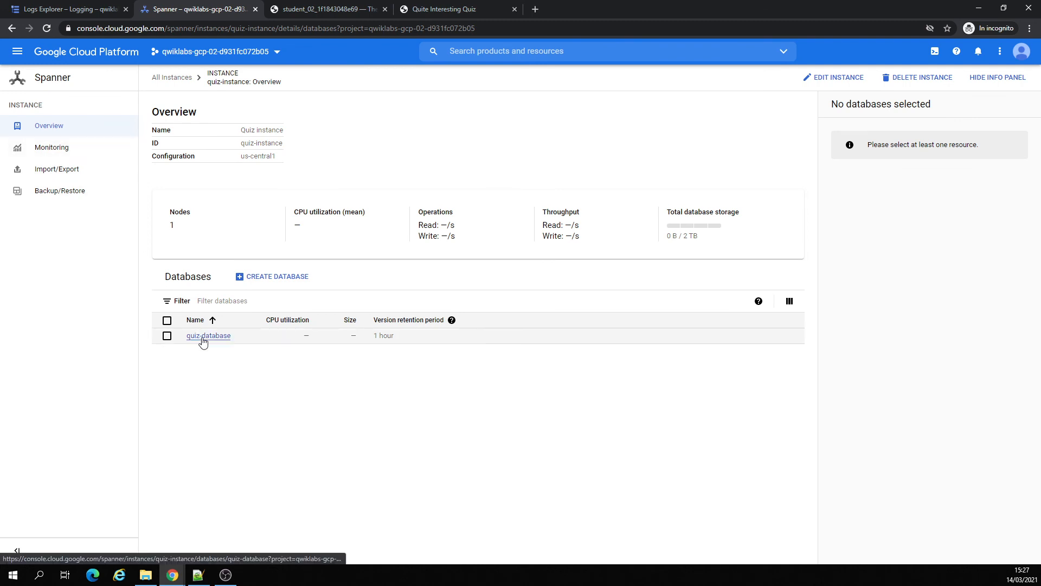
left_click(208, 335)
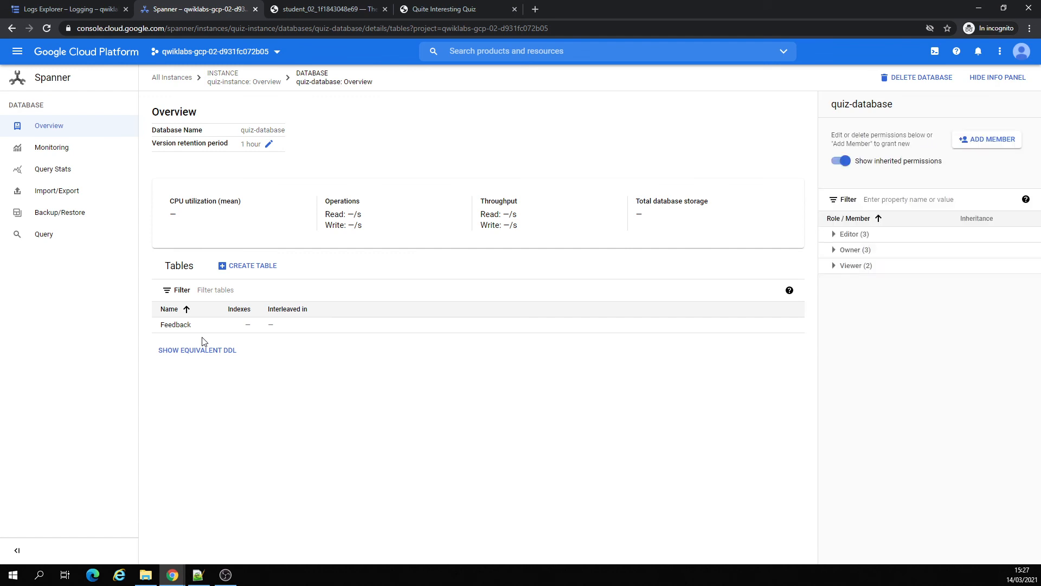
Step: View the Feedback table's Schema, then its Data page showing no rows
left_click(175, 325)
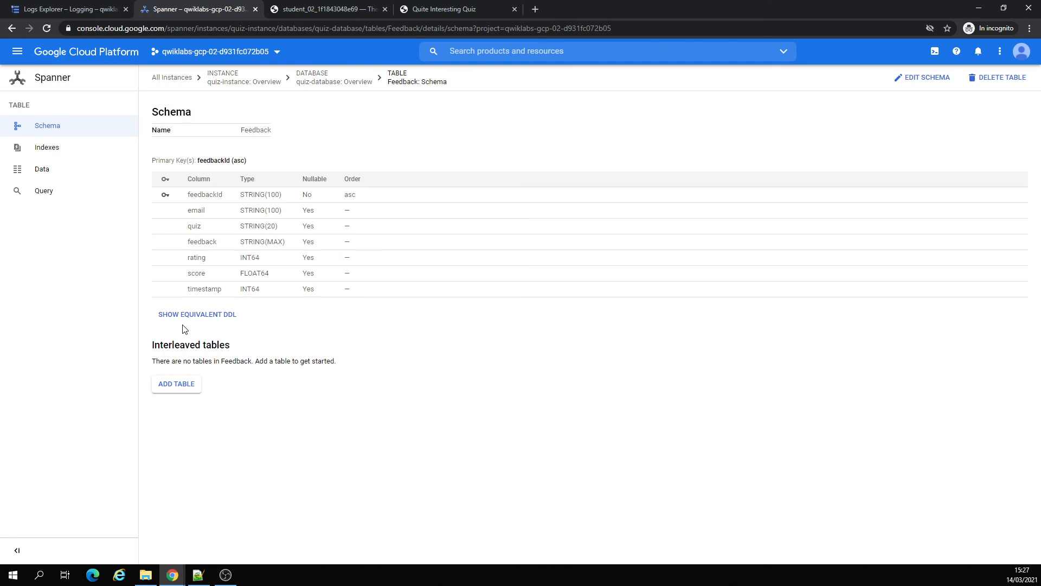
mouse_move(207, 341)
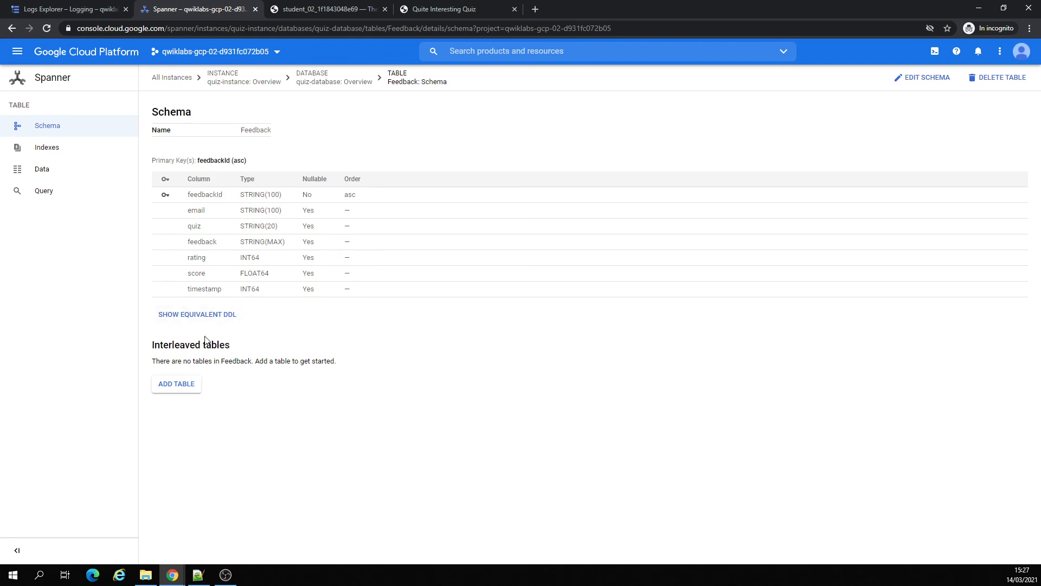
mouse_move(288, 133)
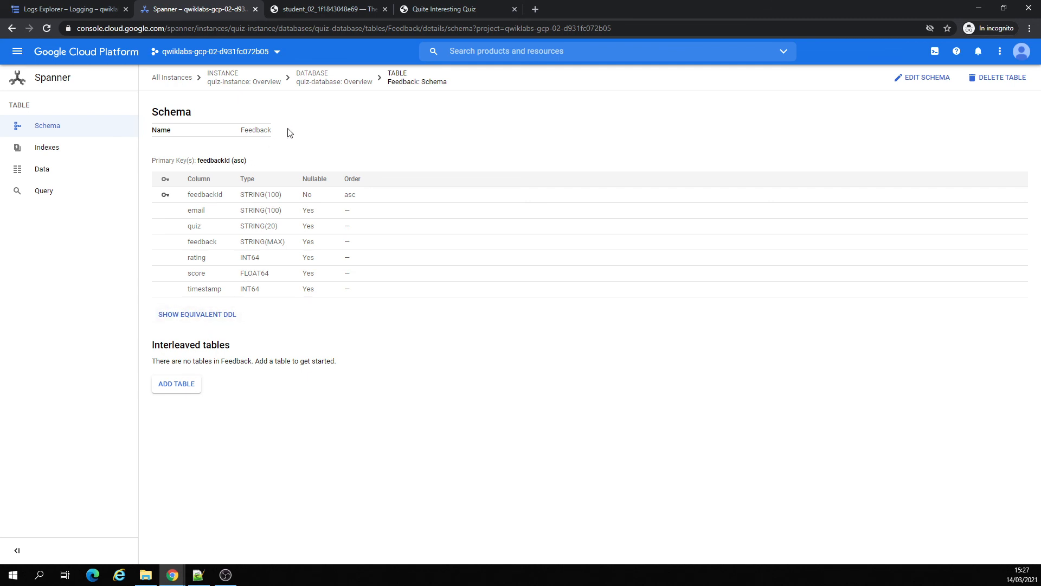
left_click(41, 168)
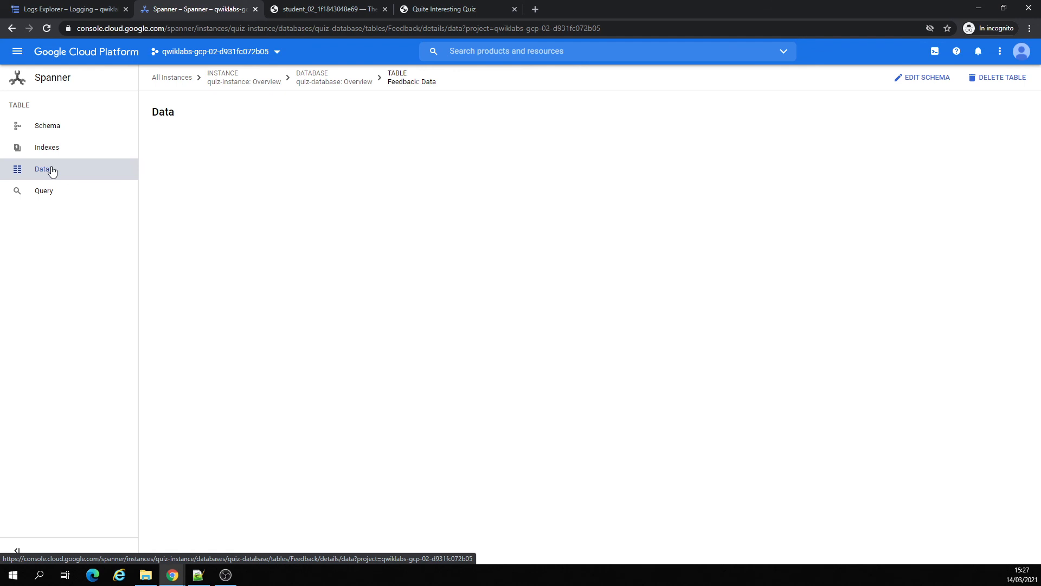
left_click(42, 169)
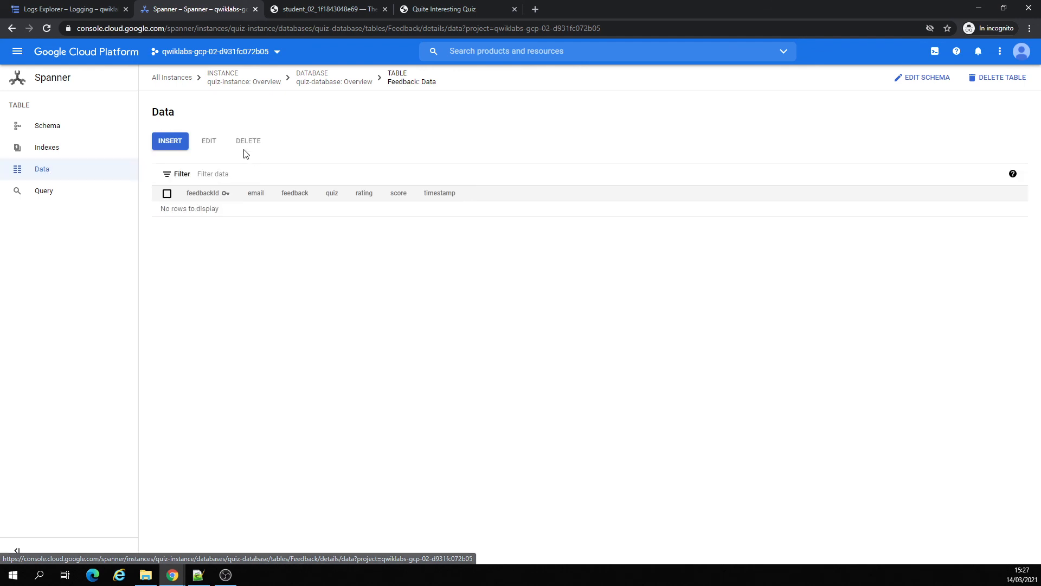
left_click(443, 9)
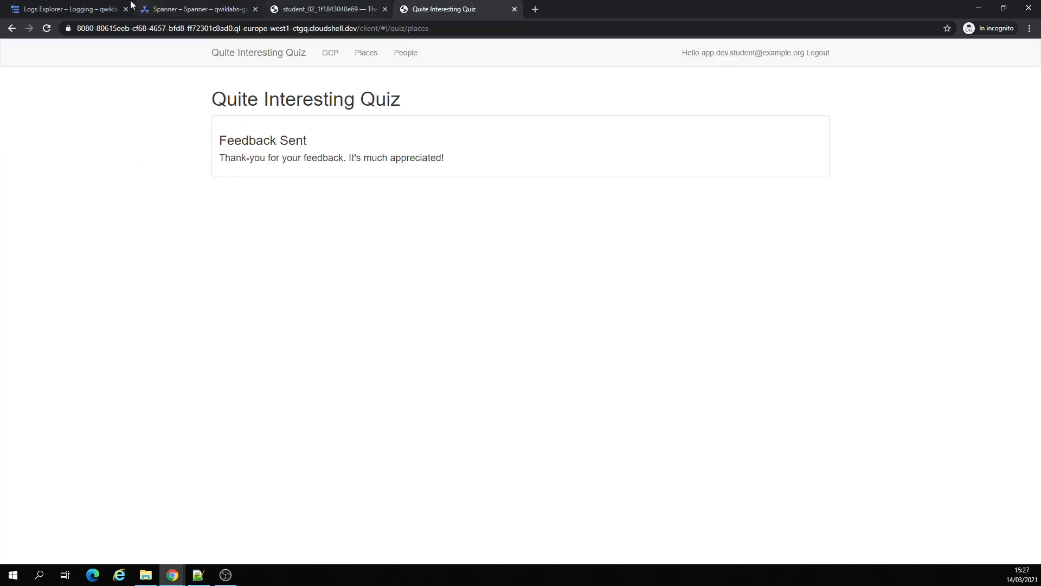
left_click(63, 9)
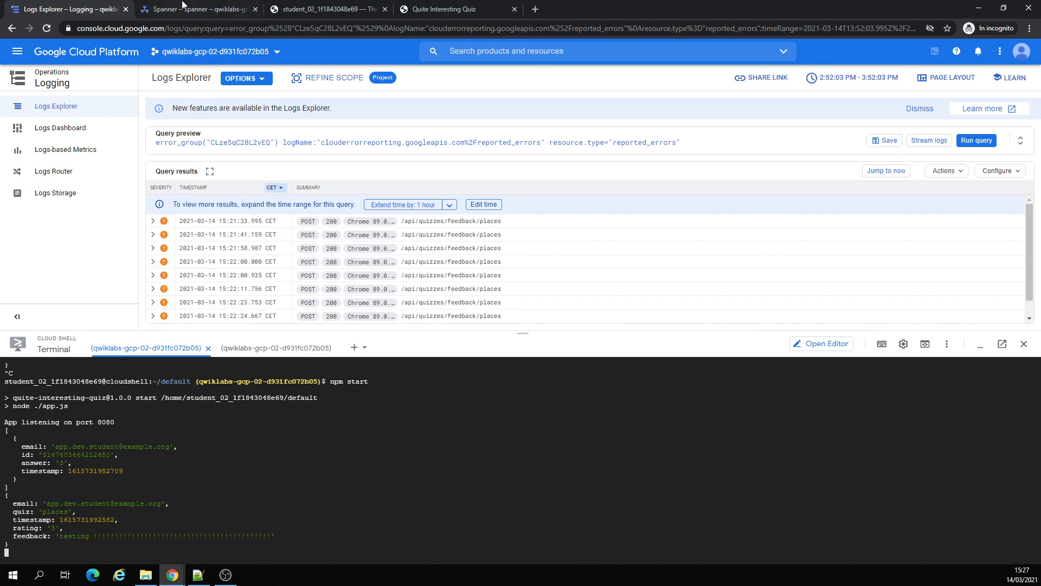
left_click(197, 8)
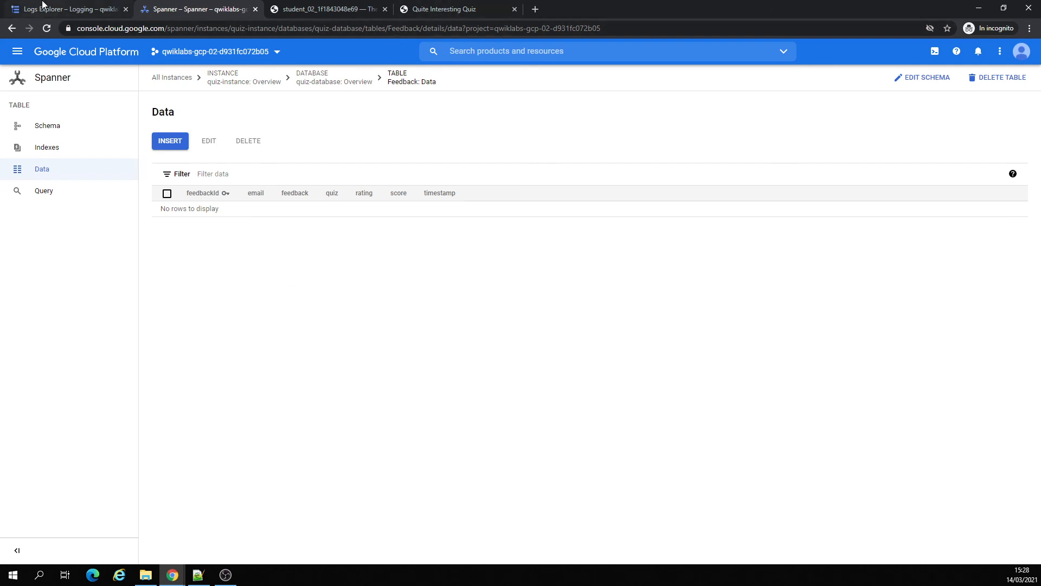
mouse_move(63, 8)
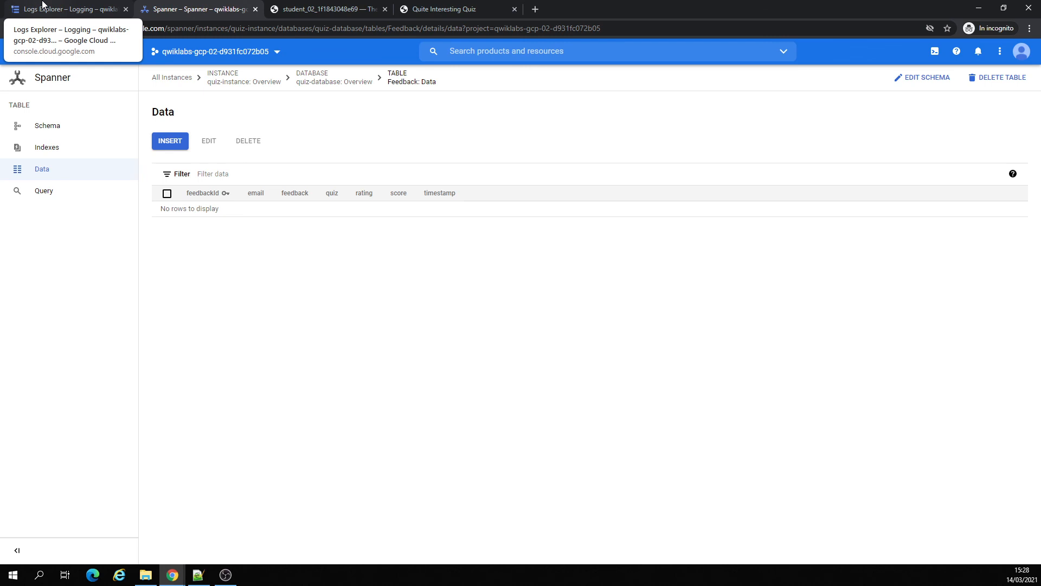